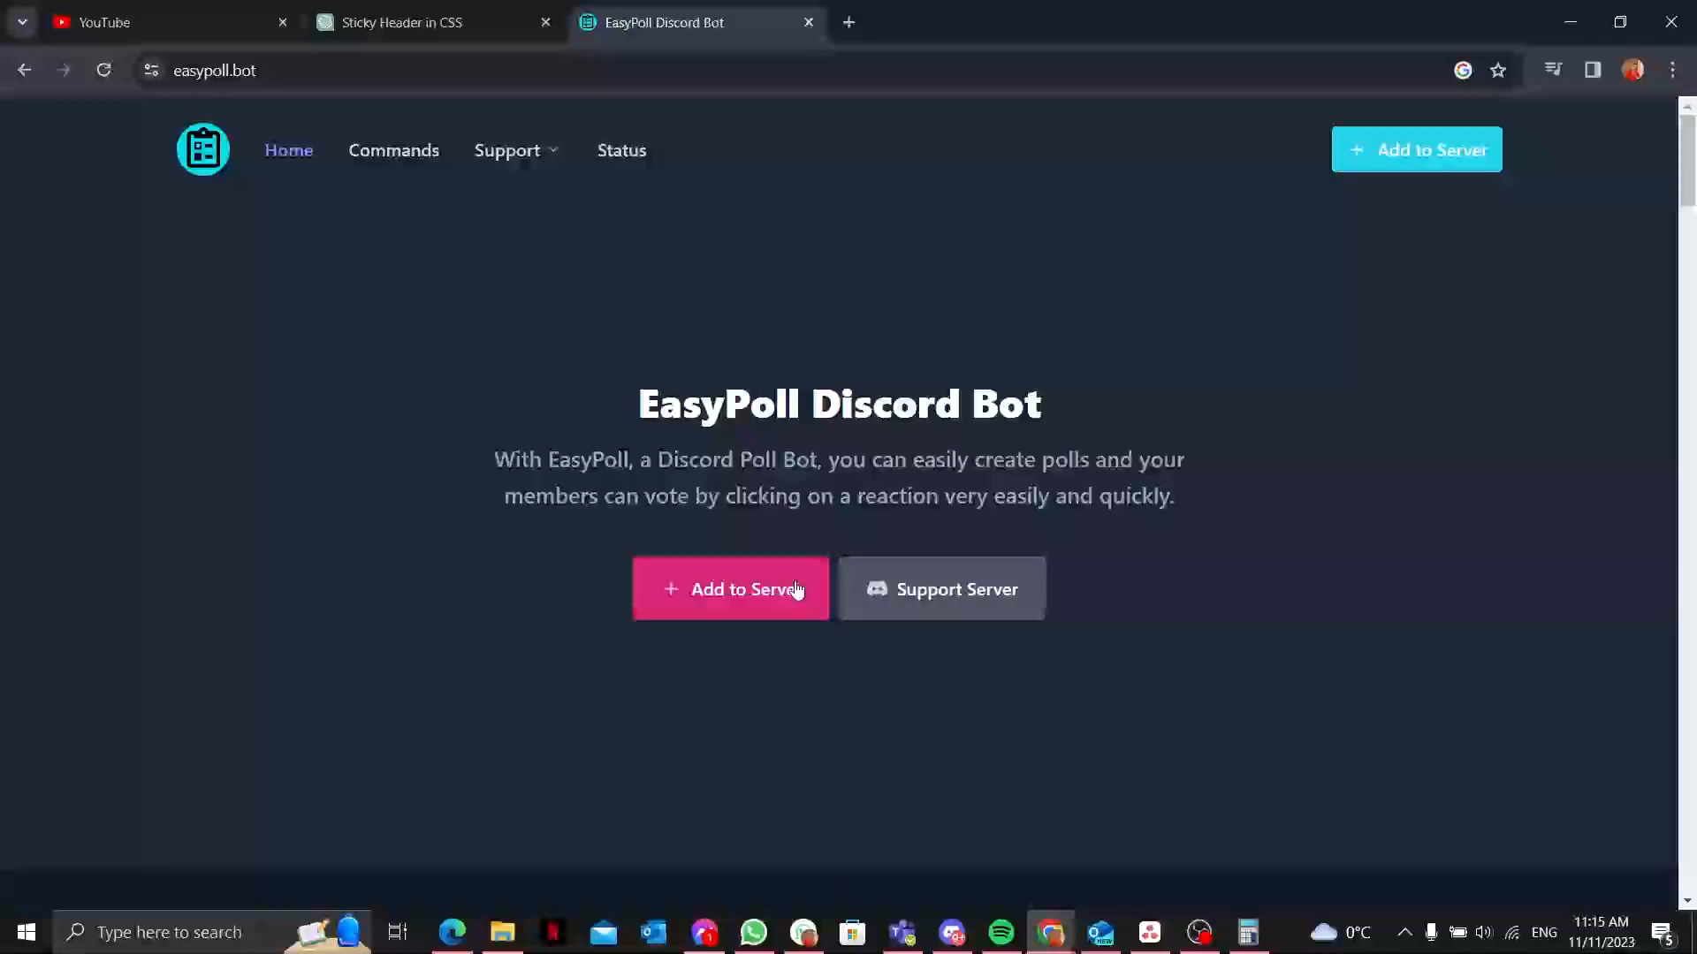
pyautogui.moveTo(740, 541)
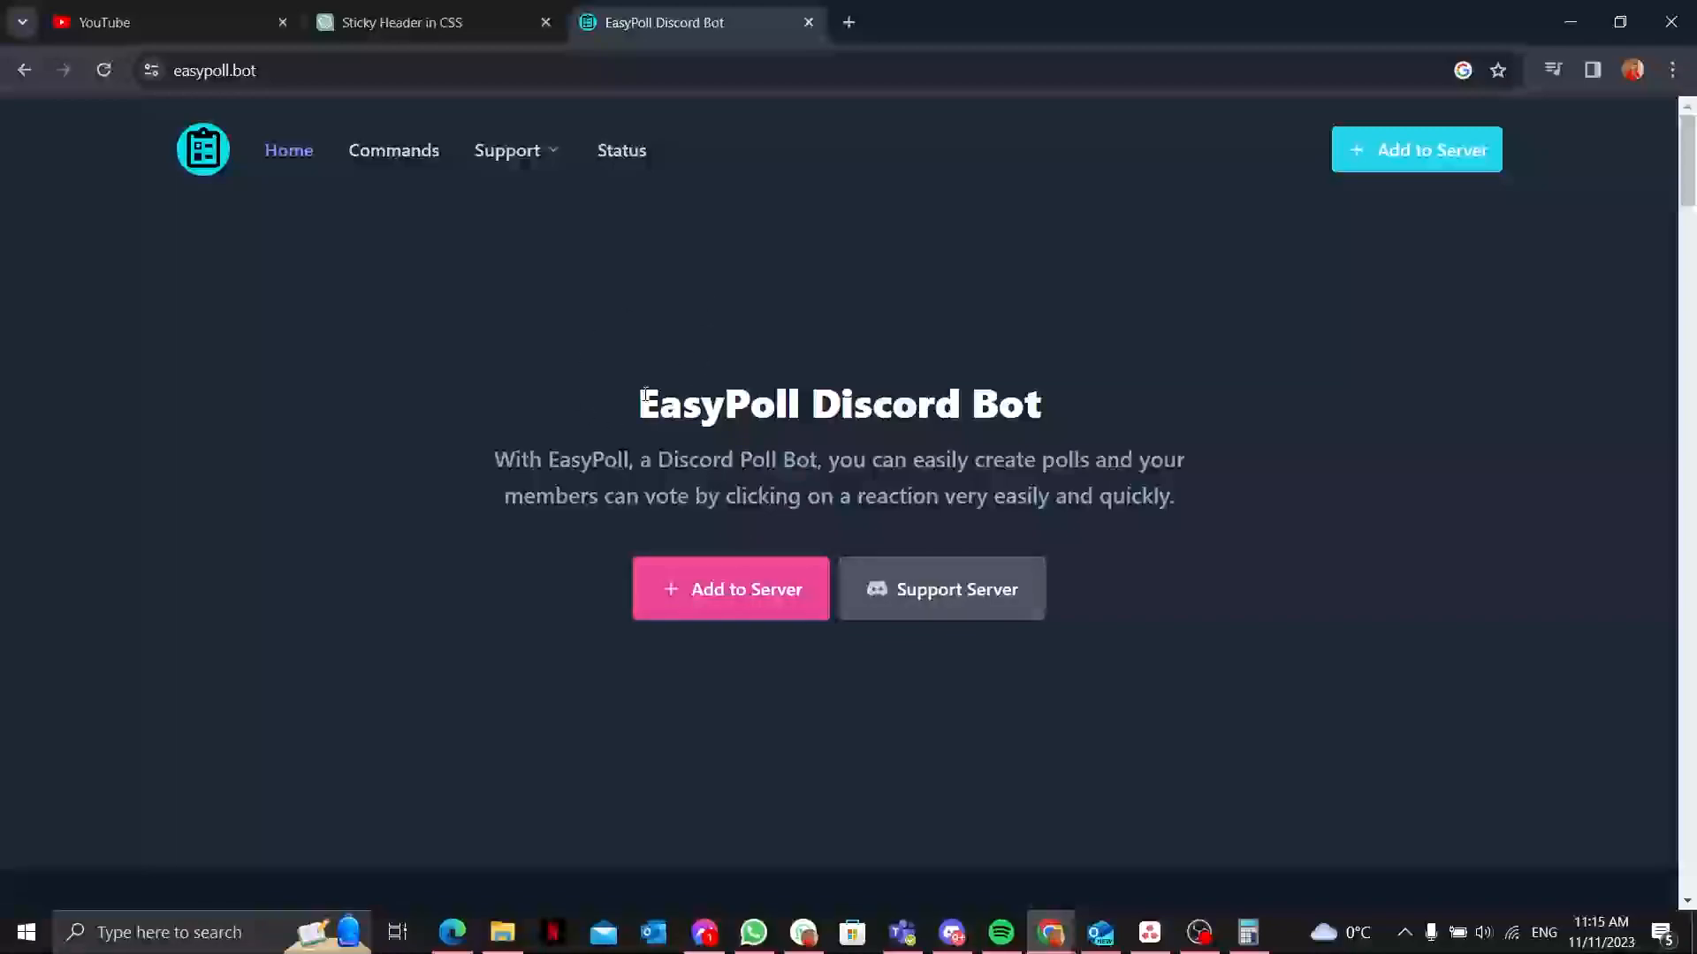
# Step: Select the EasyPoll Discord Bot heading on the easypoll.bot home page
pyautogui.tripleClick(838, 403)
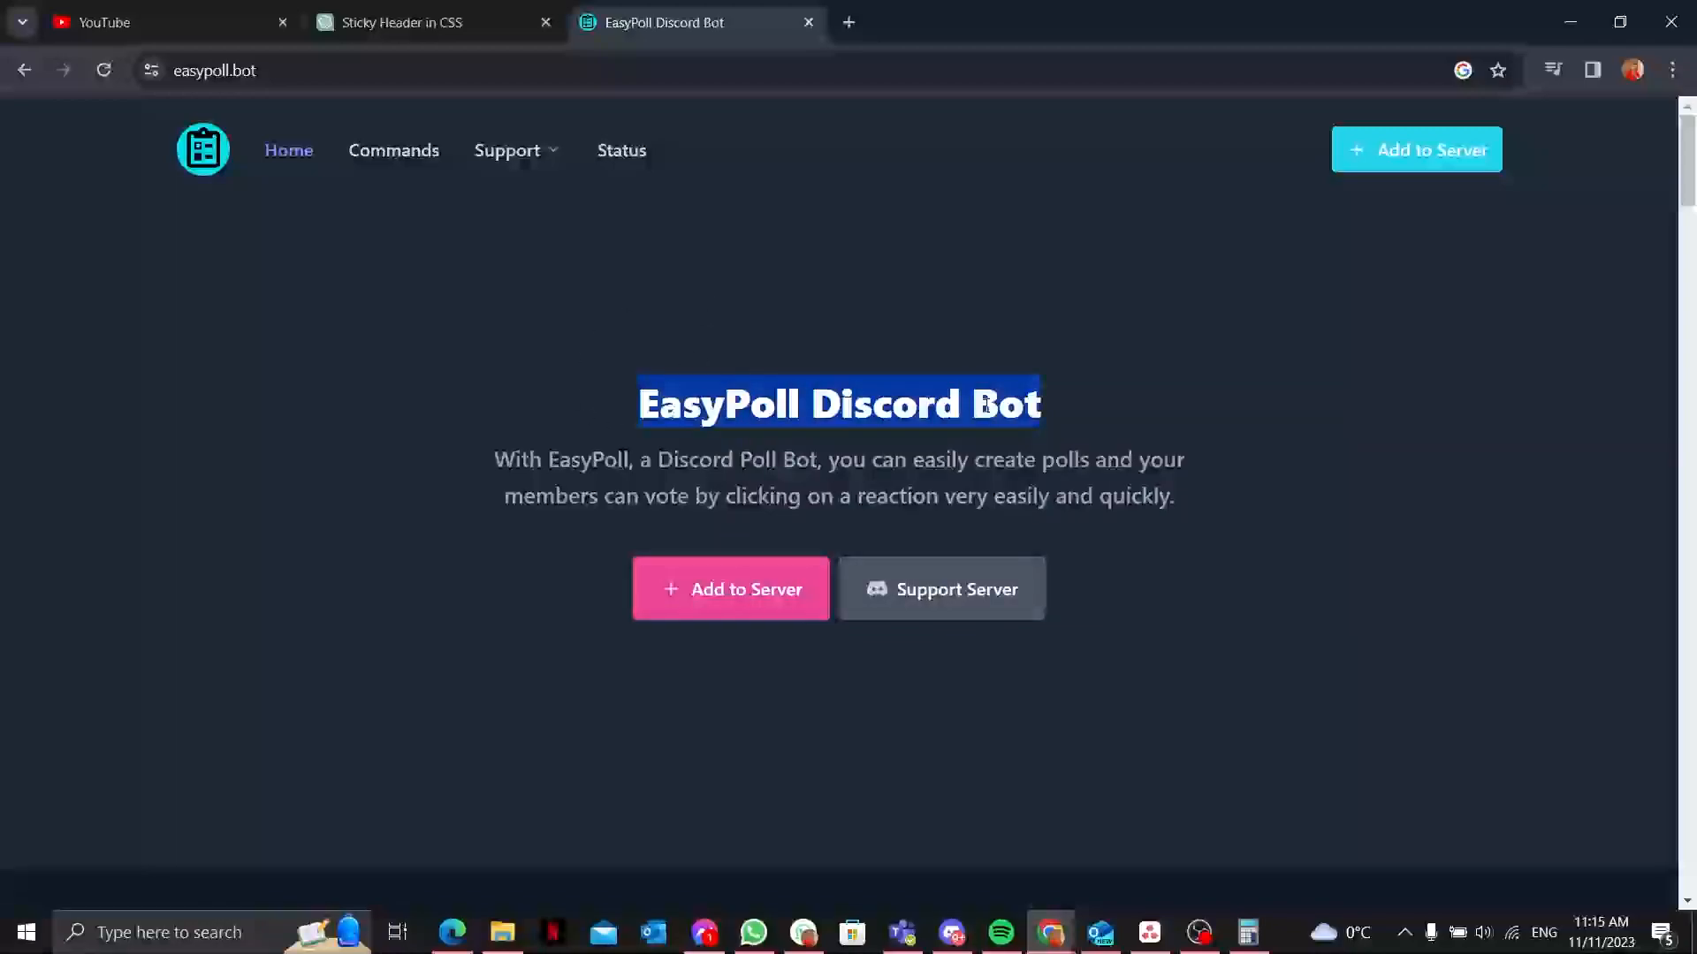
pyautogui.moveTo(625, 129)
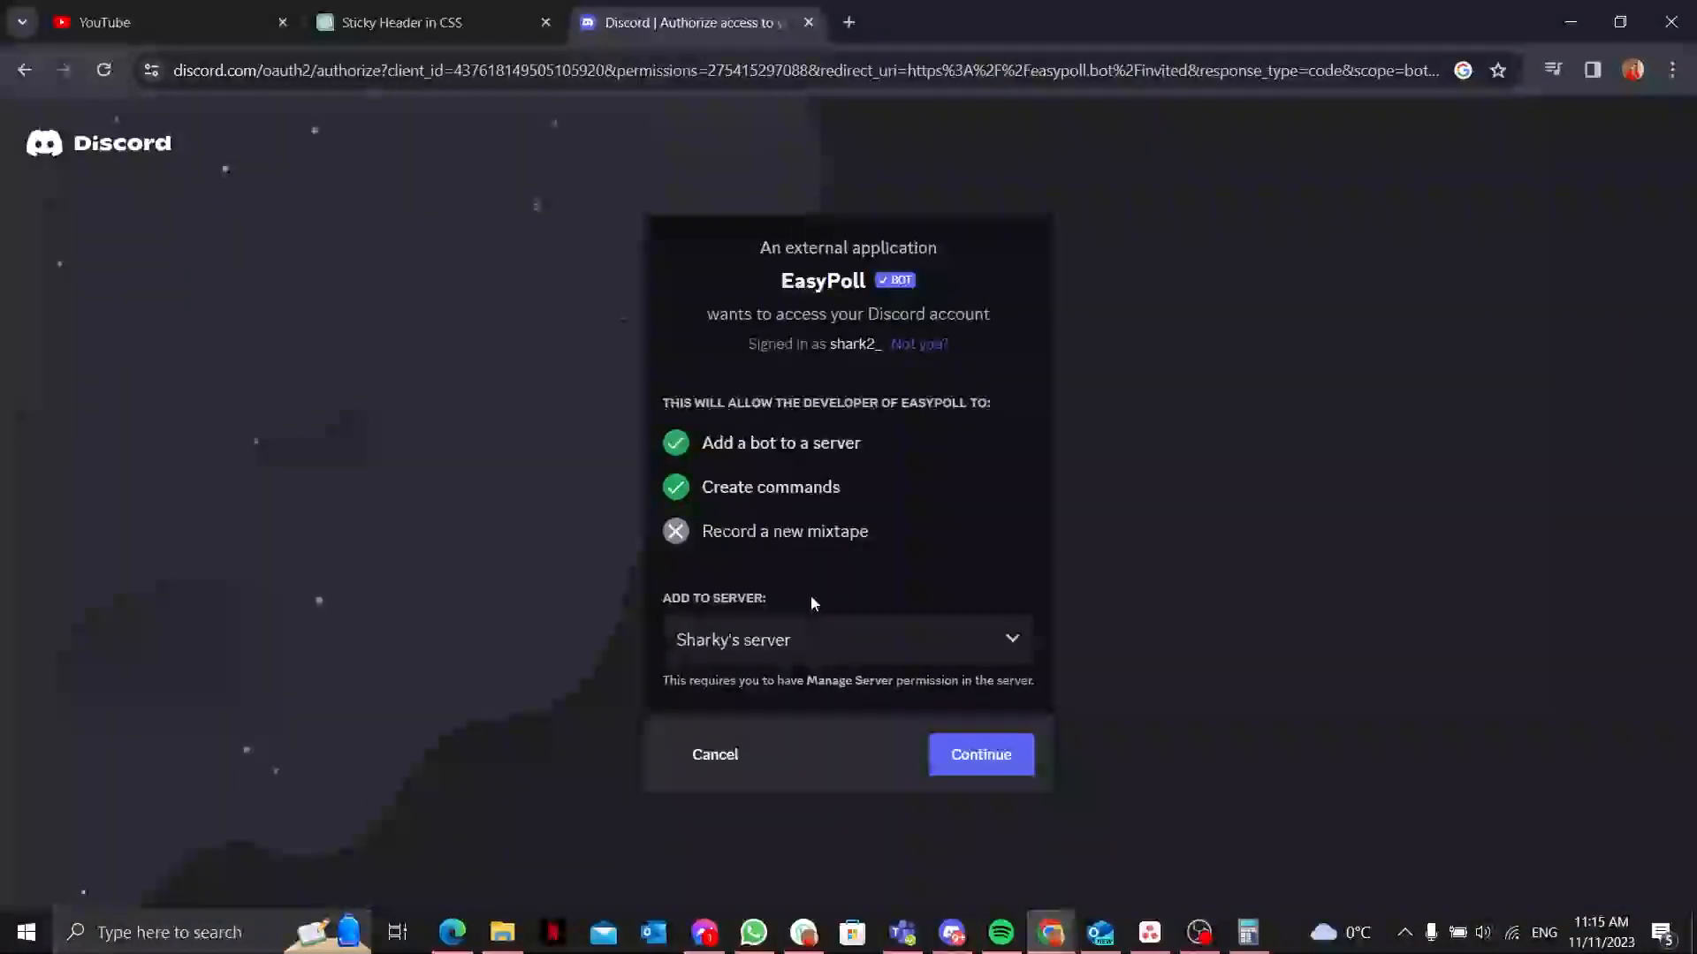
pyautogui.click(846, 640)
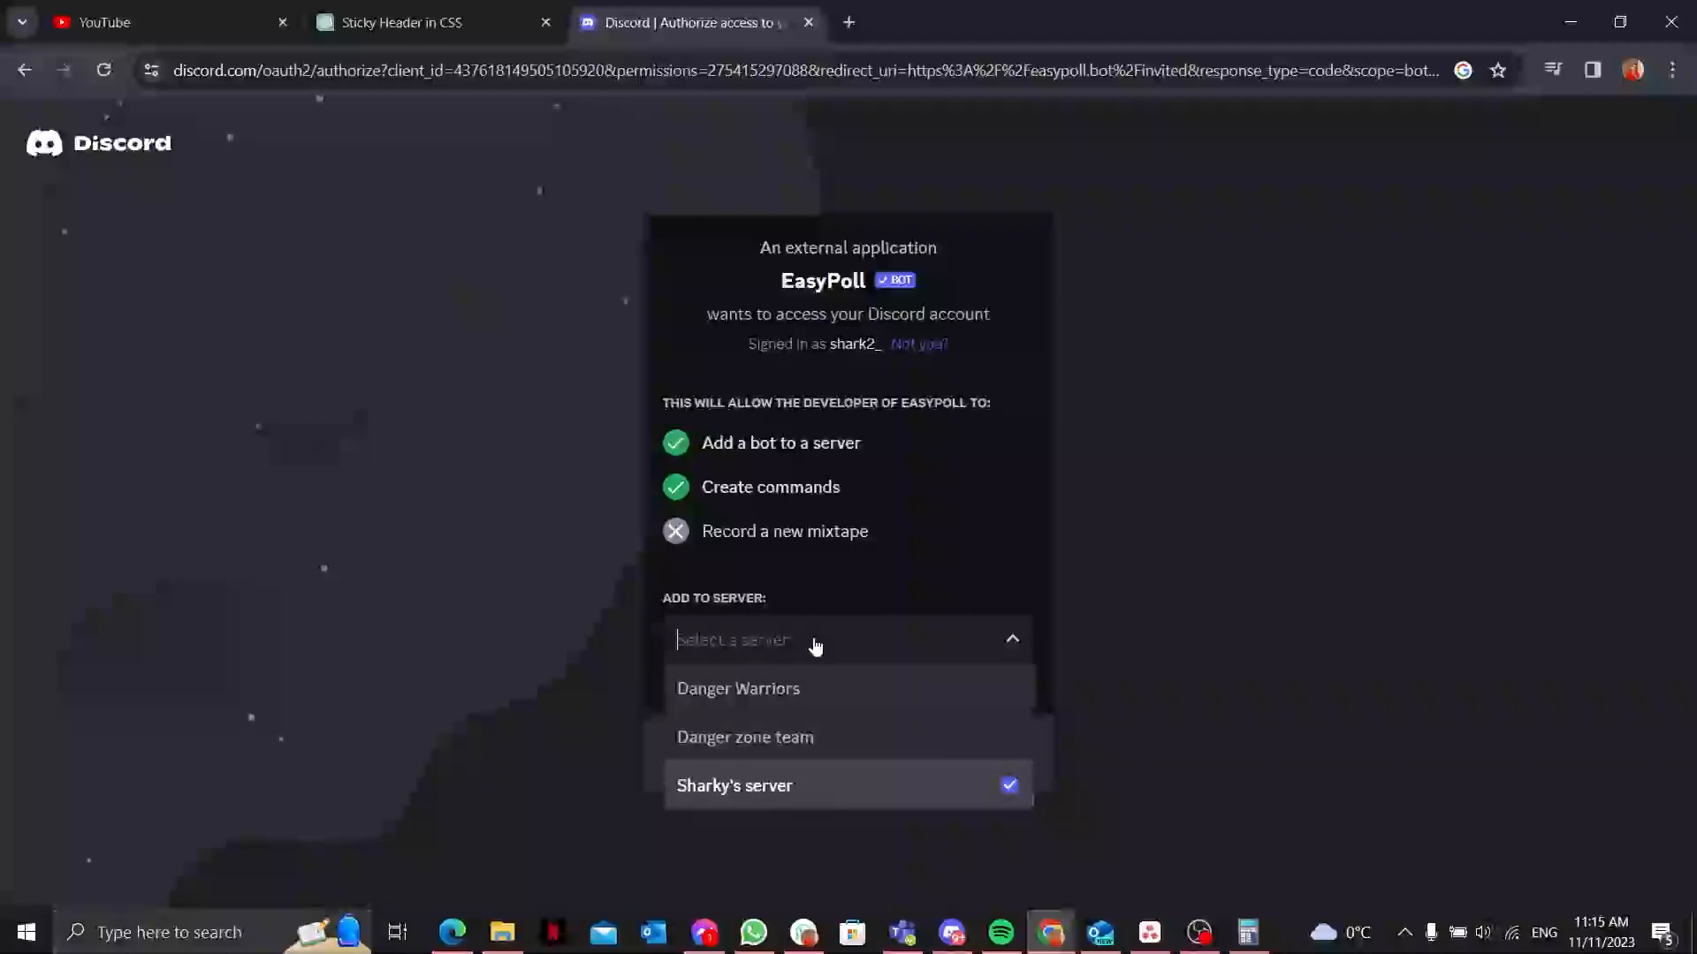
pyautogui.moveTo(981, 636)
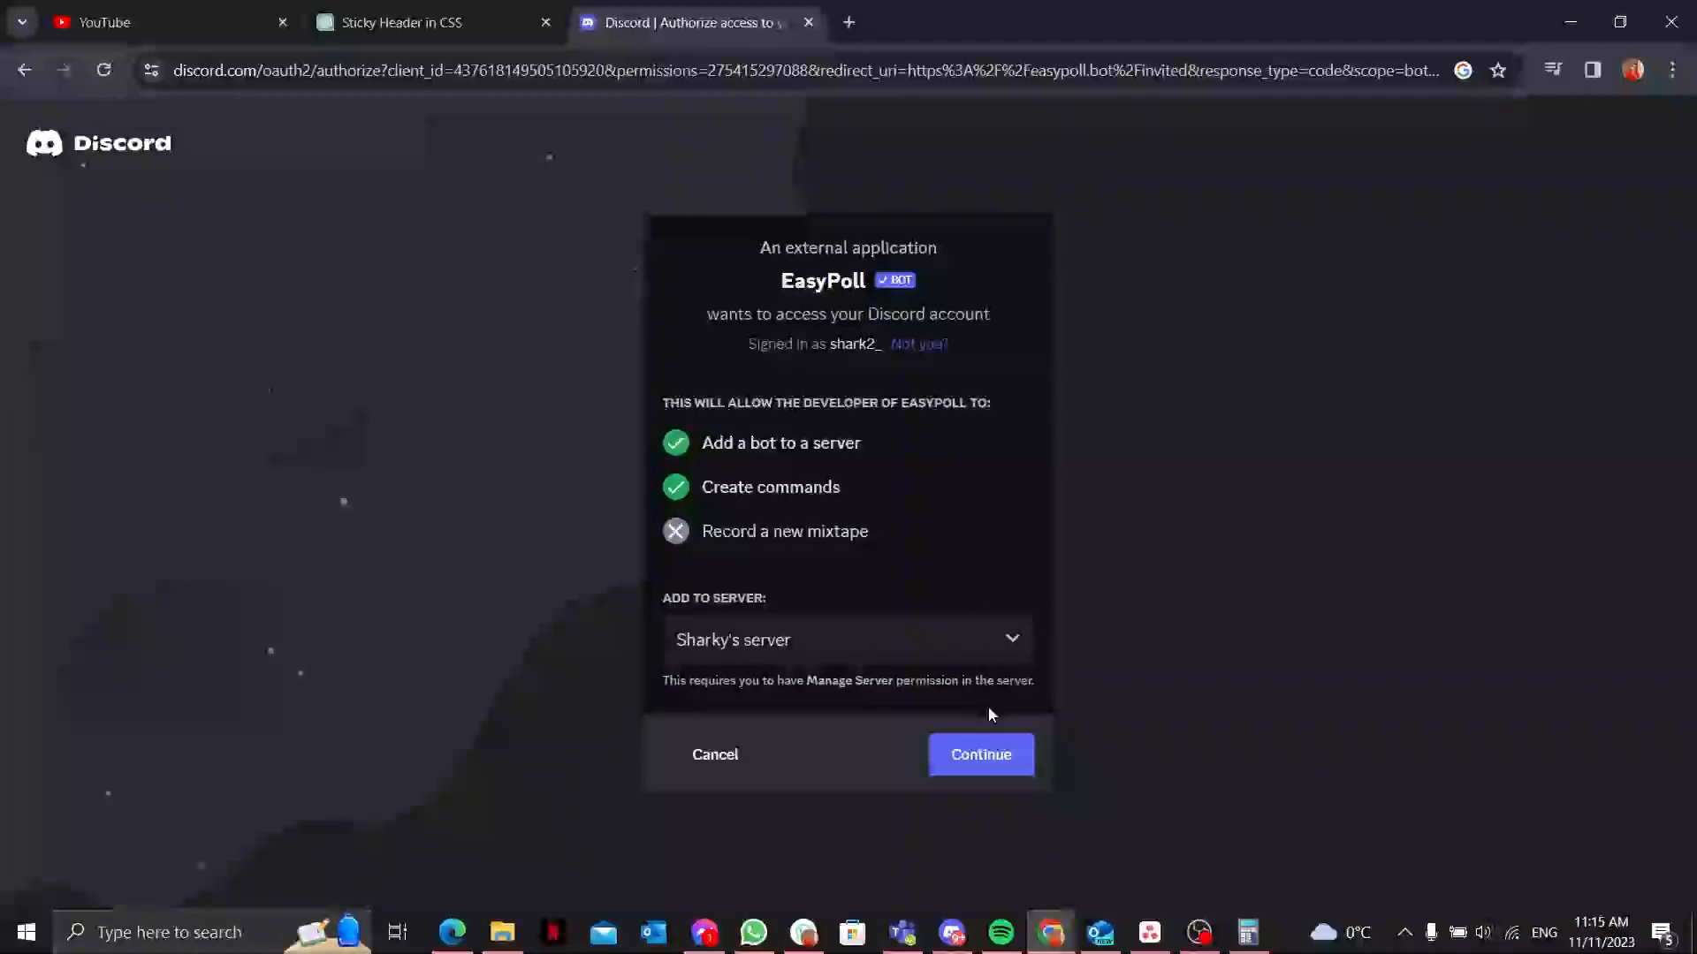
pyautogui.click(979, 755)
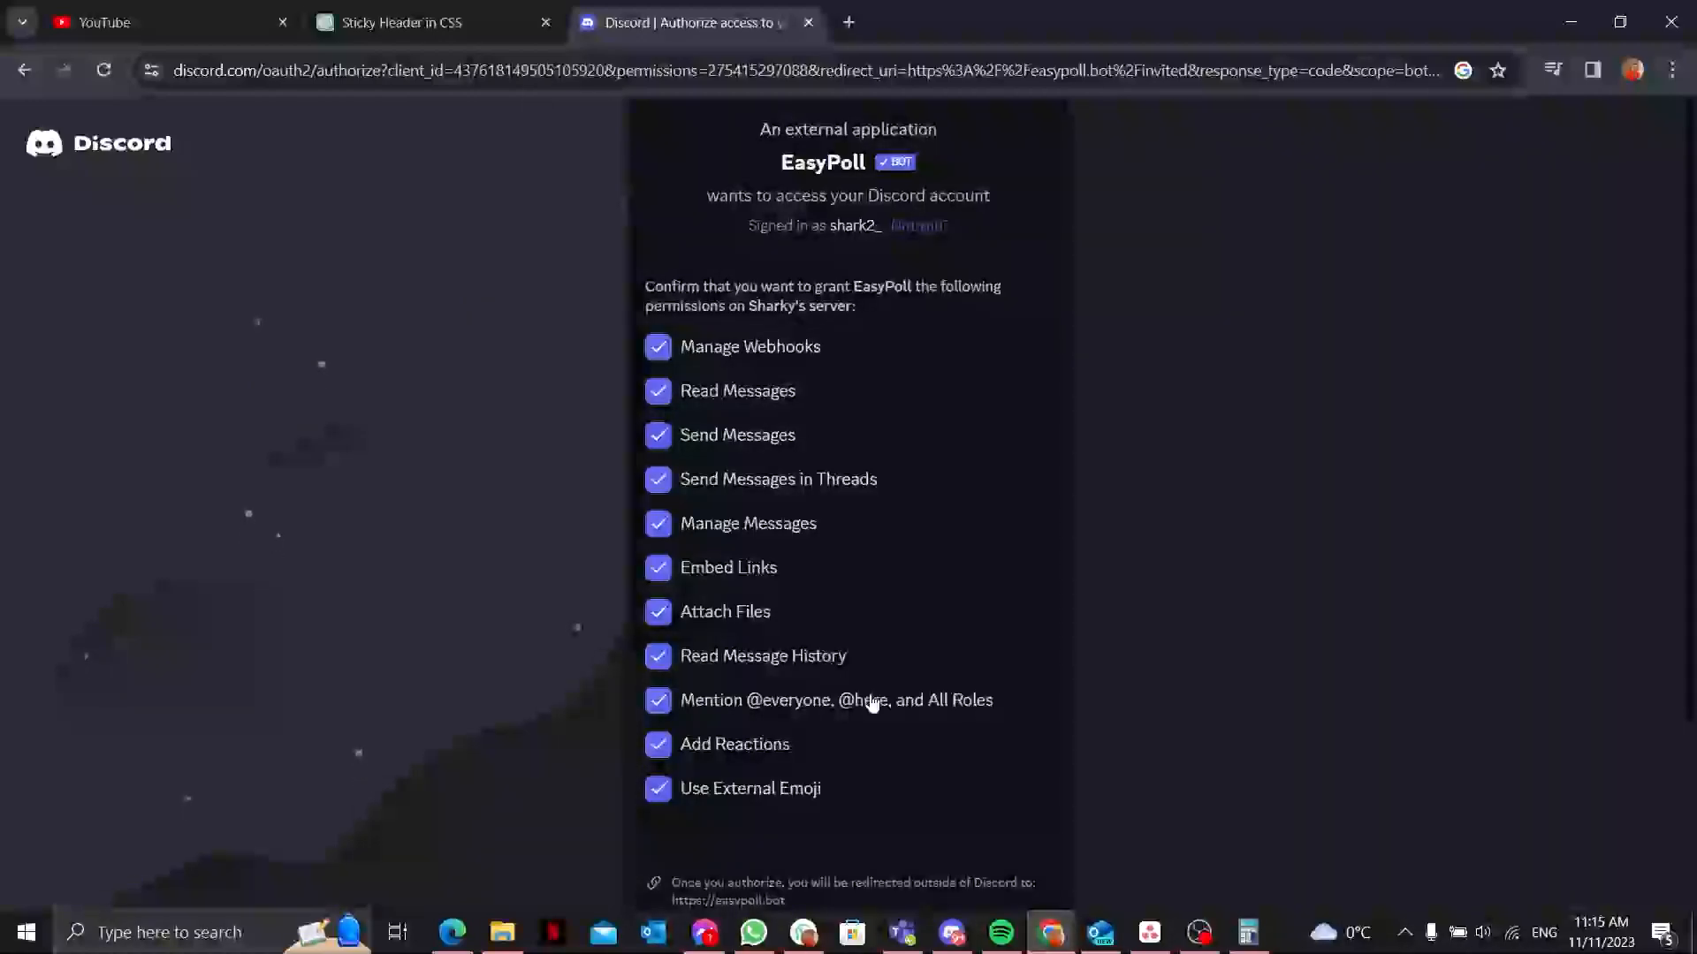
pyautogui.scroll(-3)
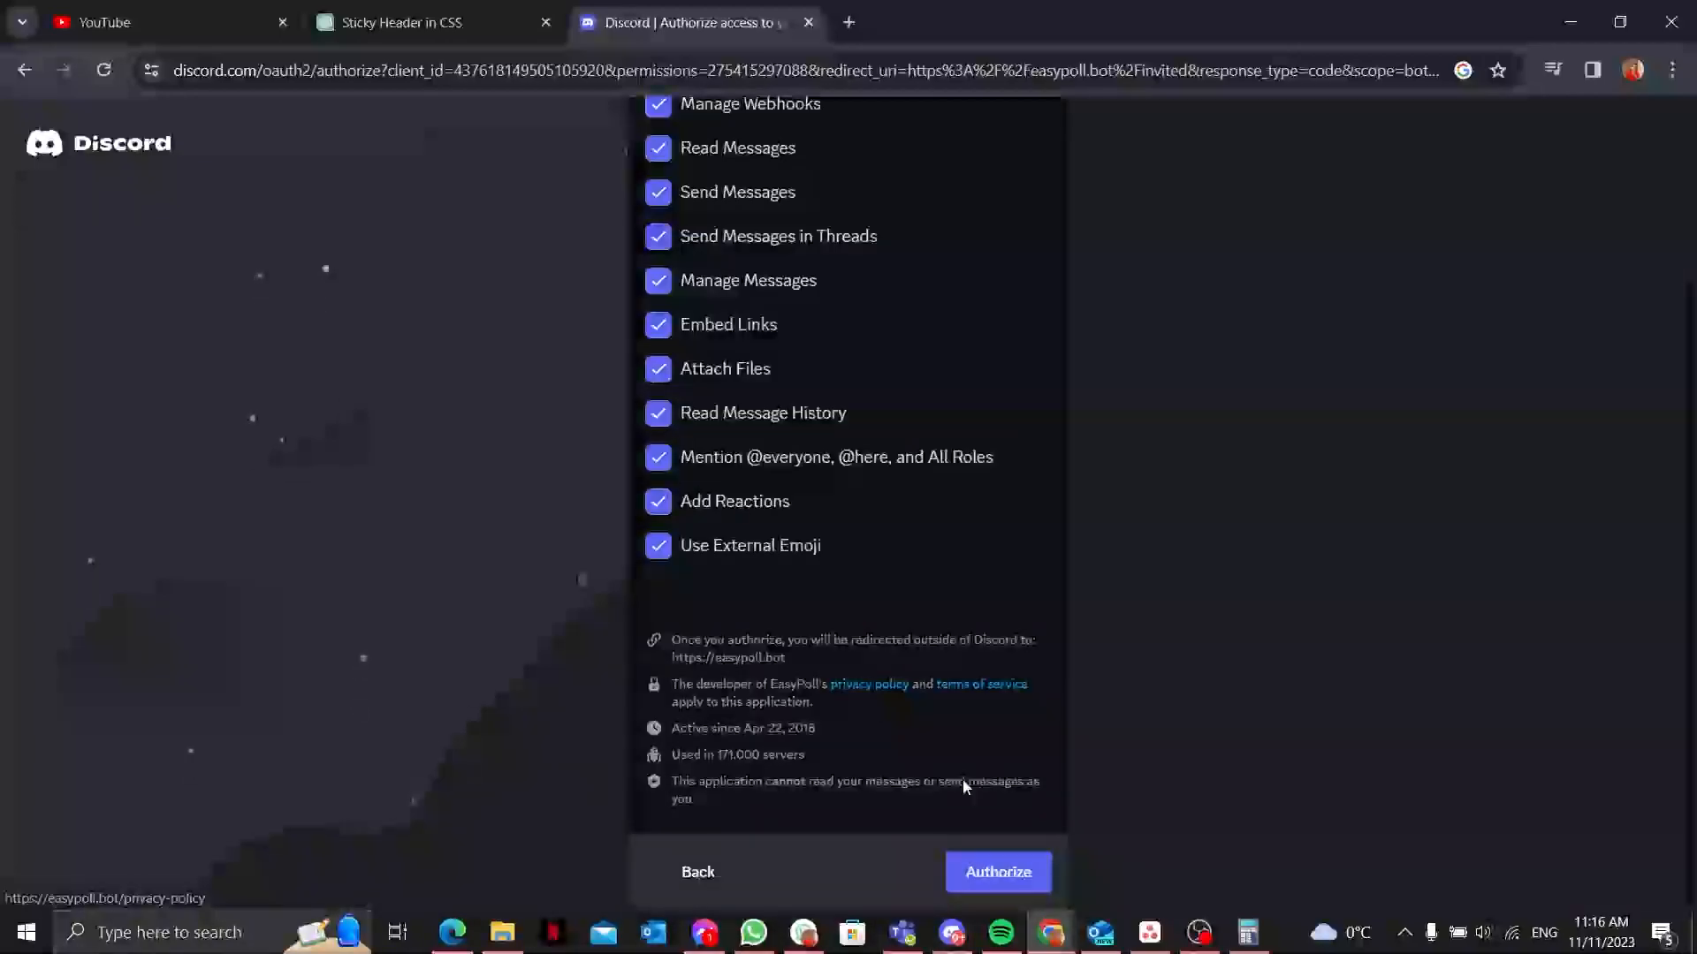
pyautogui.click(997, 871)
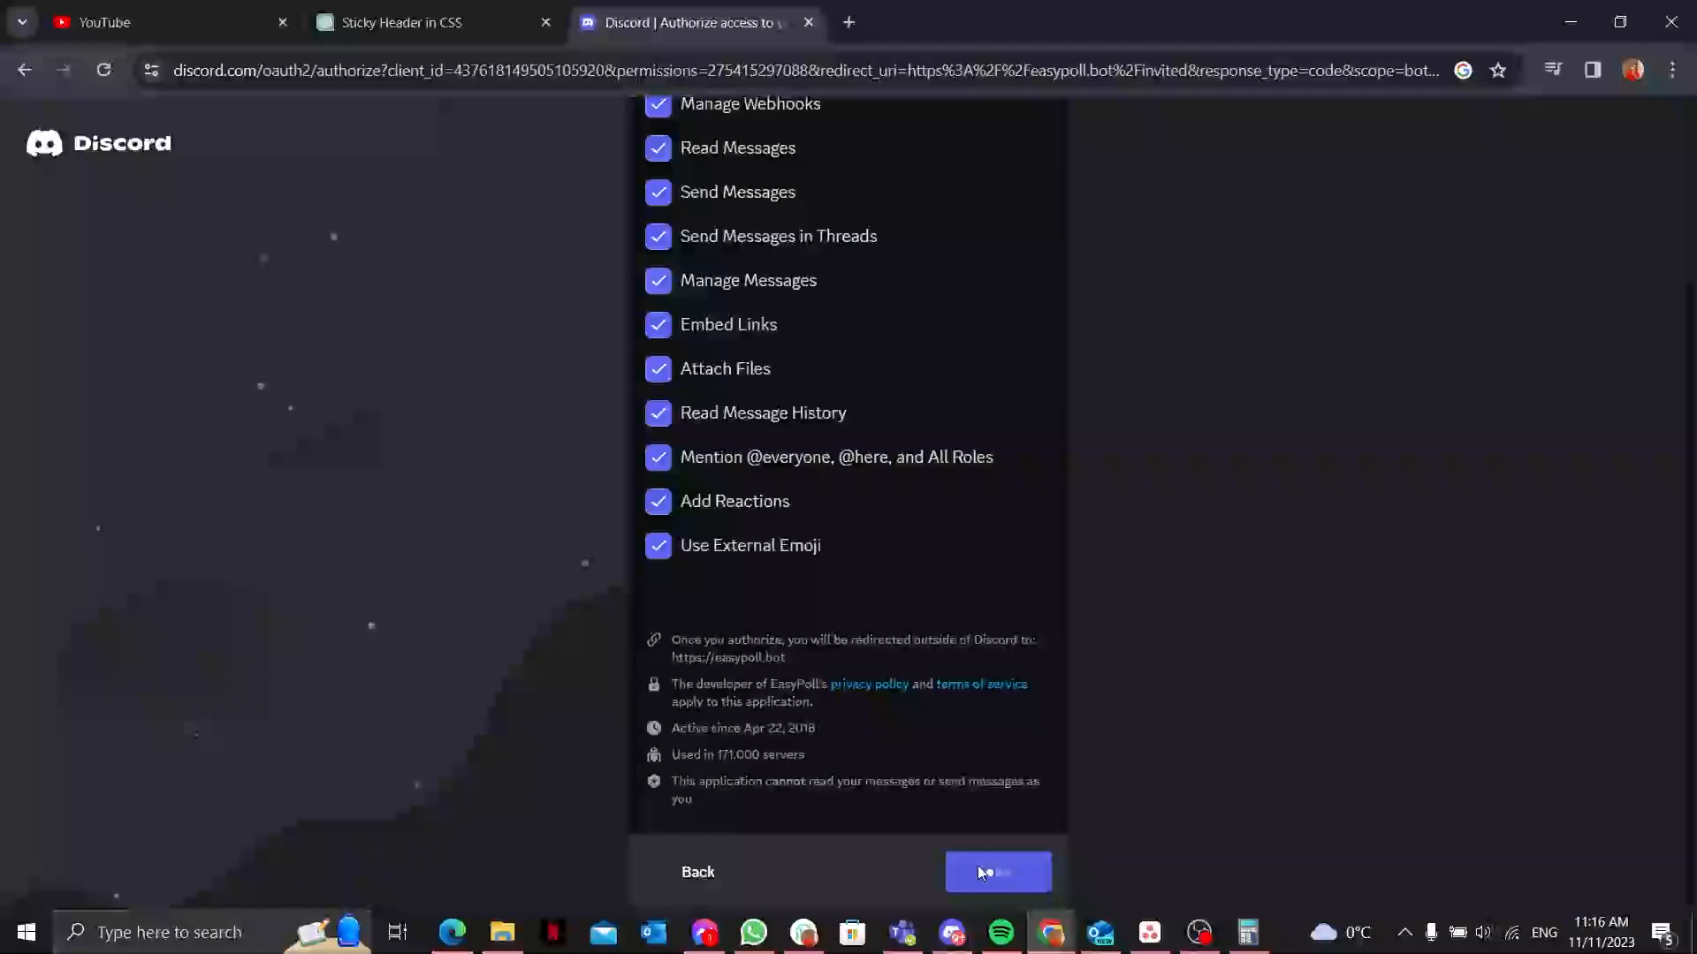
pyautogui.click(997, 872)
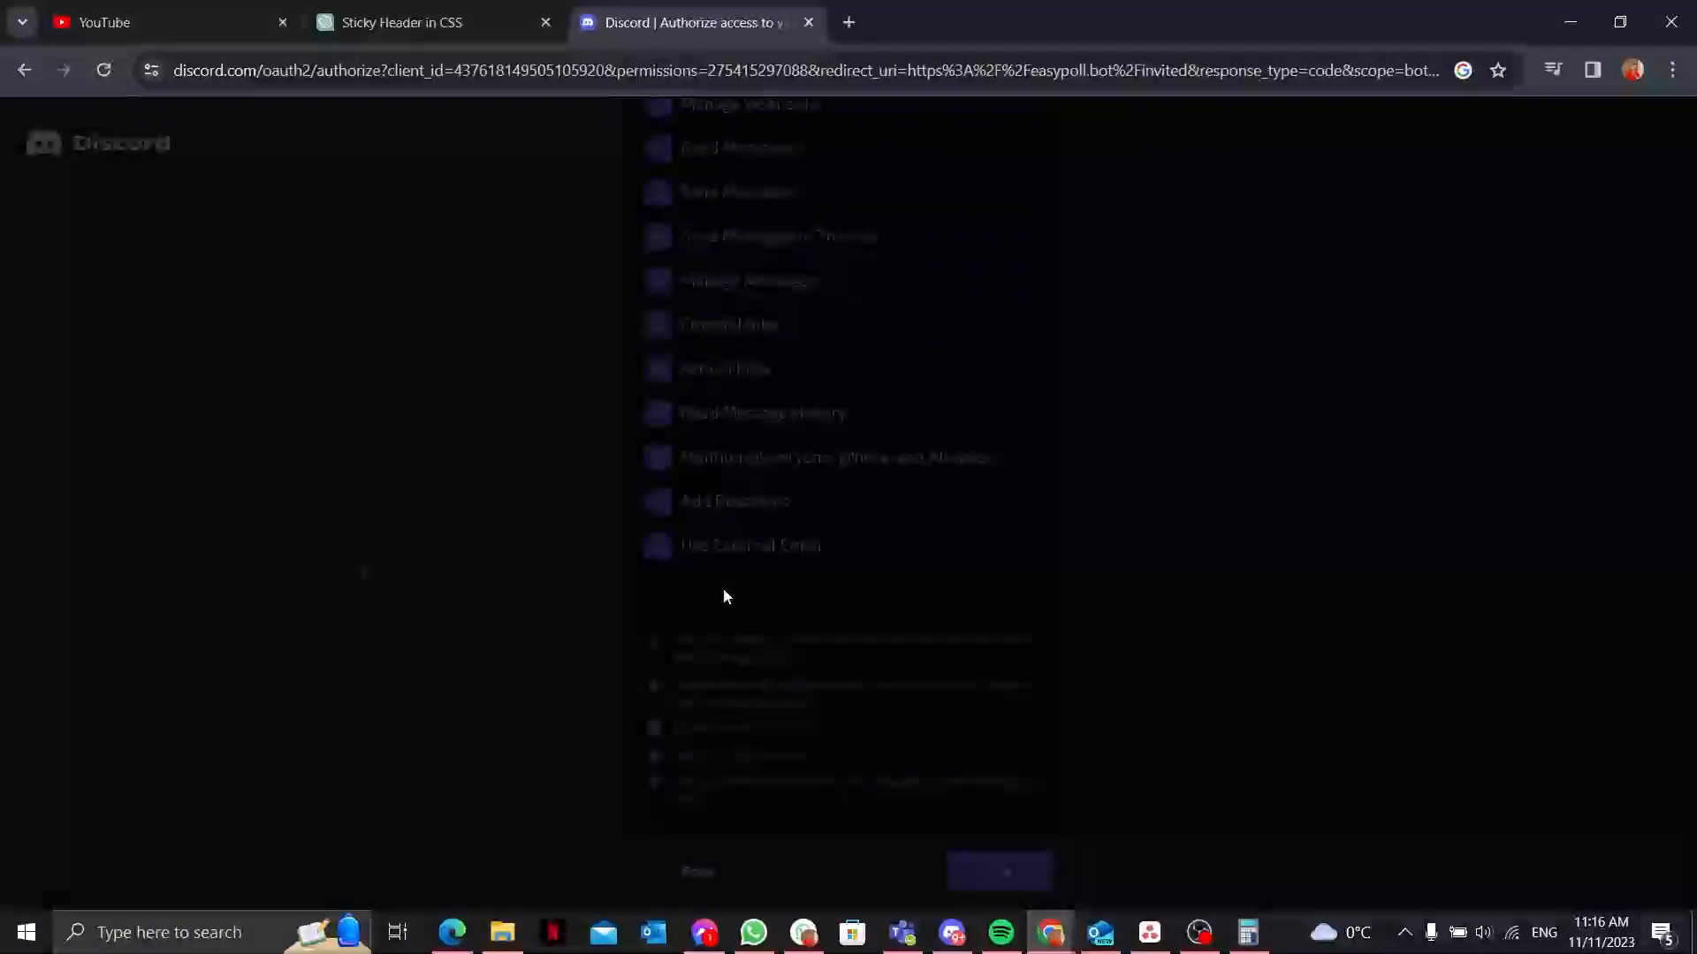
pyautogui.click(995, 871)
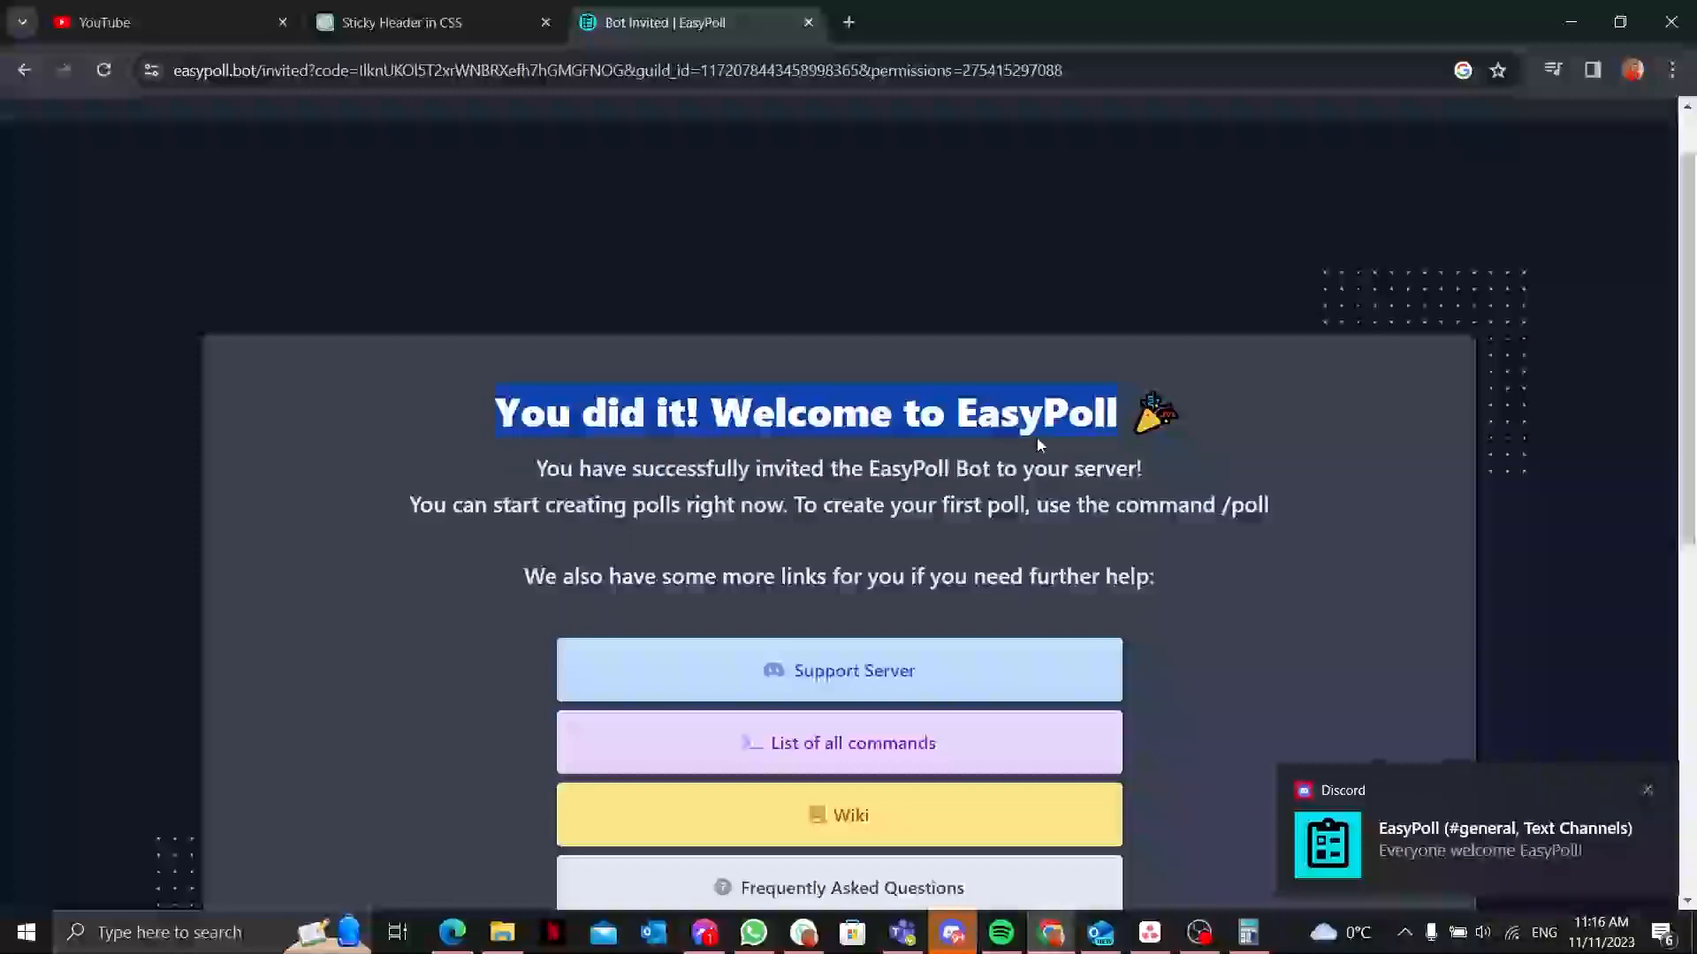
pyautogui.scroll(-3)
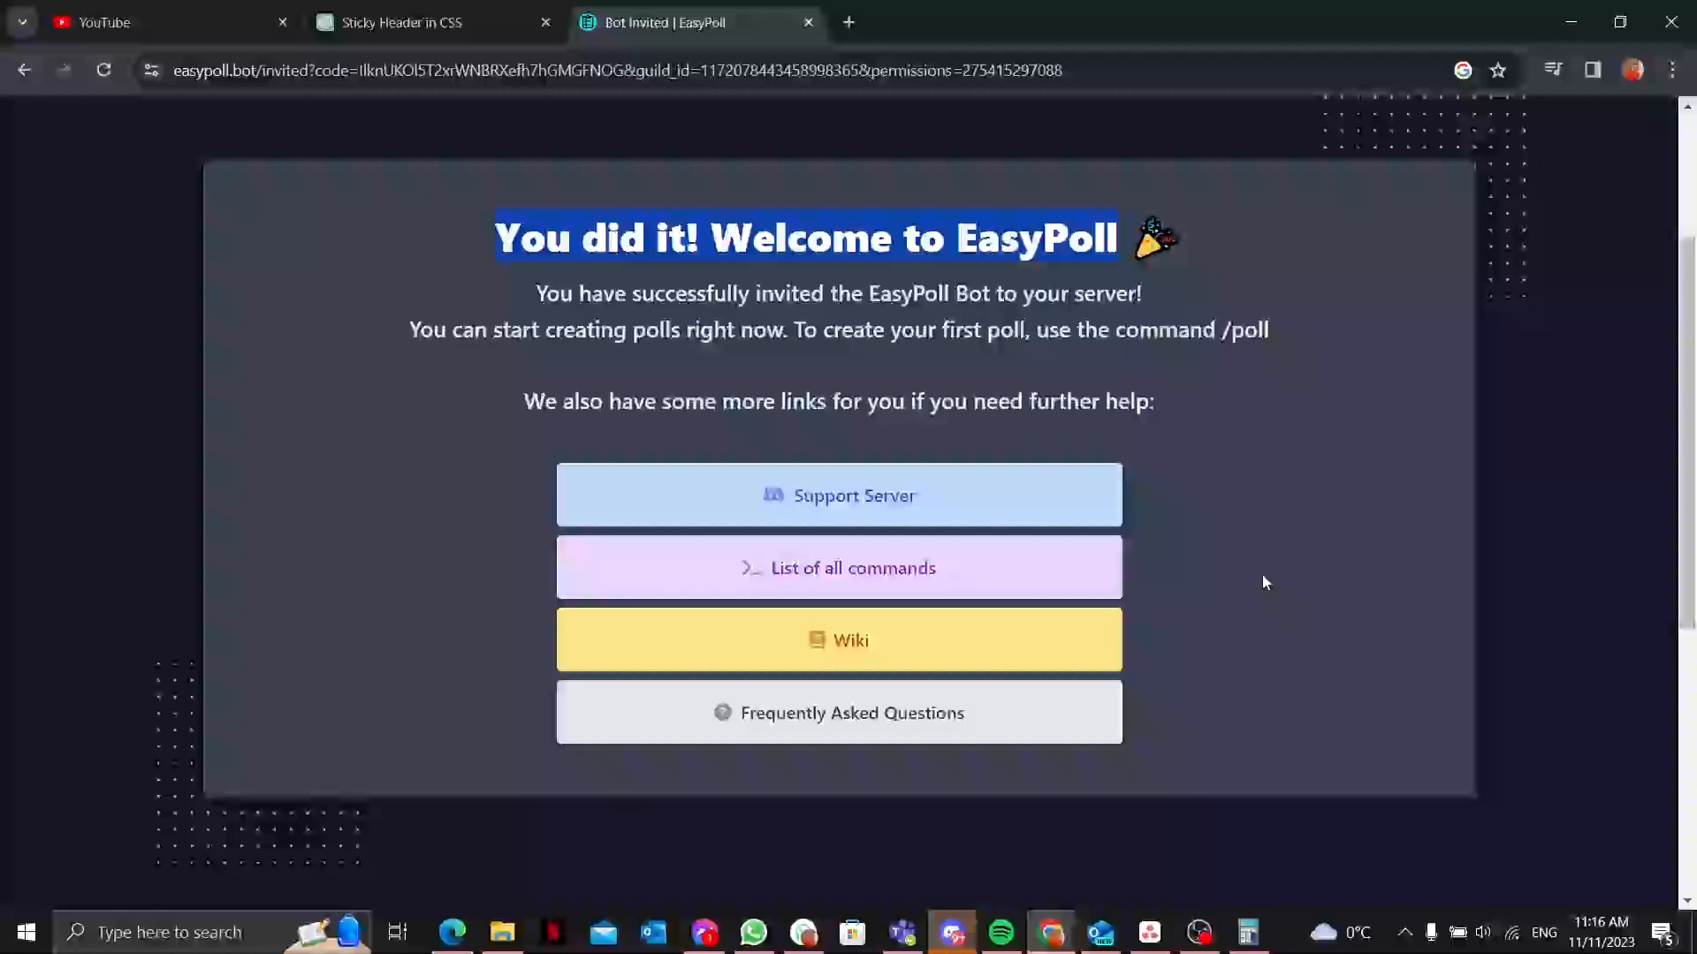
# Step: Switch to the Discord app's testing-bots channel and focus the message box
pyautogui.click(951, 931)
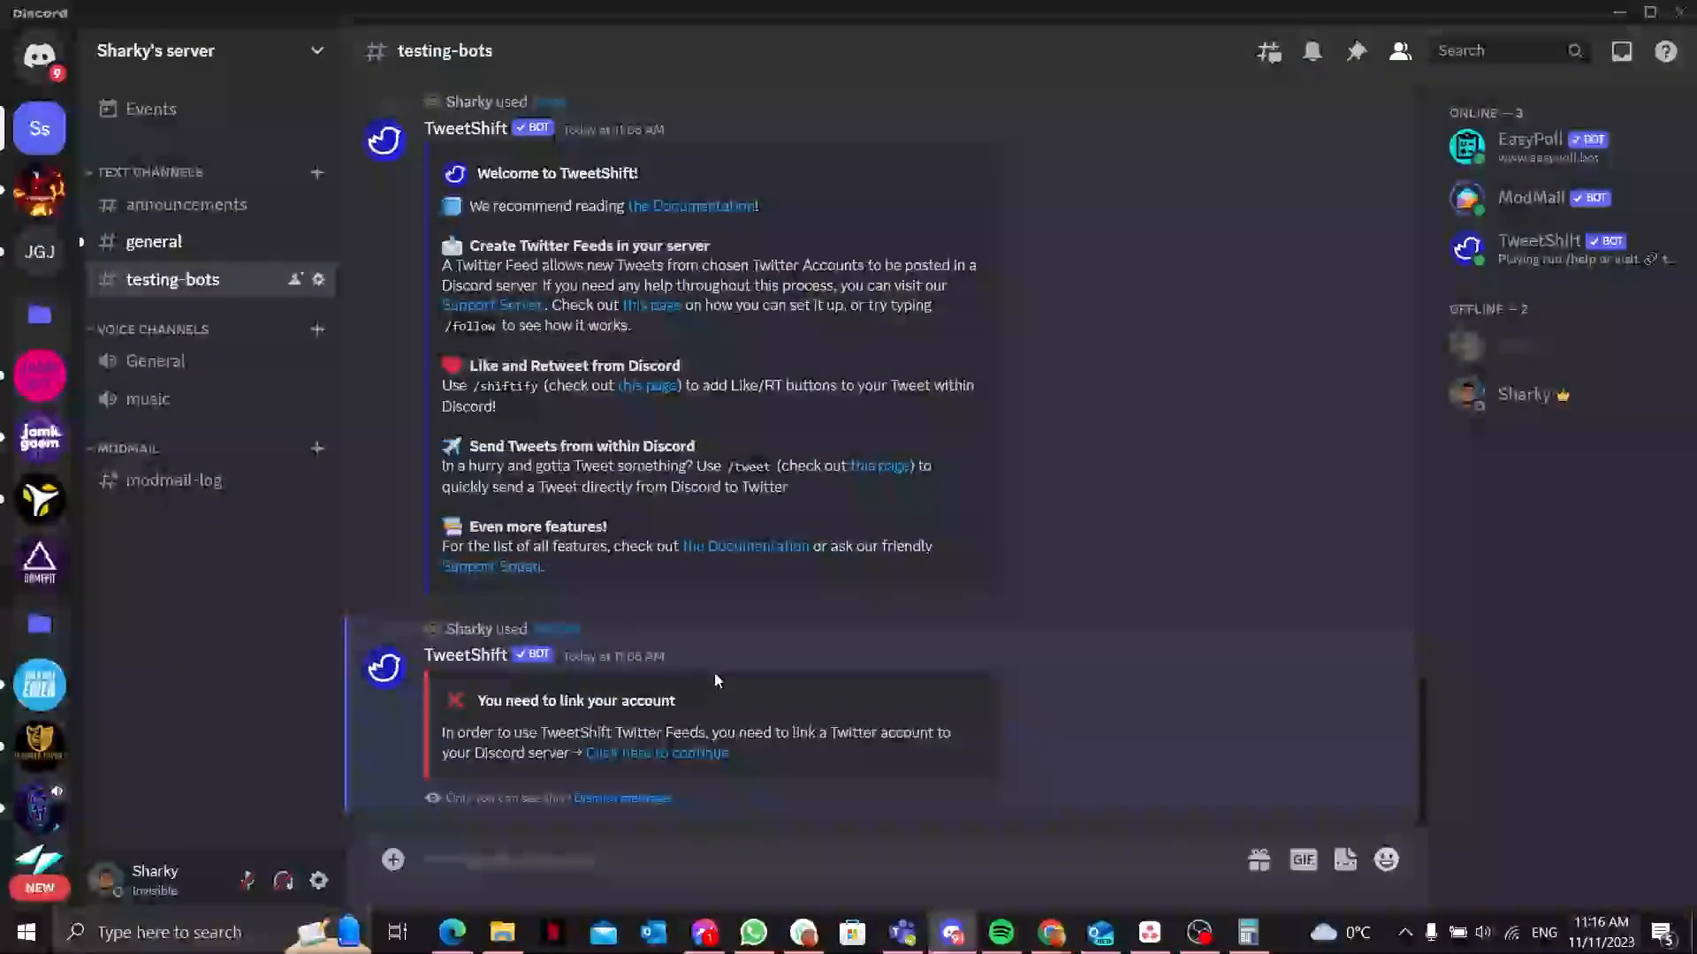
pyautogui.moveTo(633, 787)
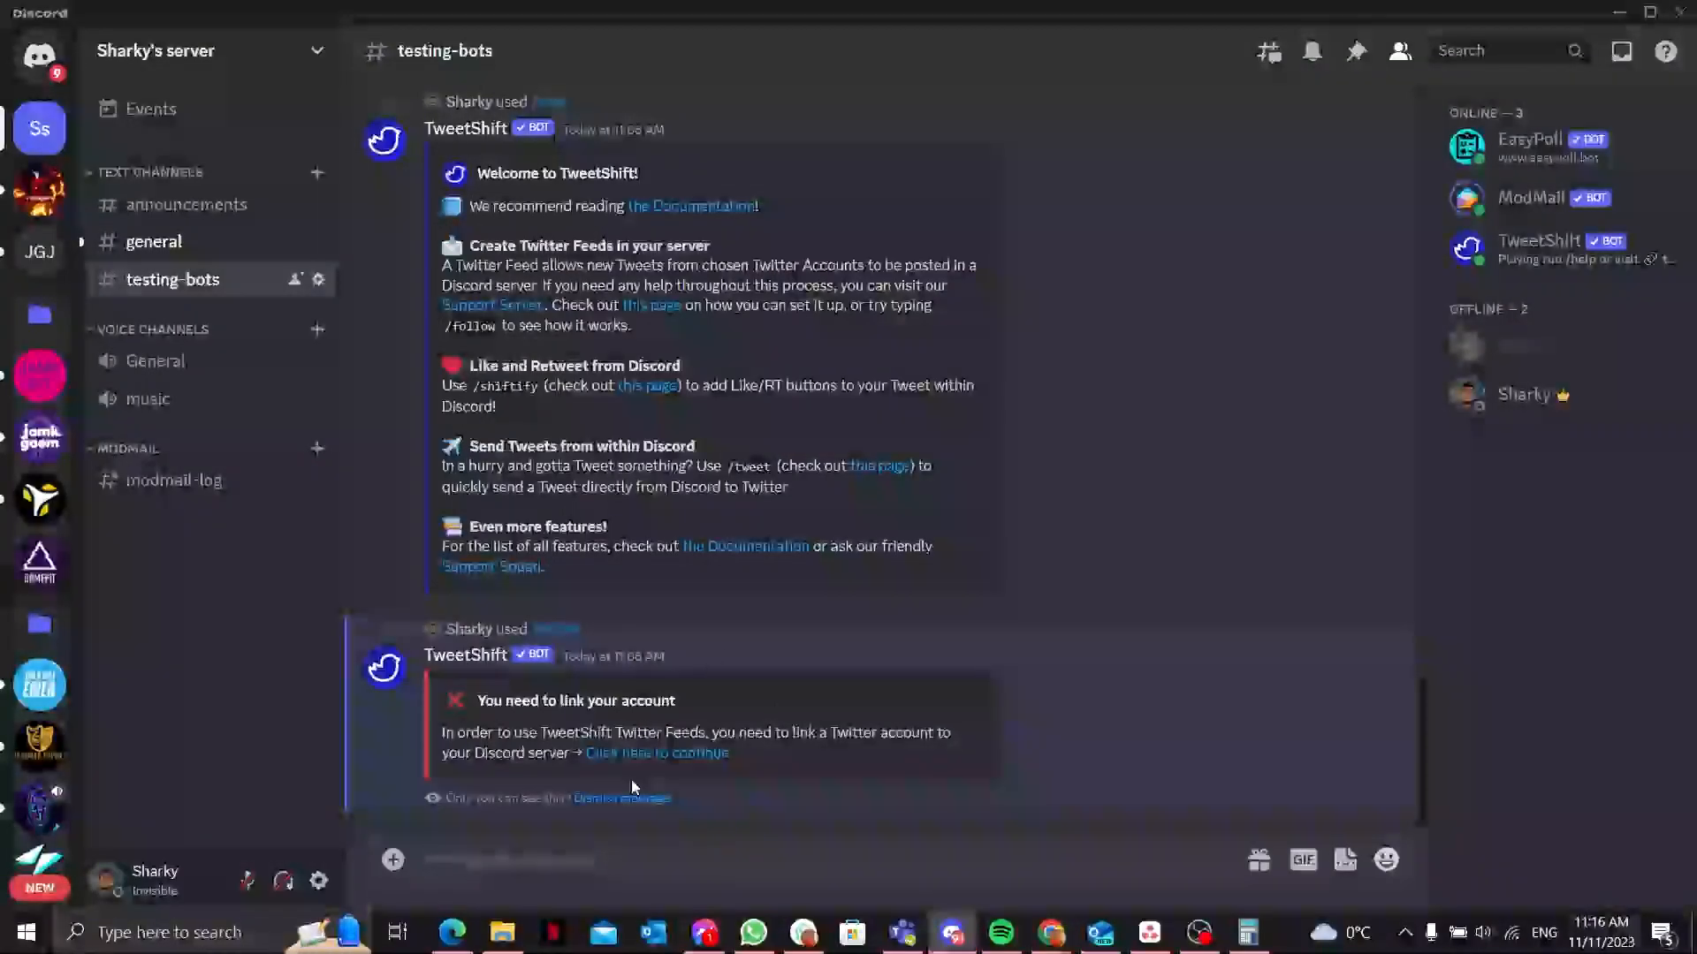
pyautogui.scroll(3)
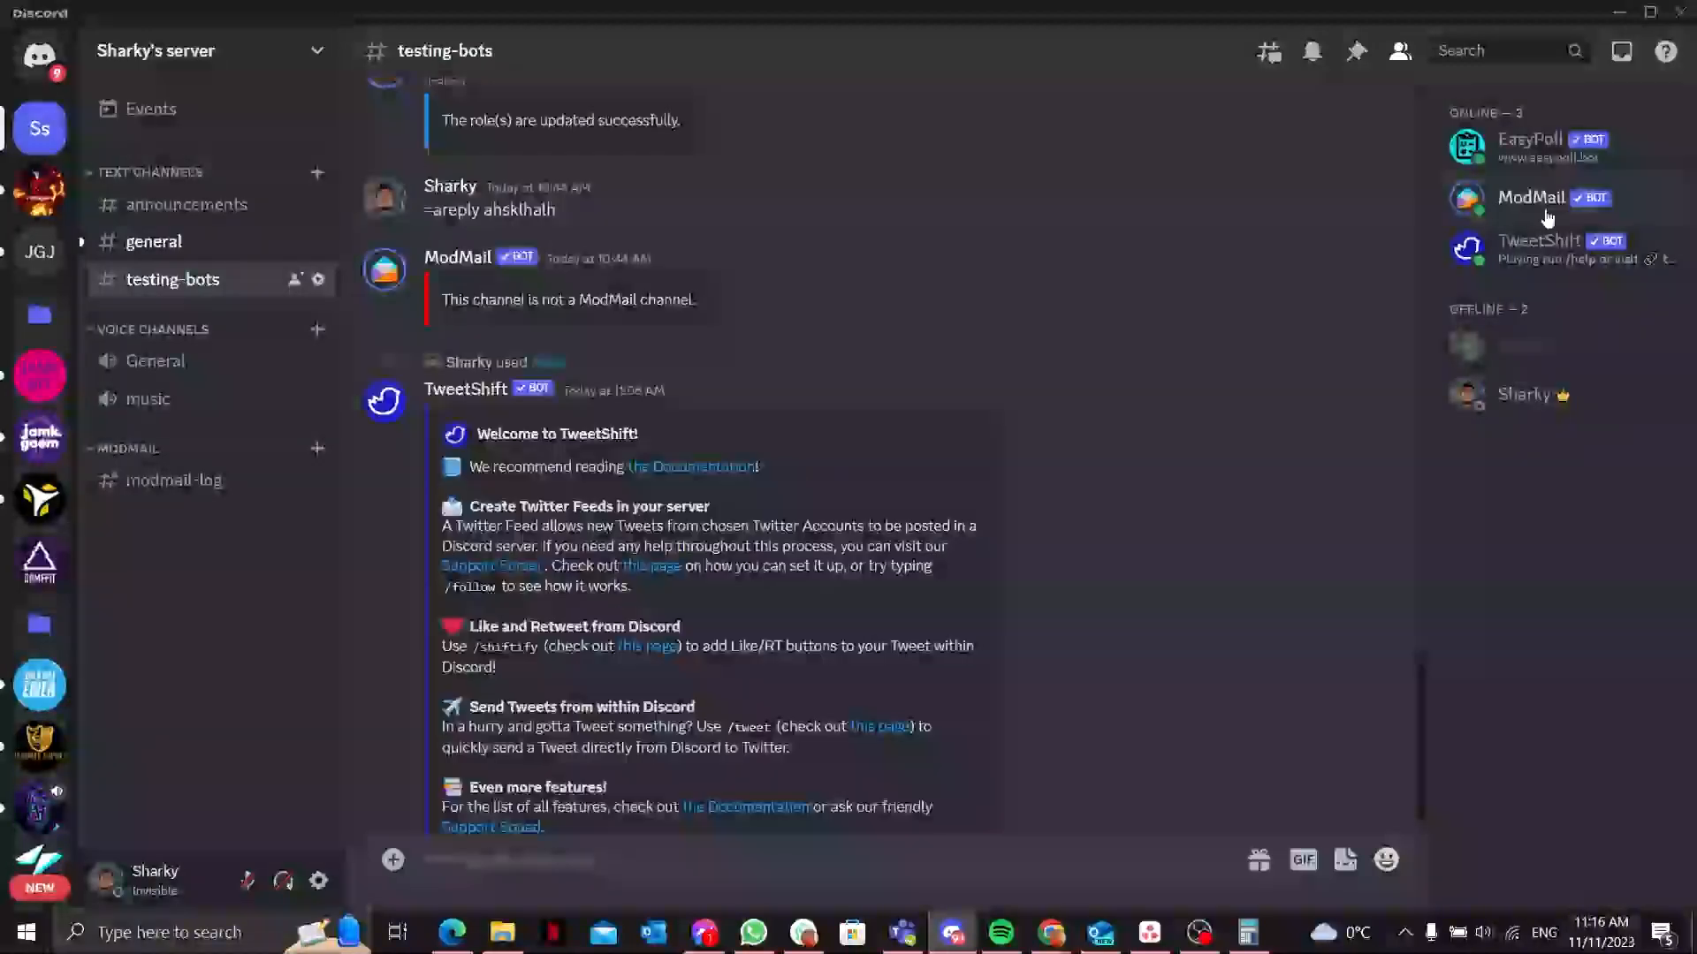
pyautogui.moveTo(1548, 147)
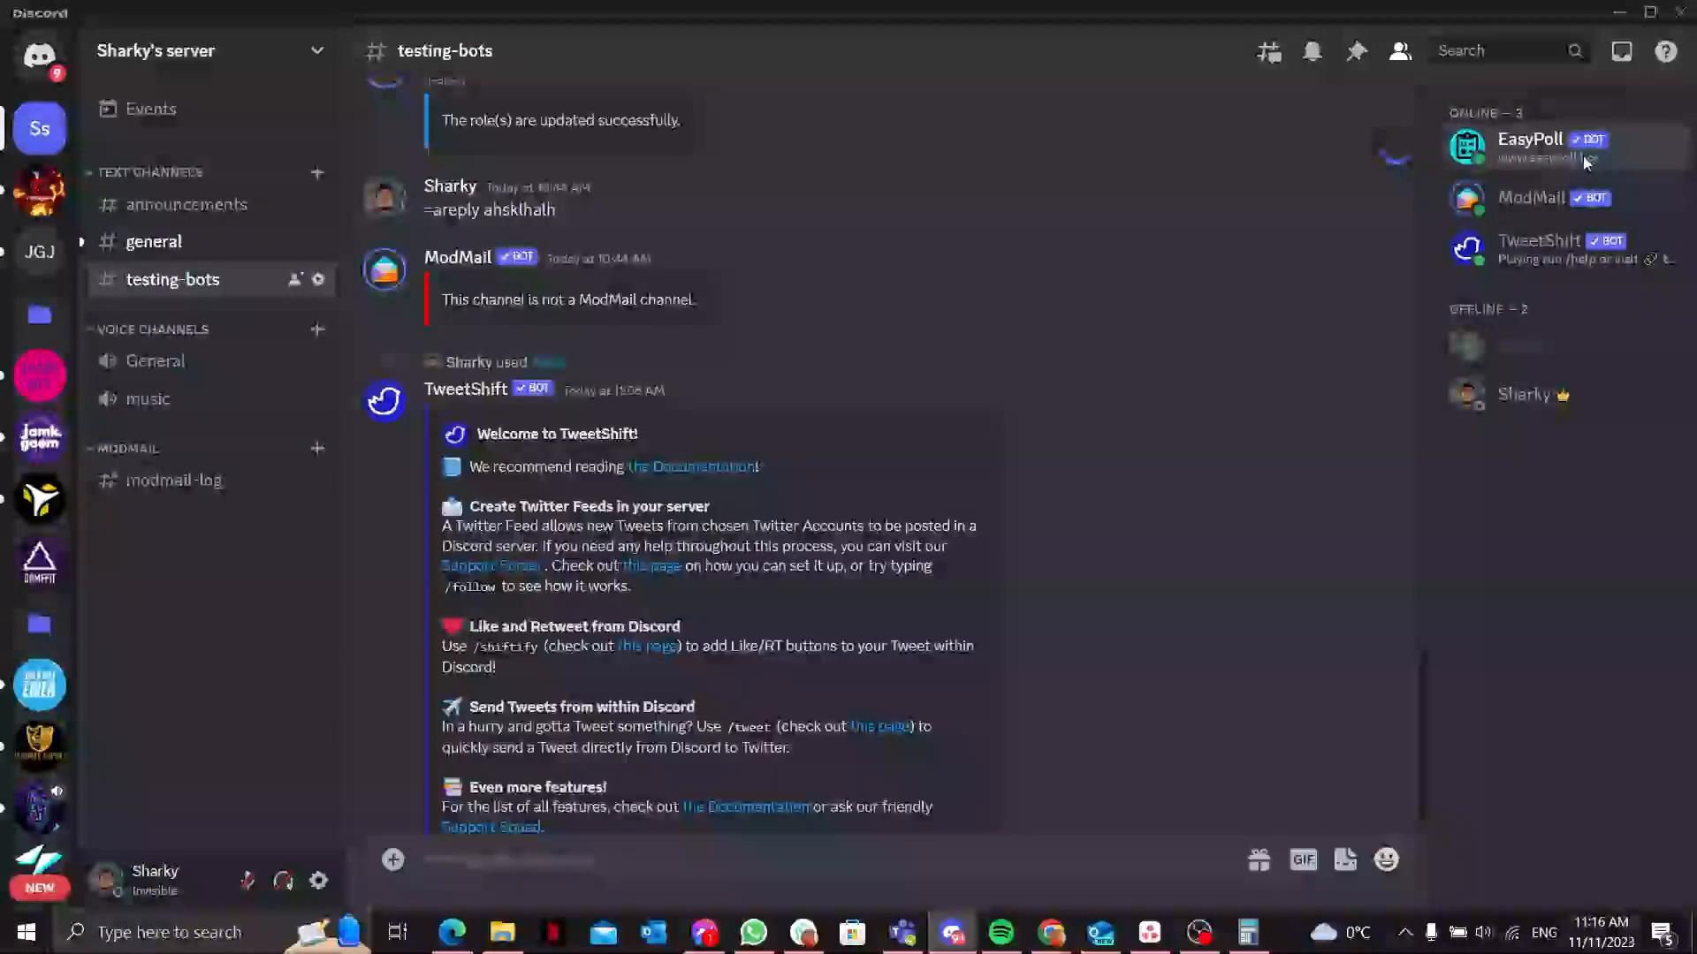
pyautogui.click(1526, 137)
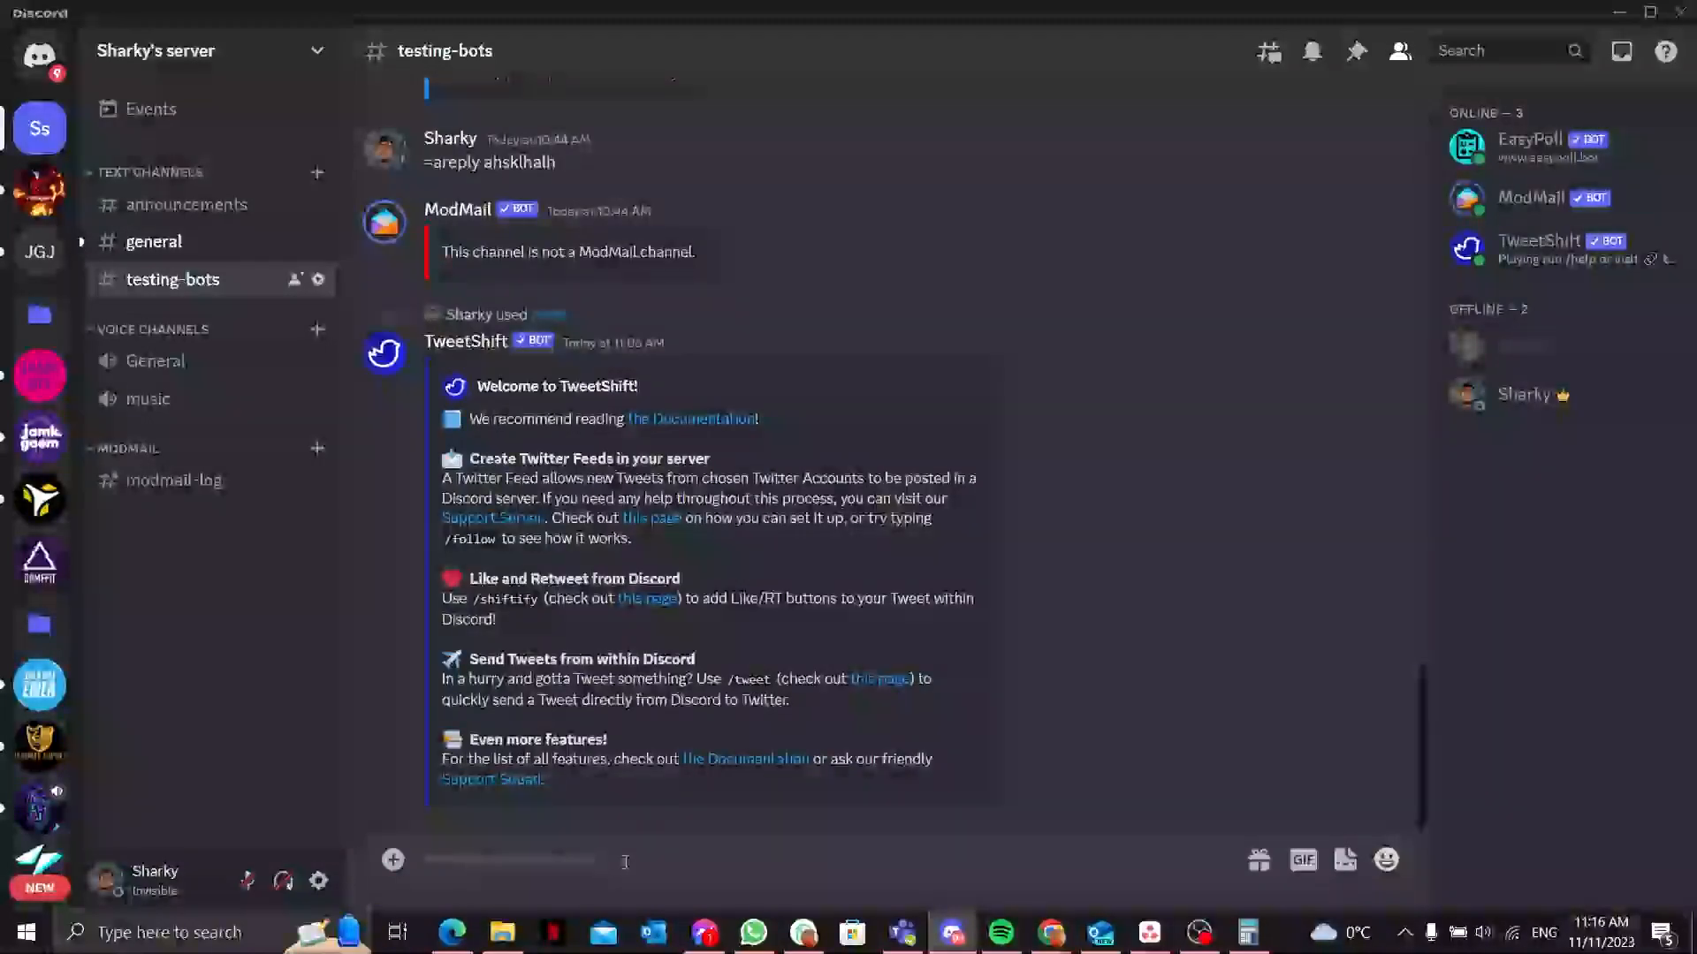
# Step: Start a /poll command with the question 'Which System you guys like the most'
pyautogui.write('/')
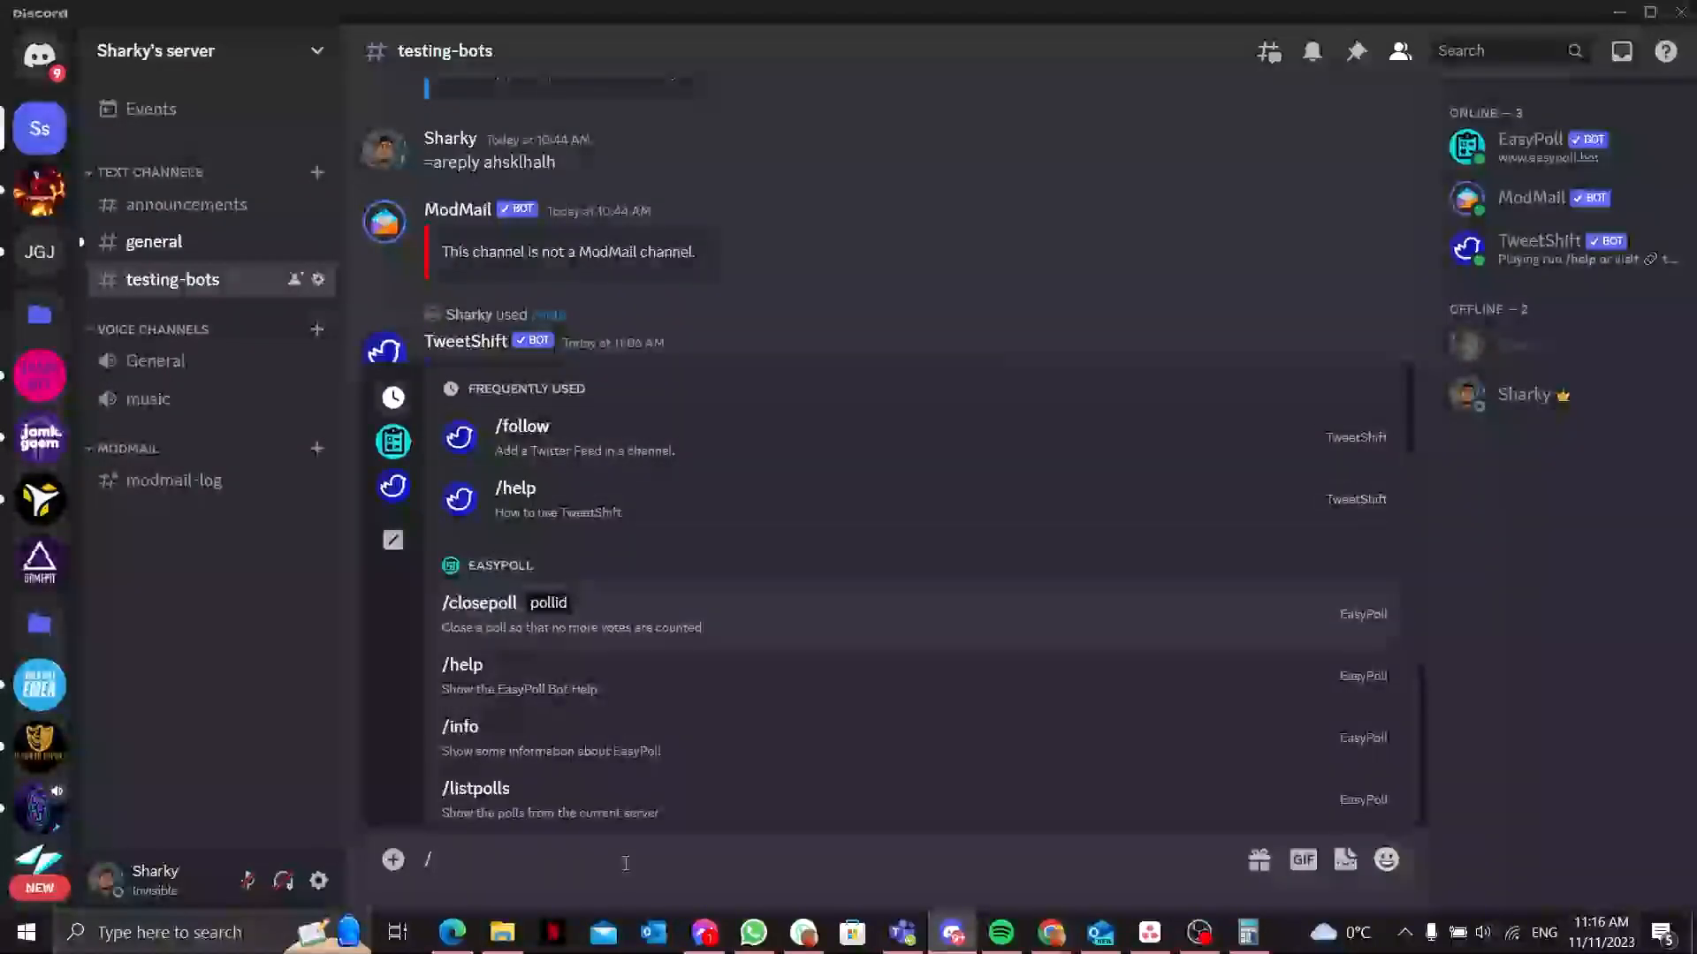
pyautogui.write('poll question')
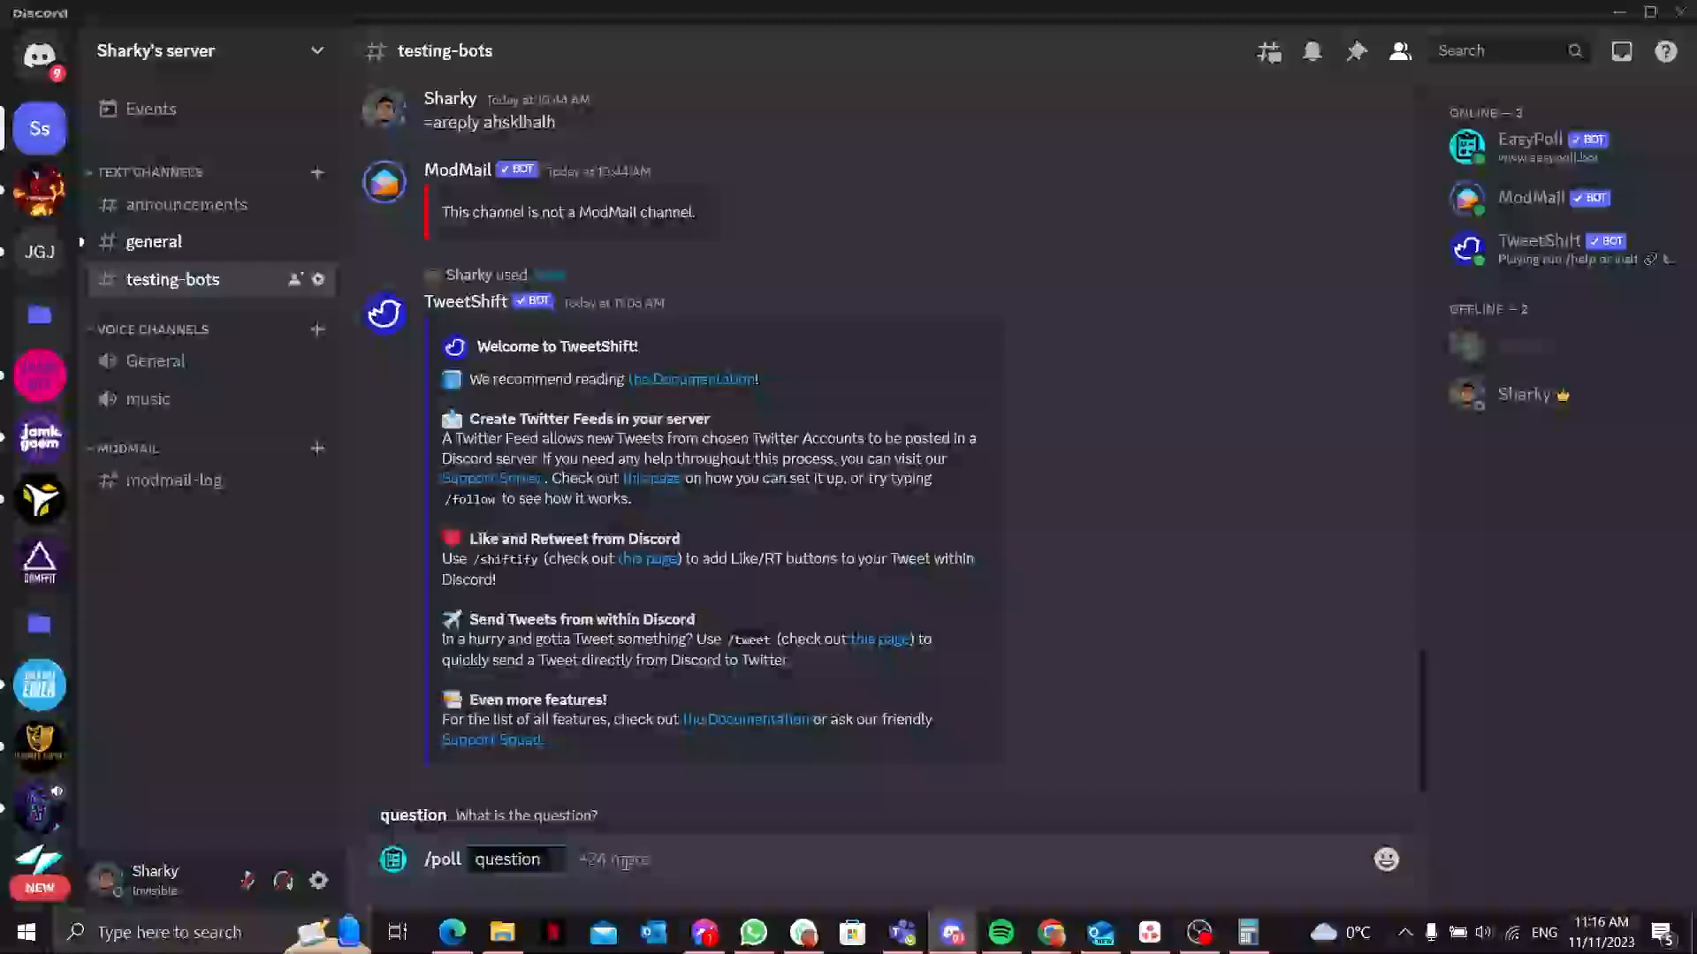
pyautogui.write('Which')
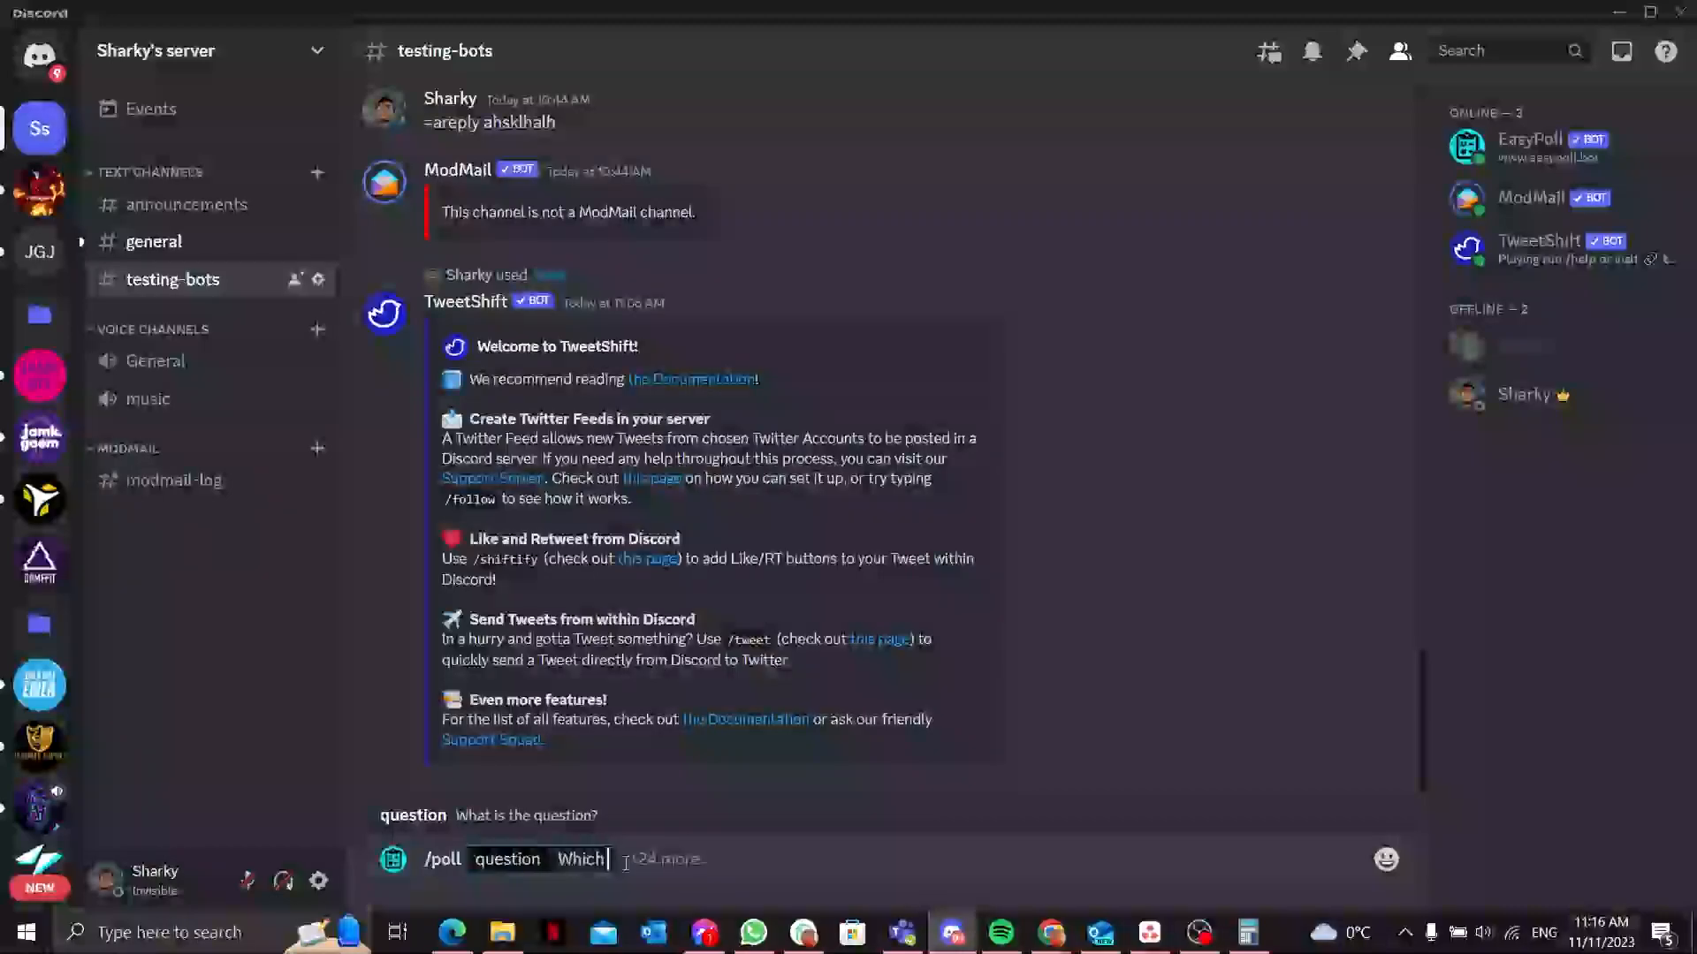
pyautogui.write('System you guys')
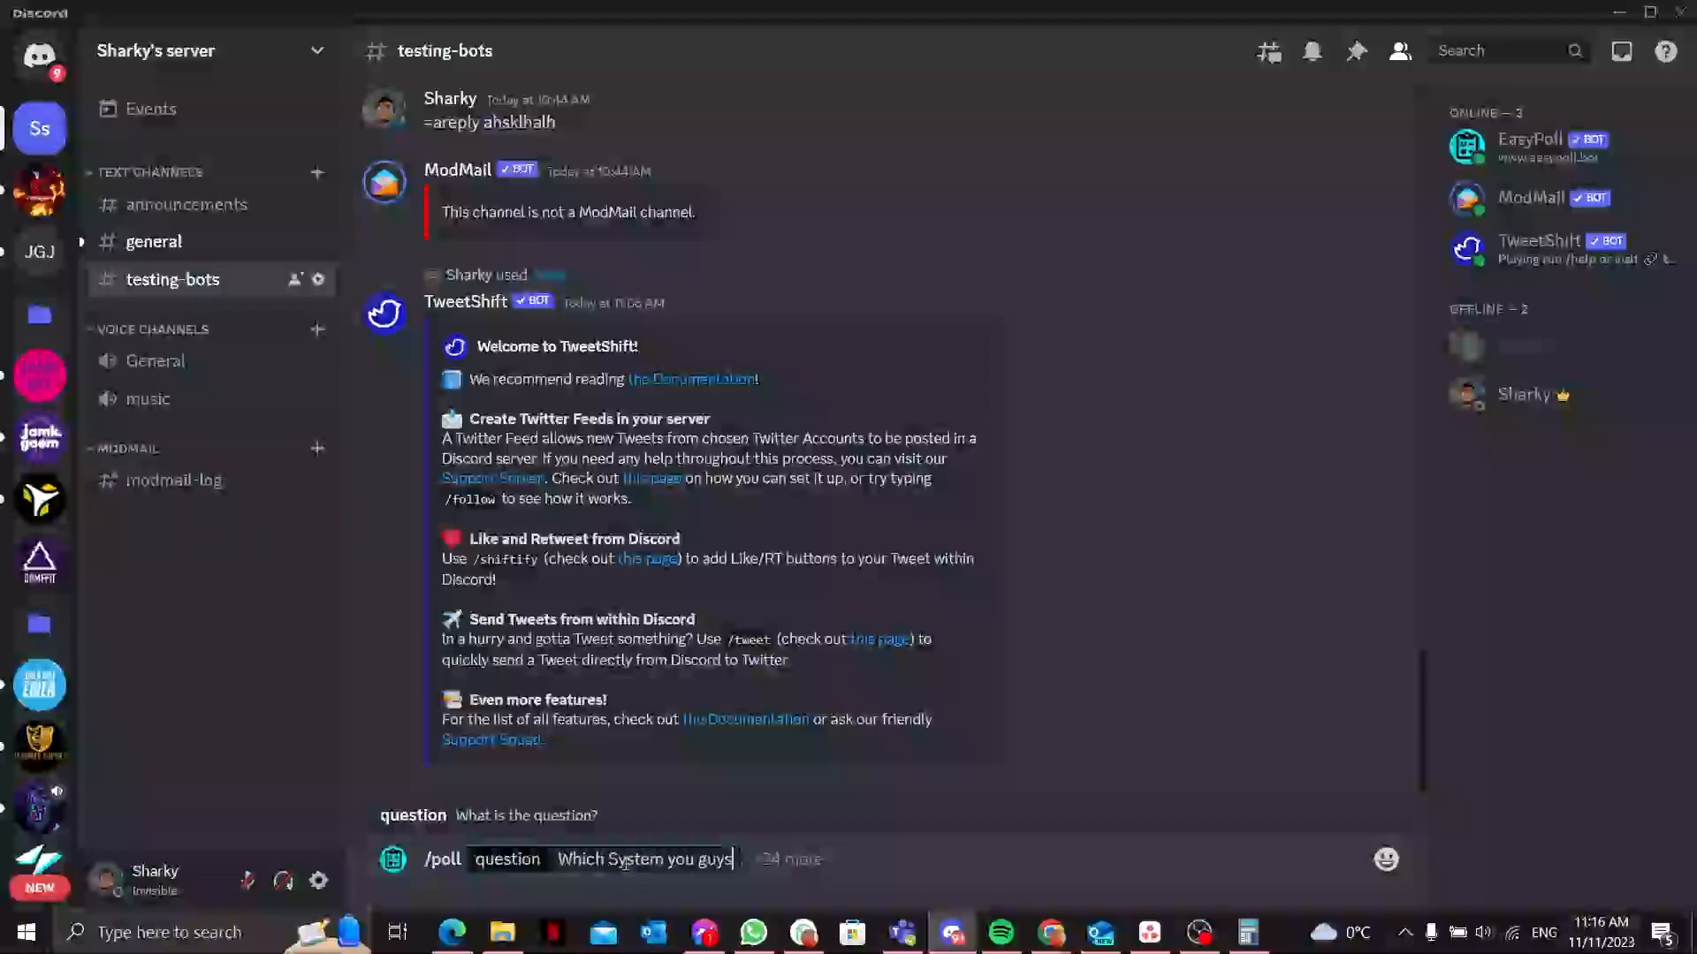
pyautogui.write('like the most')
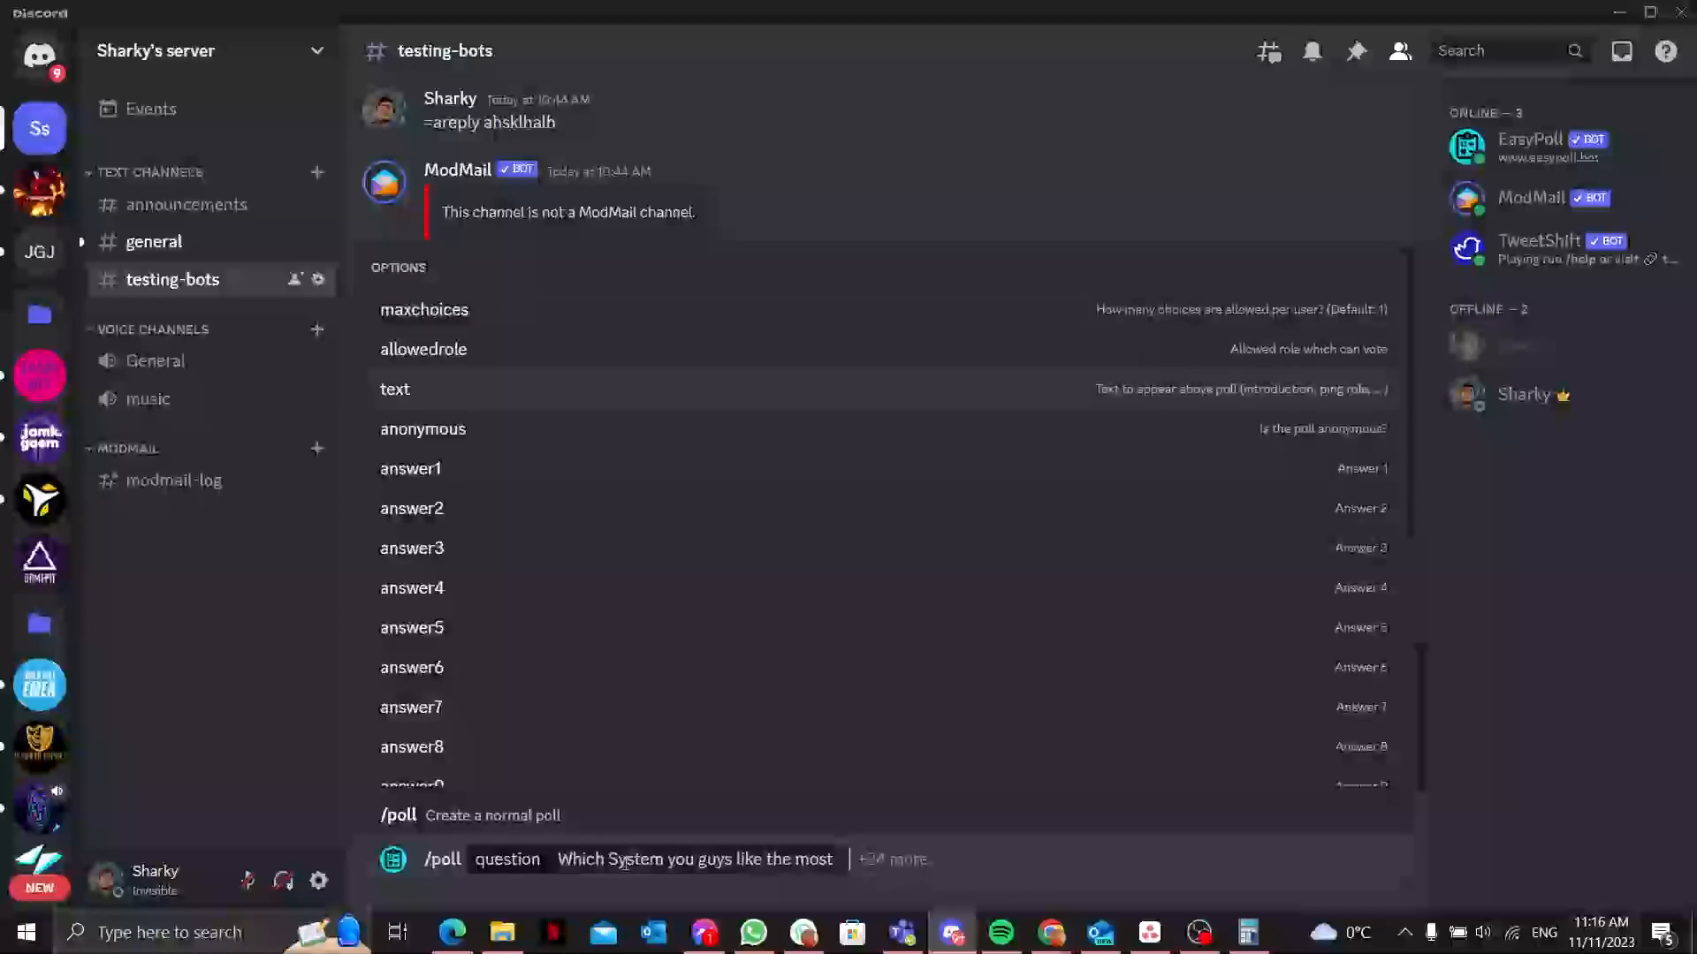
# Step: Add the poll answers Windows, Mac and Linux
pyautogui.click(422, 466)
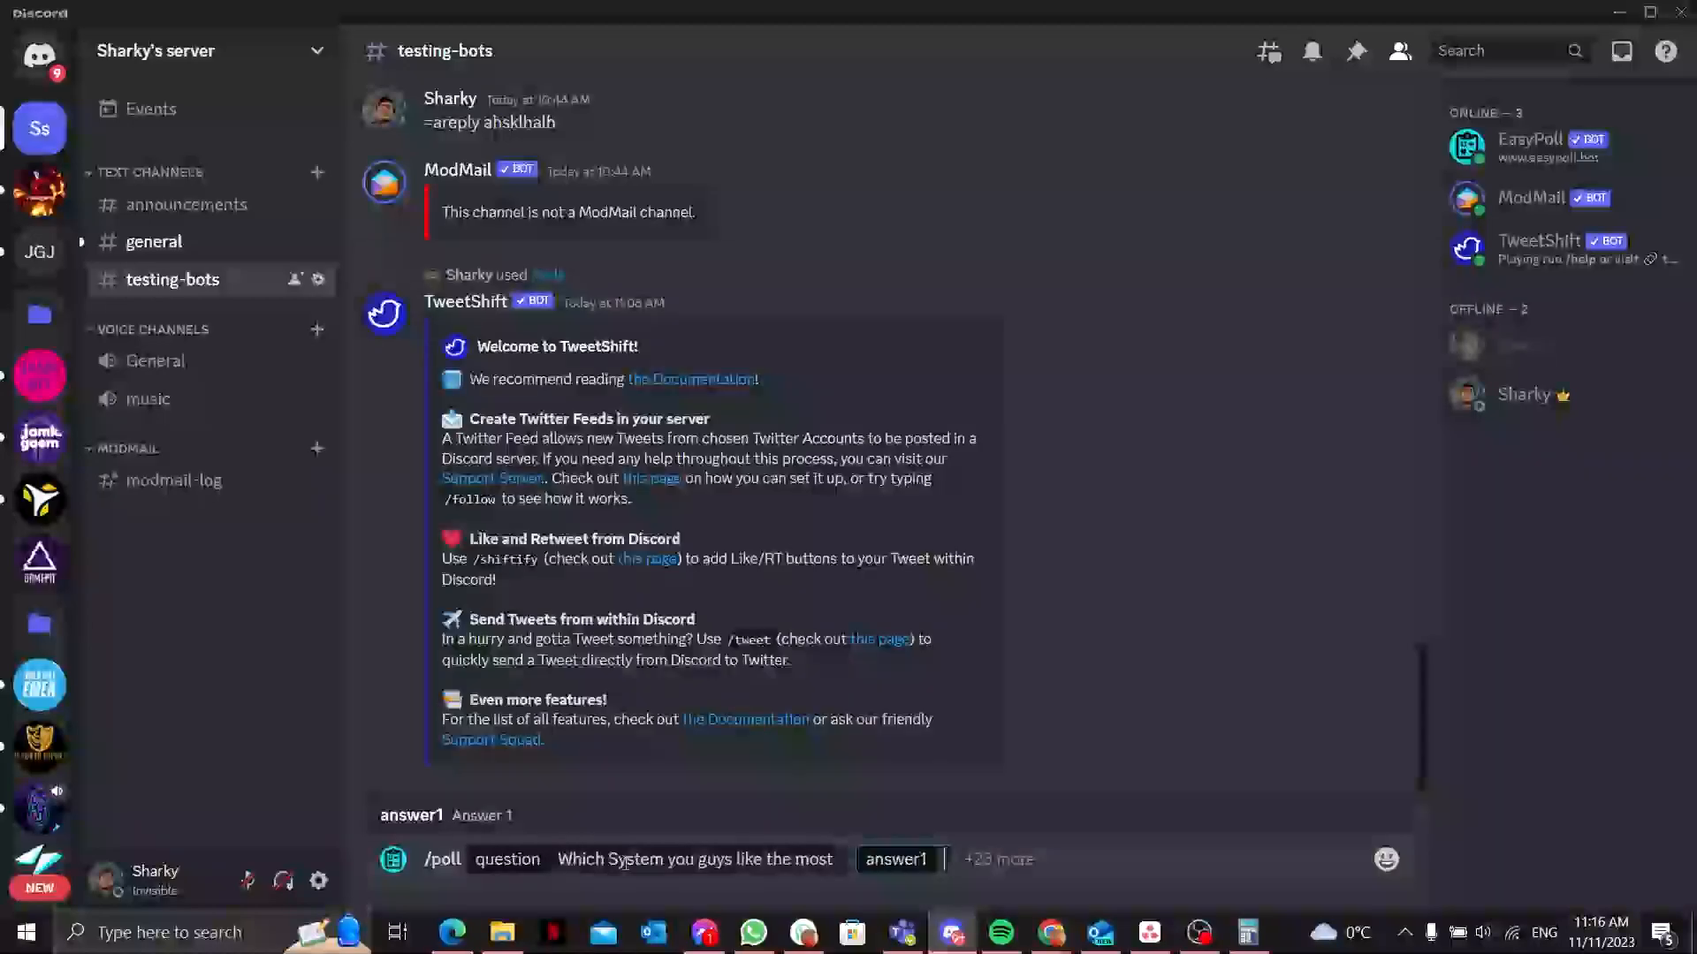
pyautogui.write('Windows')
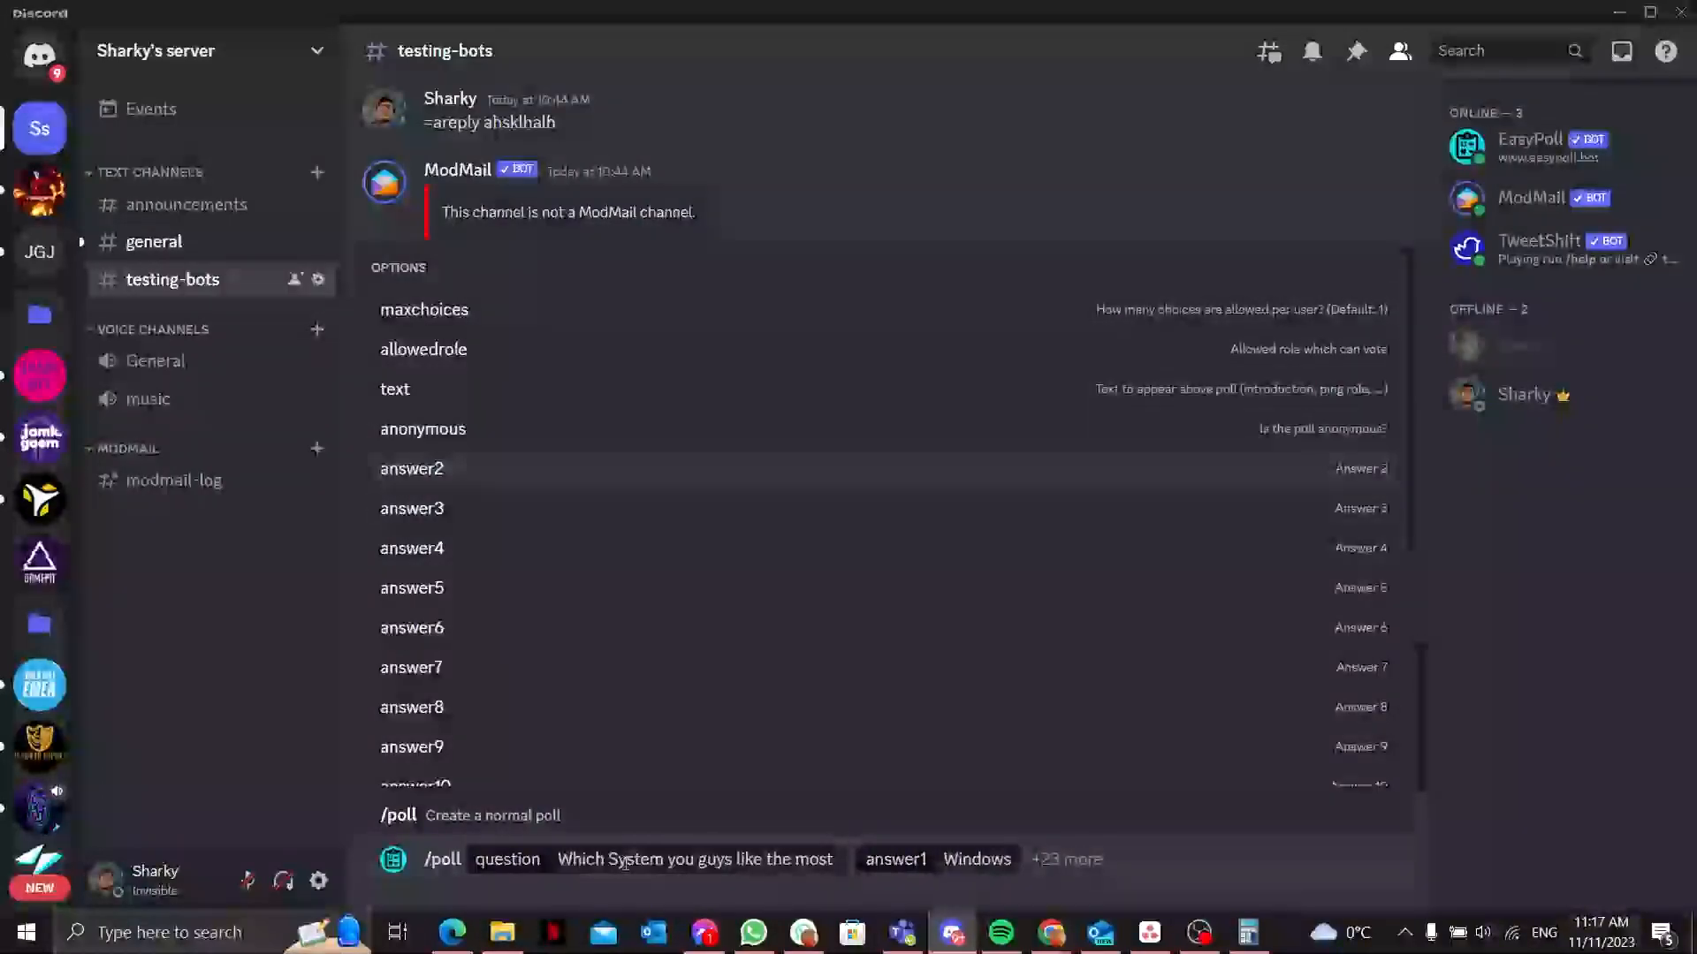
pyautogui.click(411, 466)
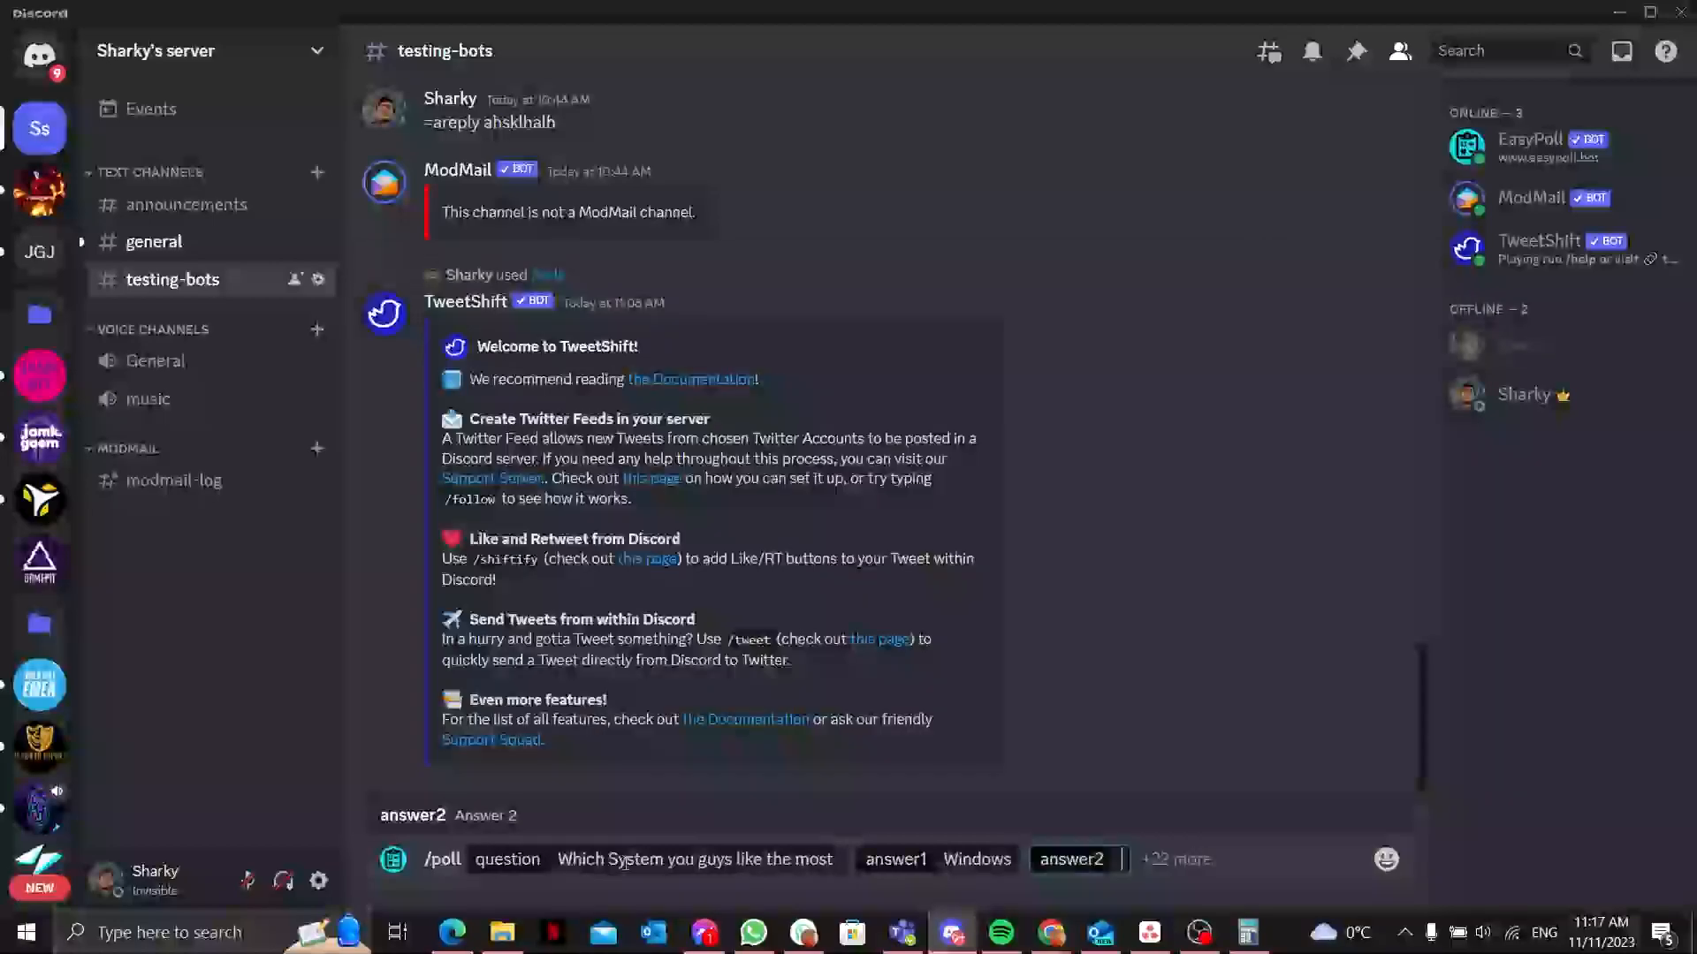
pyautogui.write('Mac')
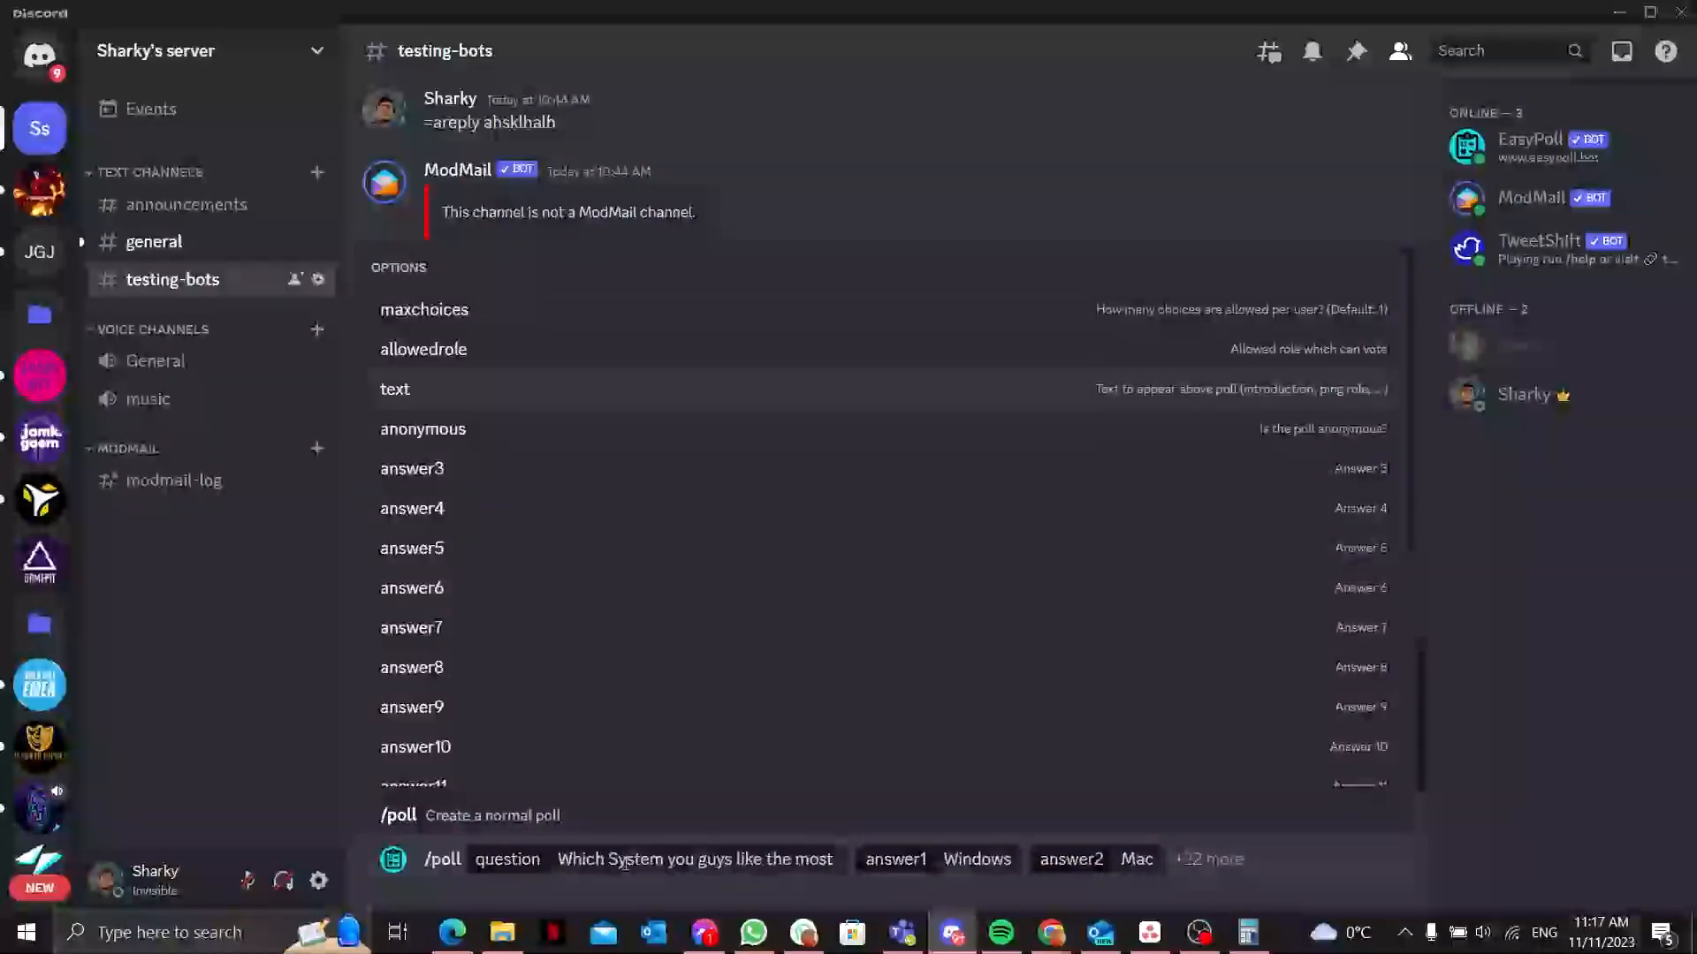
pyautogui.write('Linux')
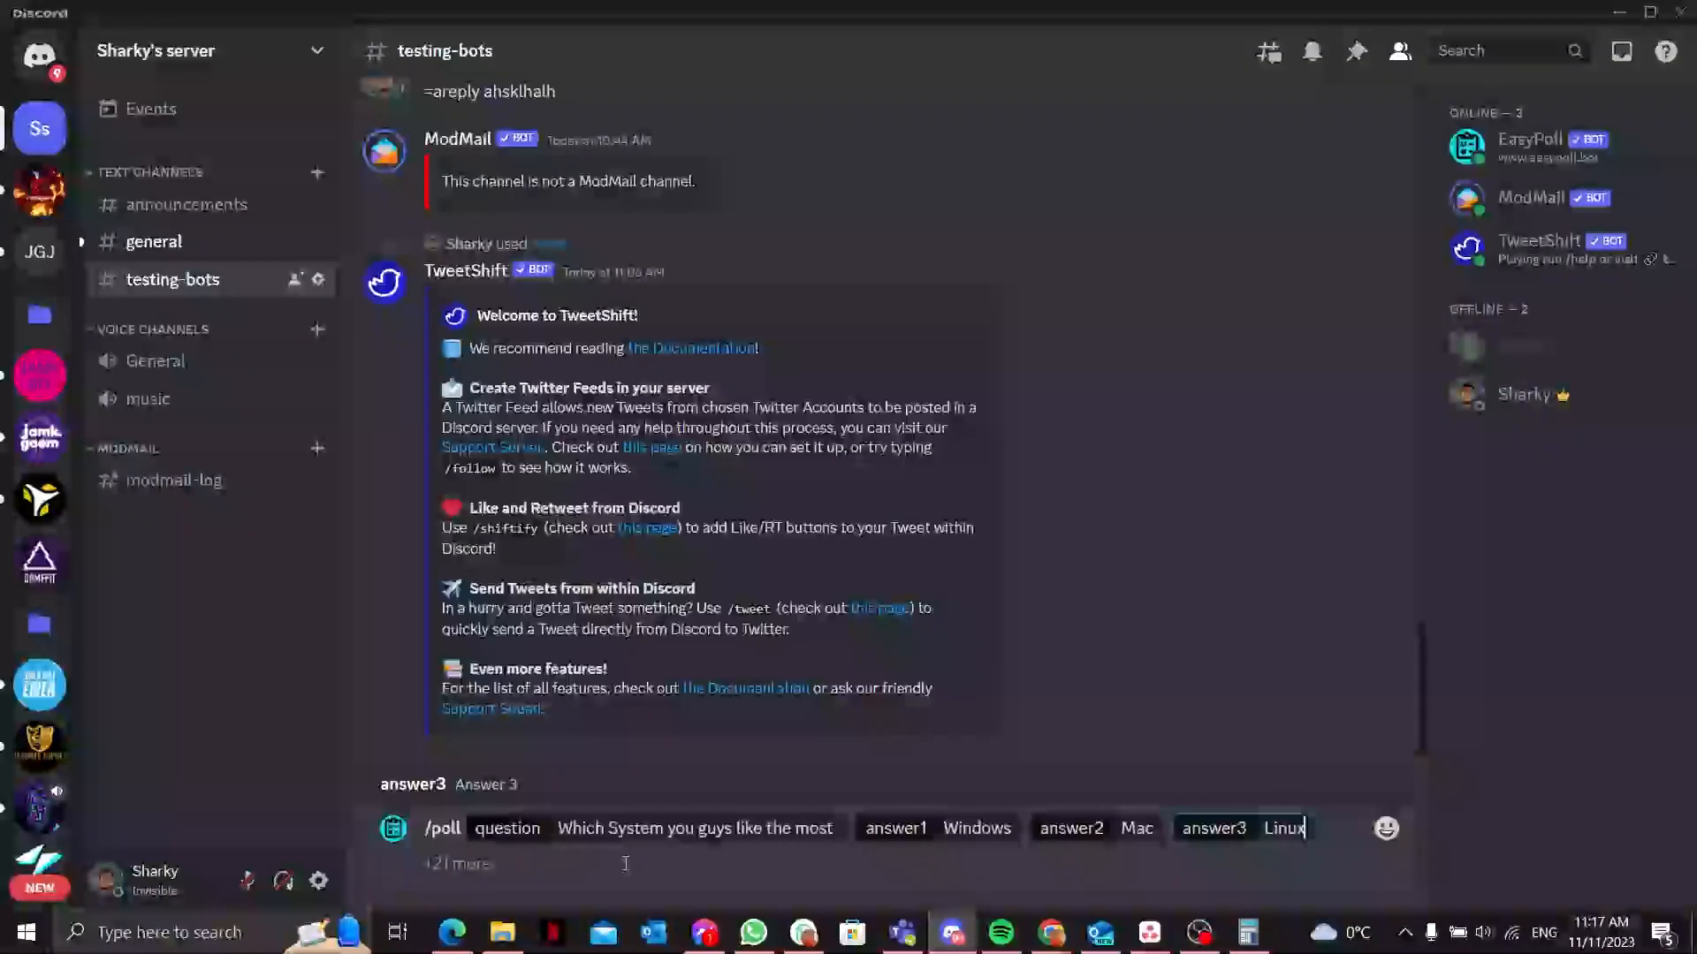
# Step: Reveal the remaining poll options and add the allowedrole option
pyautogui.click(460, 865)
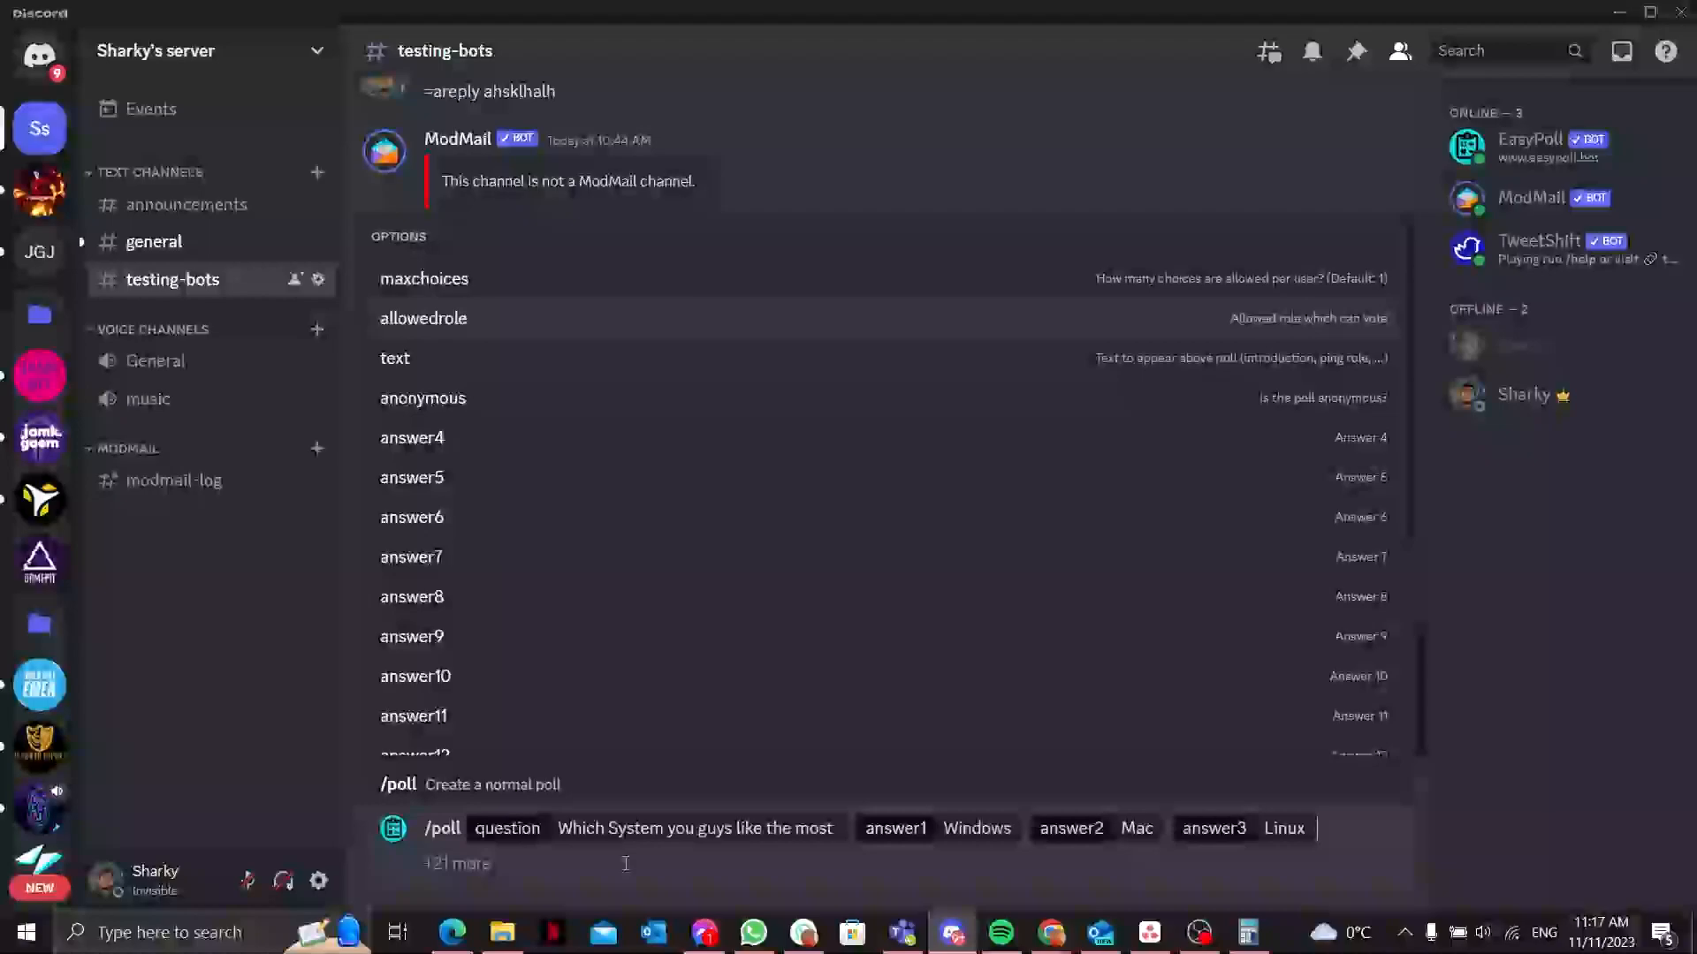
pyautogui.click(422, 318)
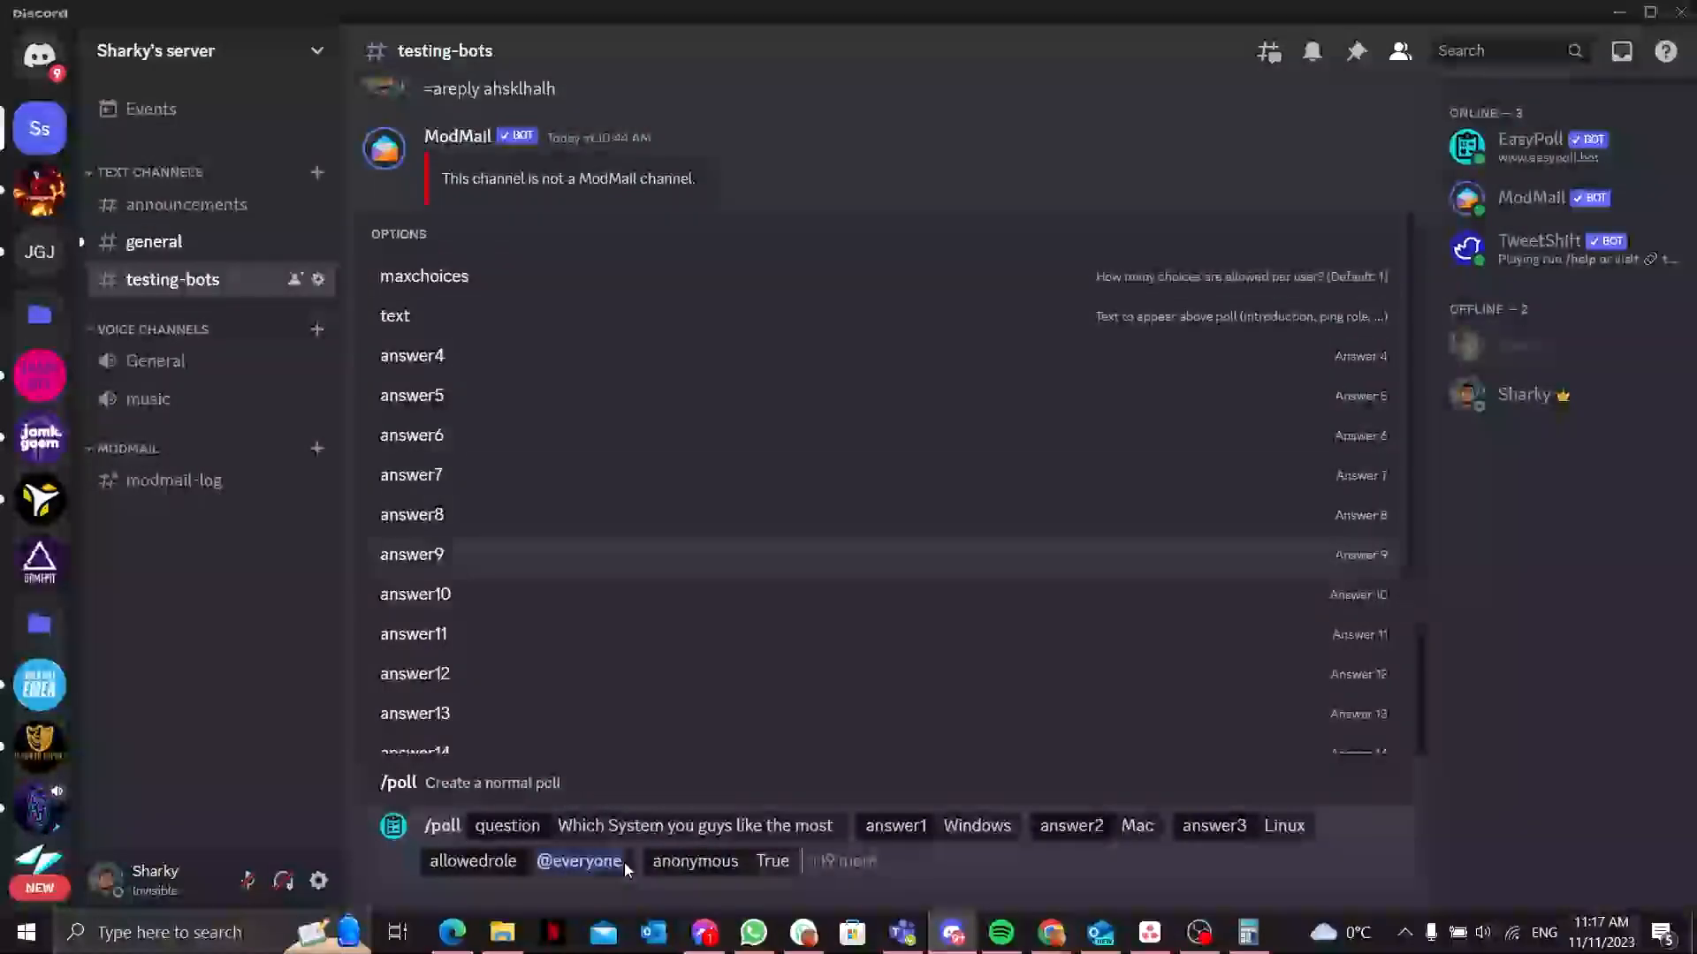
# Step: Add the maxchoices option set to Unlimited and send the poll
pyautogui.scroll(-3)
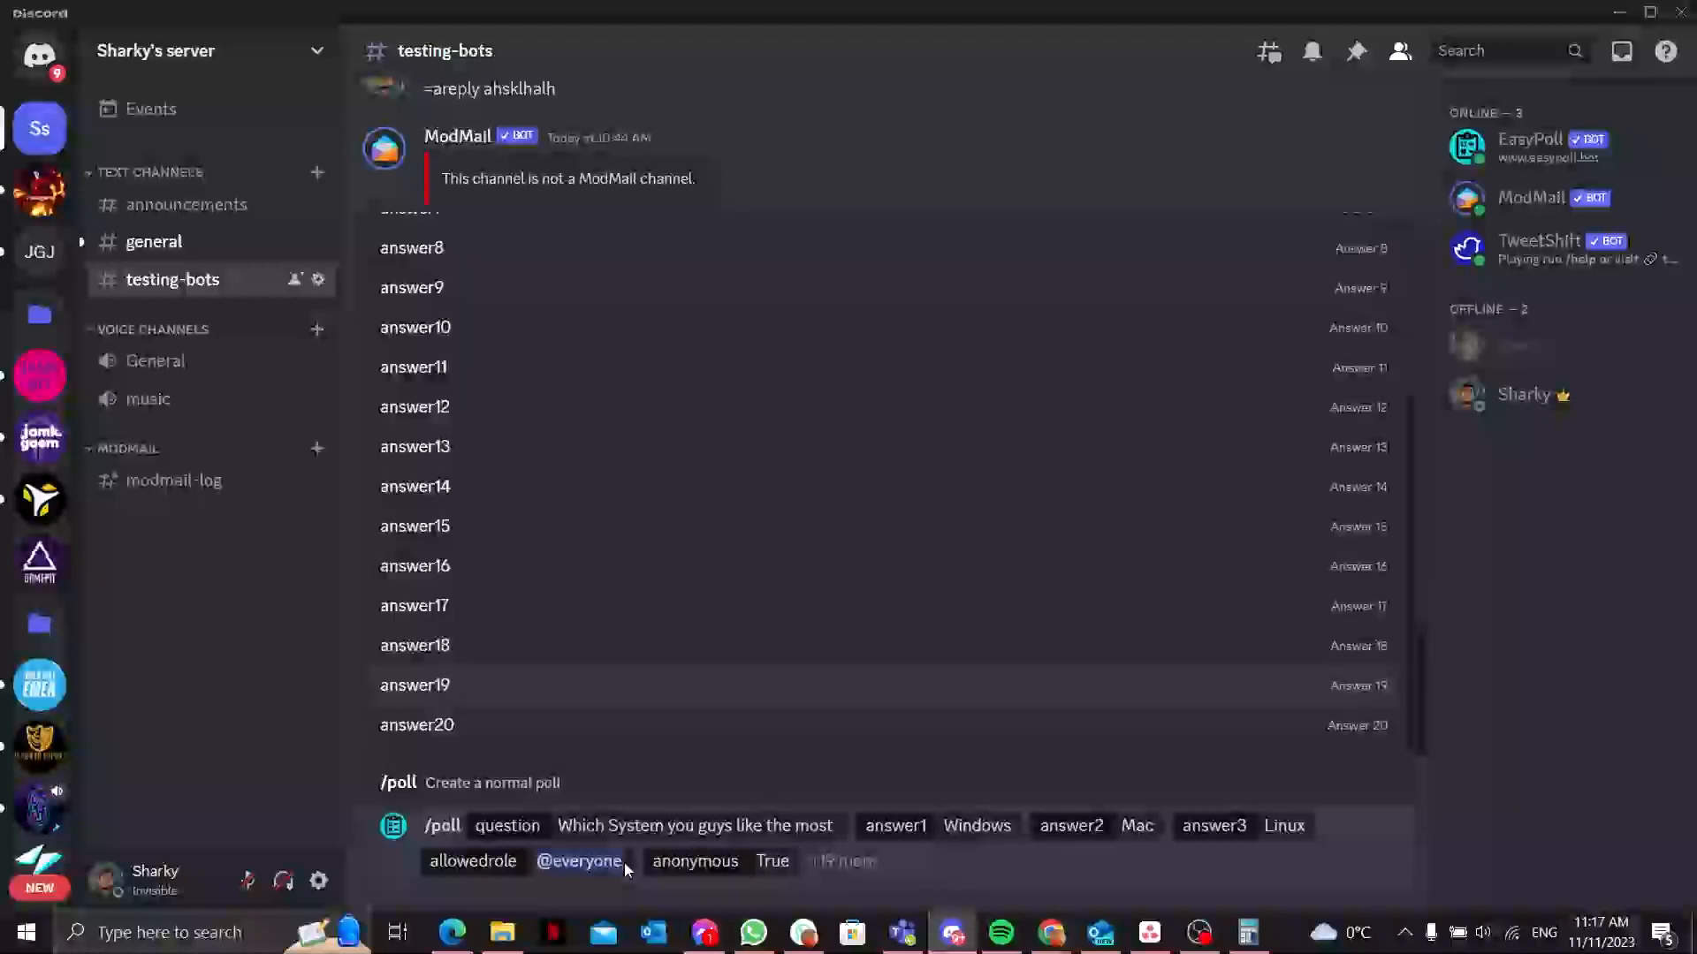
pyautogui.scroll(3)
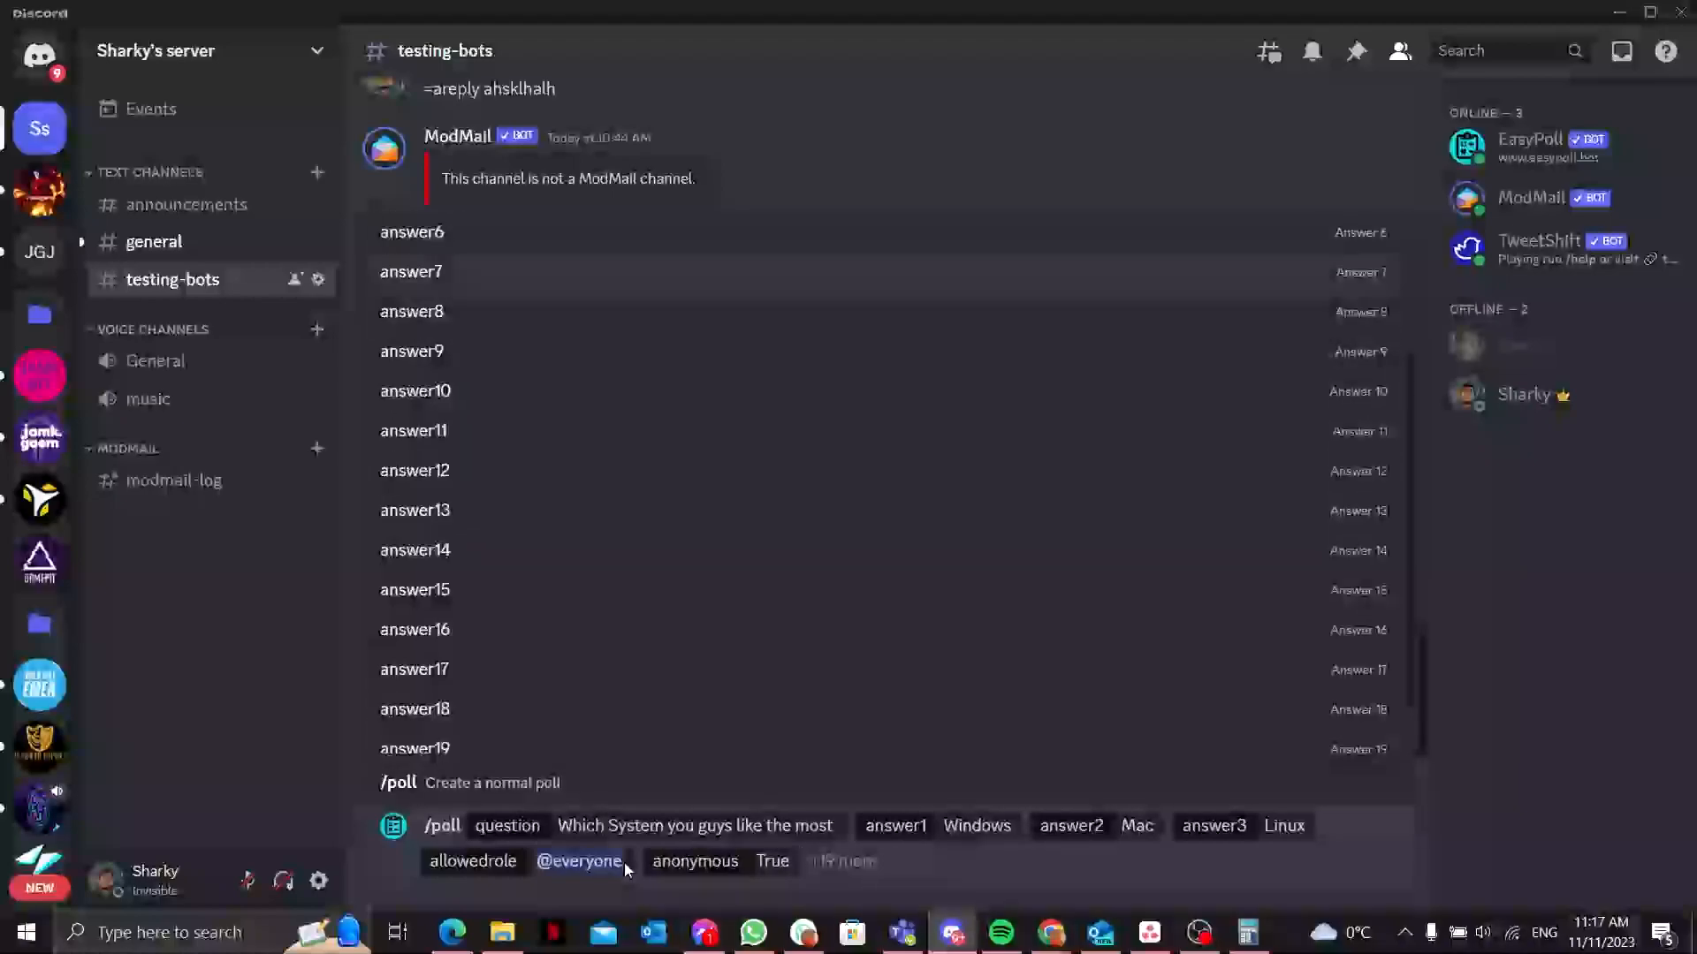
pyautogui.scroll(-3)
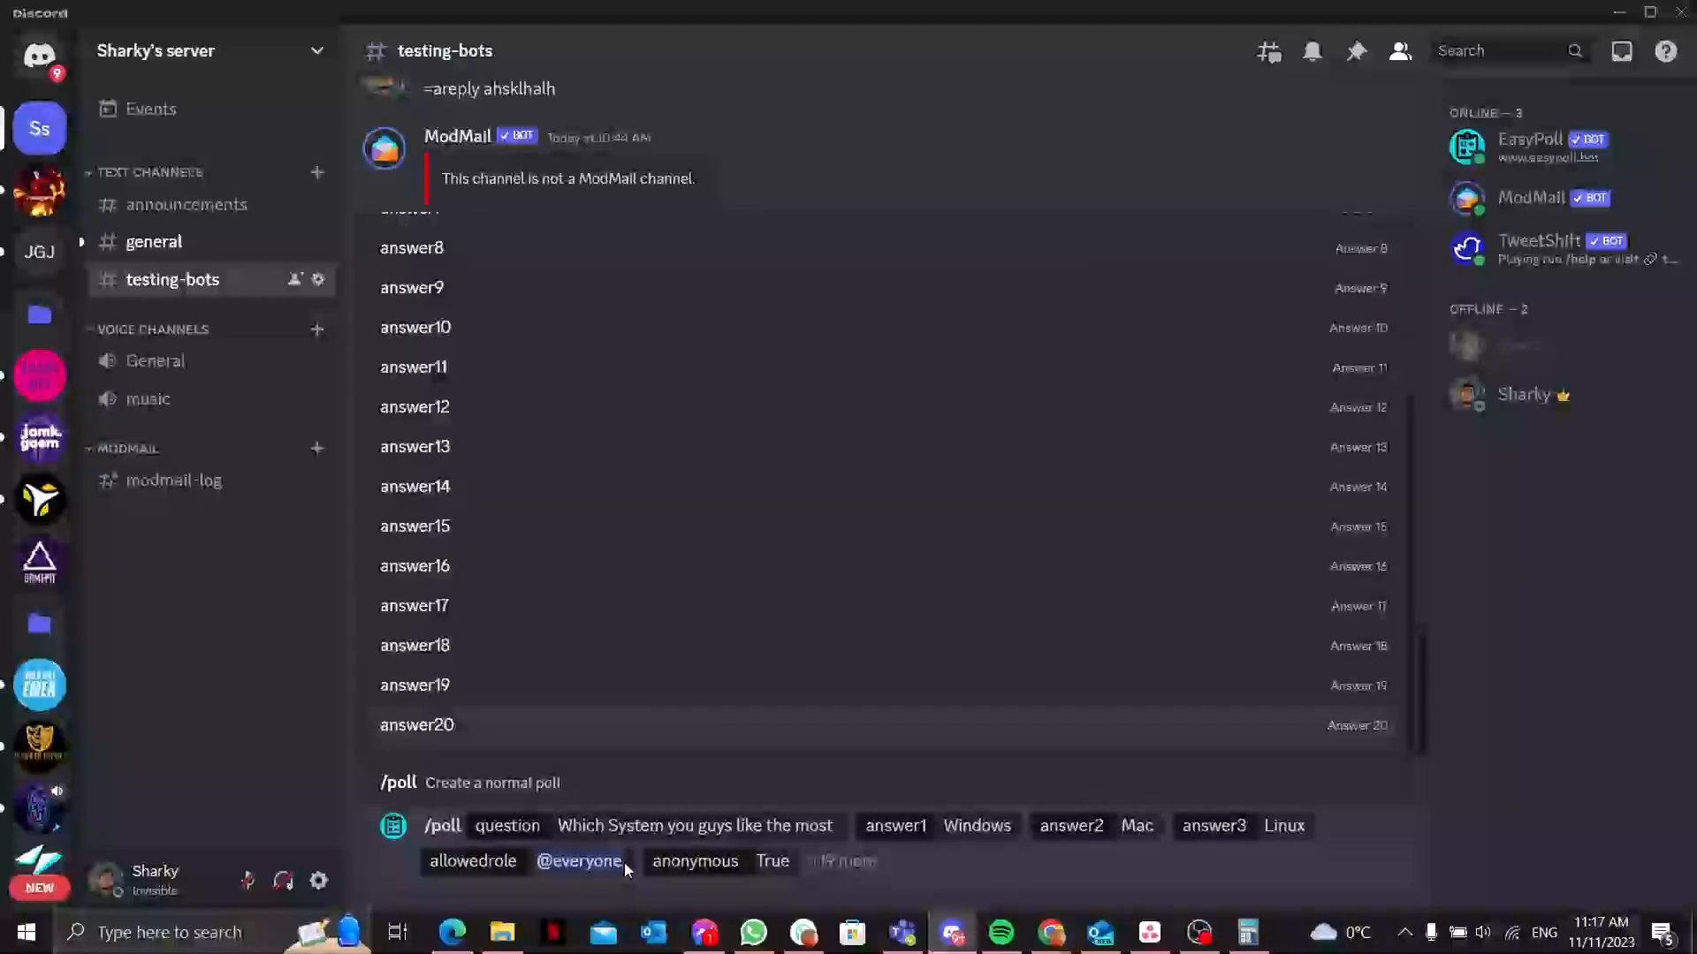
pyautogui.click(861, 860)
pyautogui.write(' maxchoices')
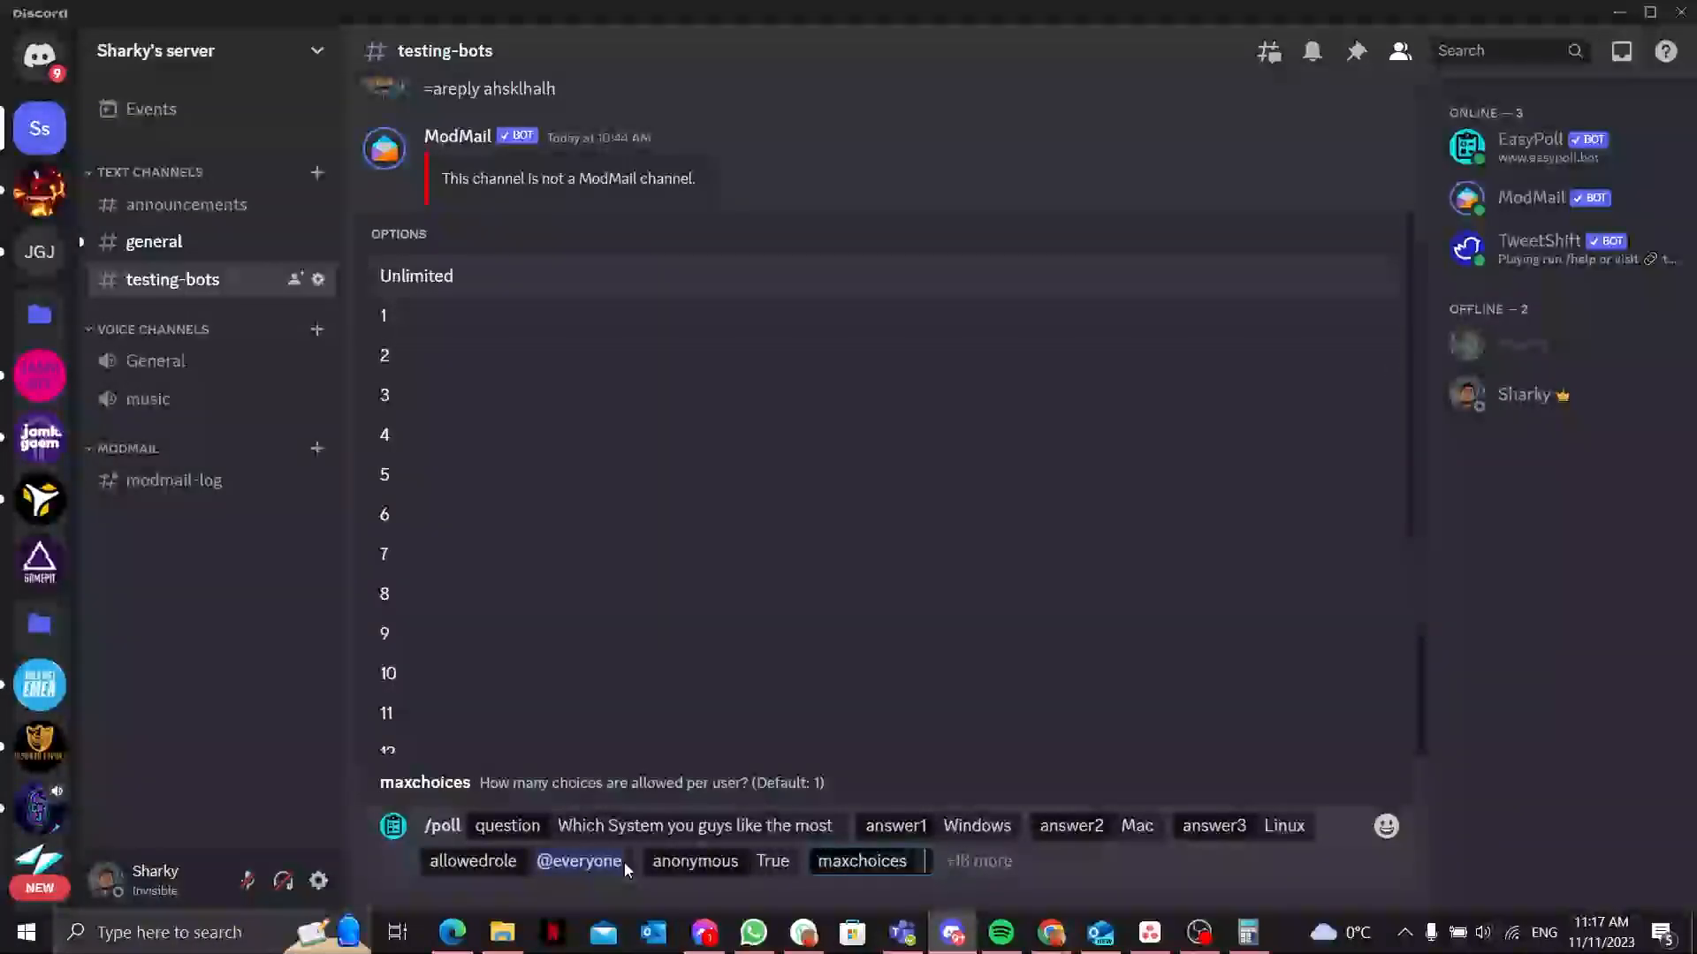
pyautogui.click(415, 276)
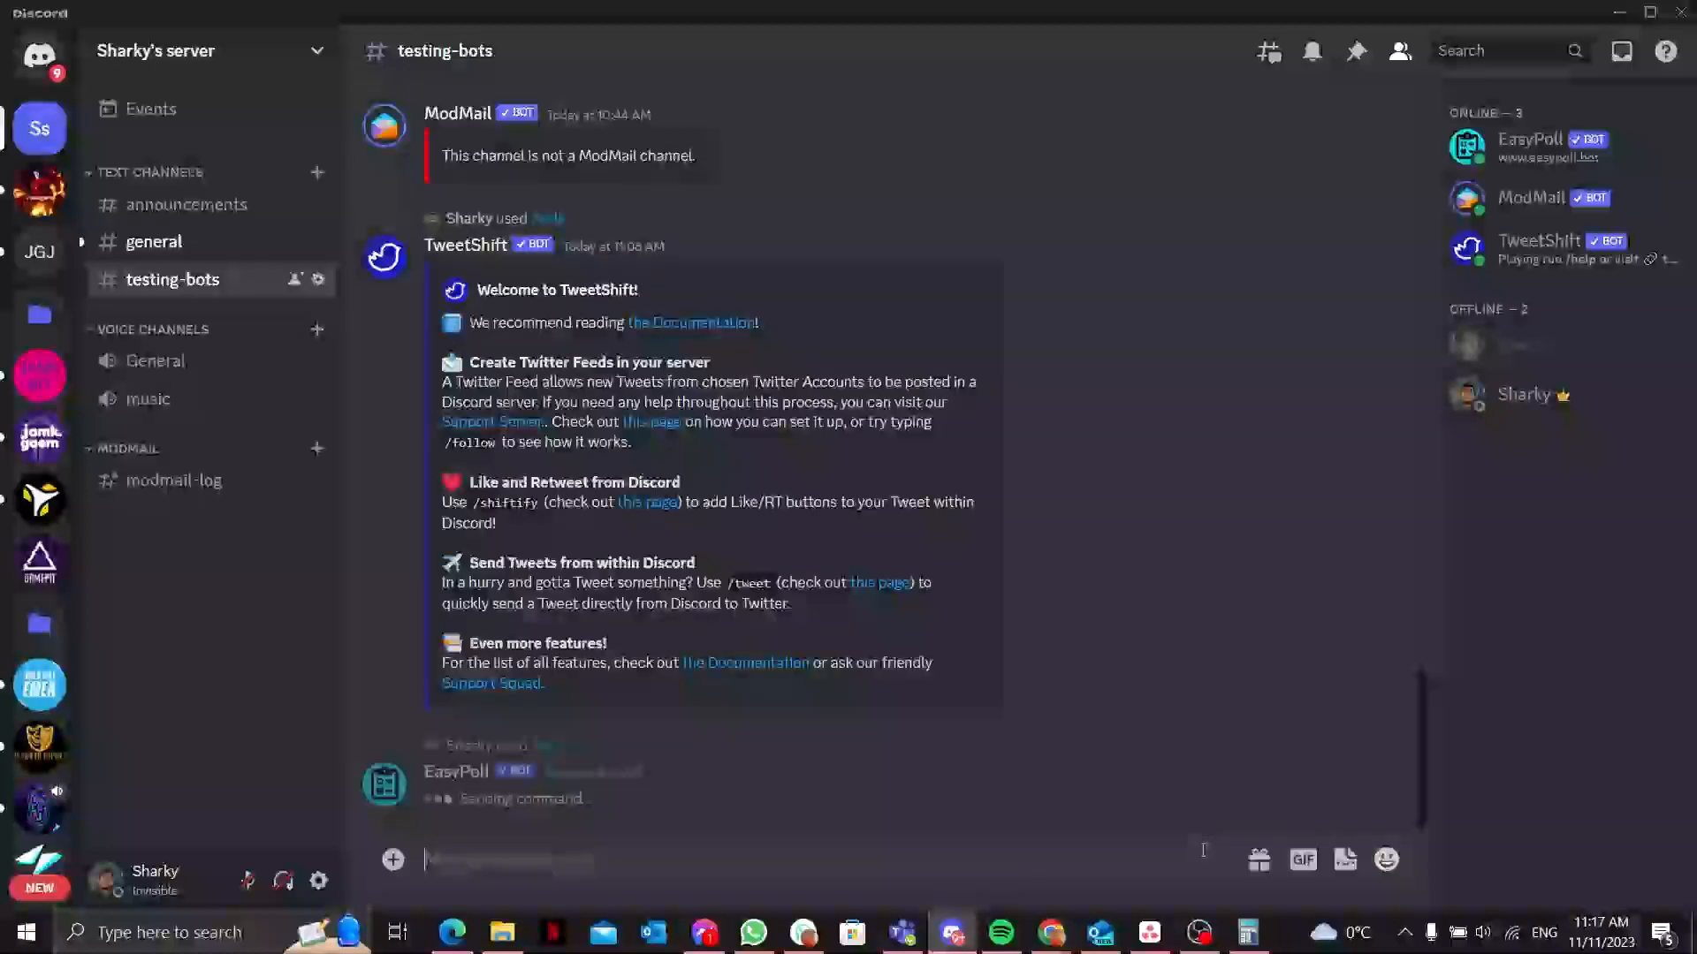
# Step: Vote Windows and Mac via the A and B reactions under the EasyPoll message
pyautogui.scroll(-3)
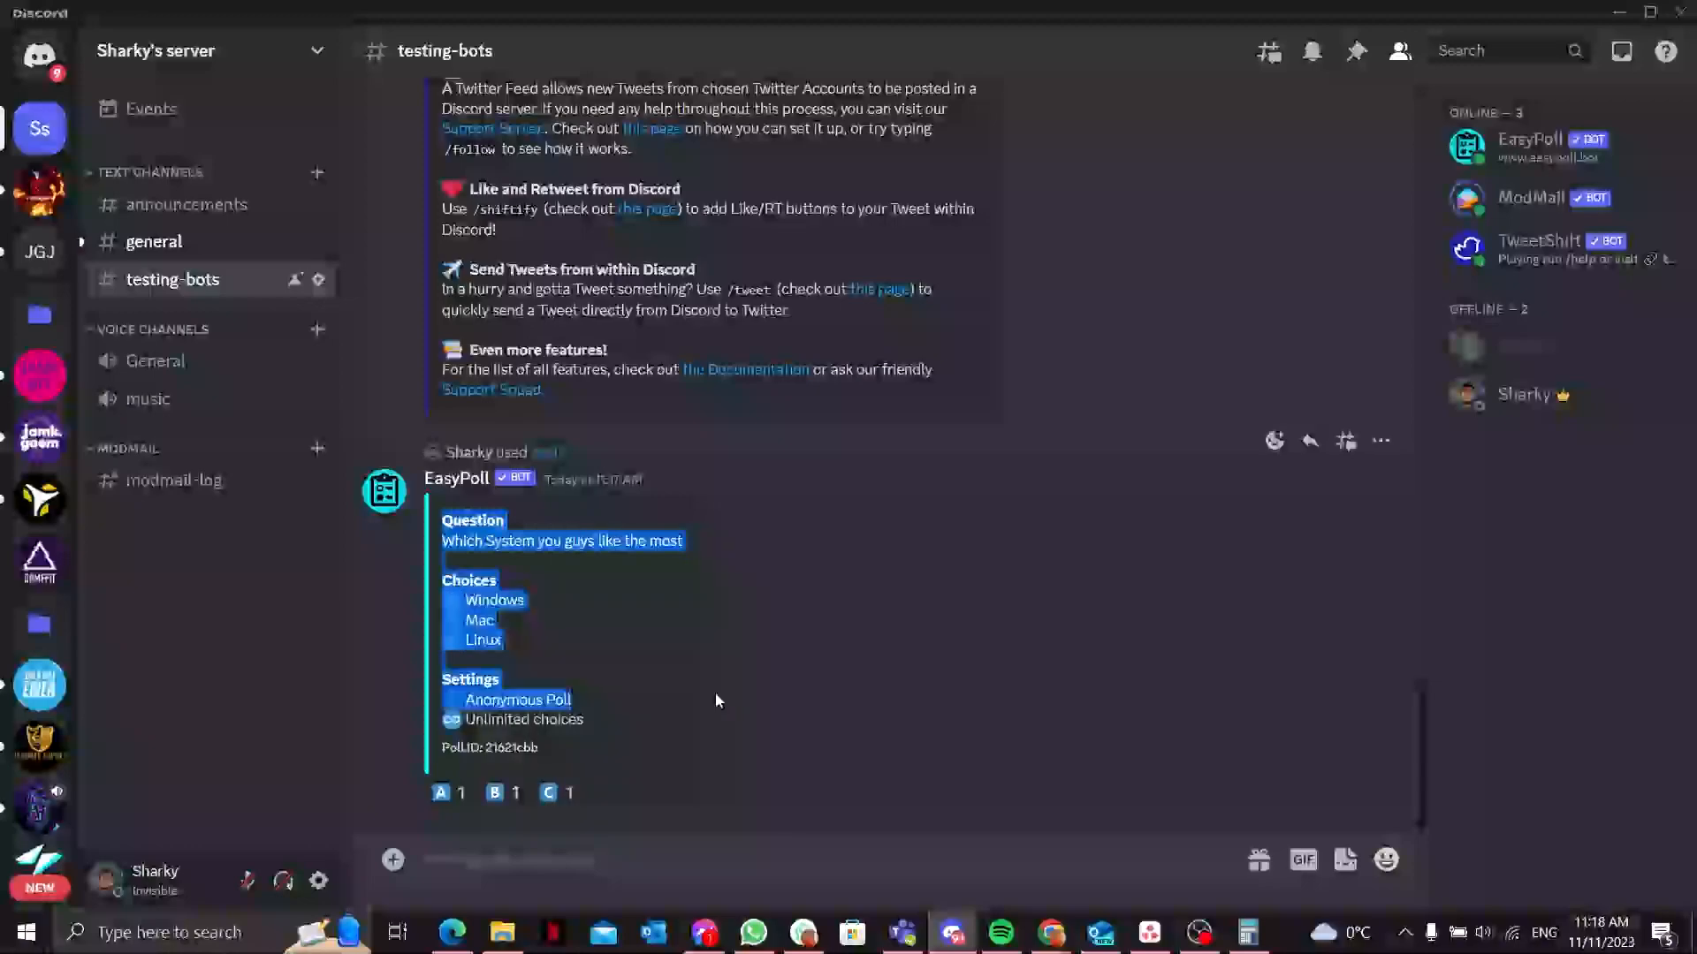
pyautogui.click(440, 792)
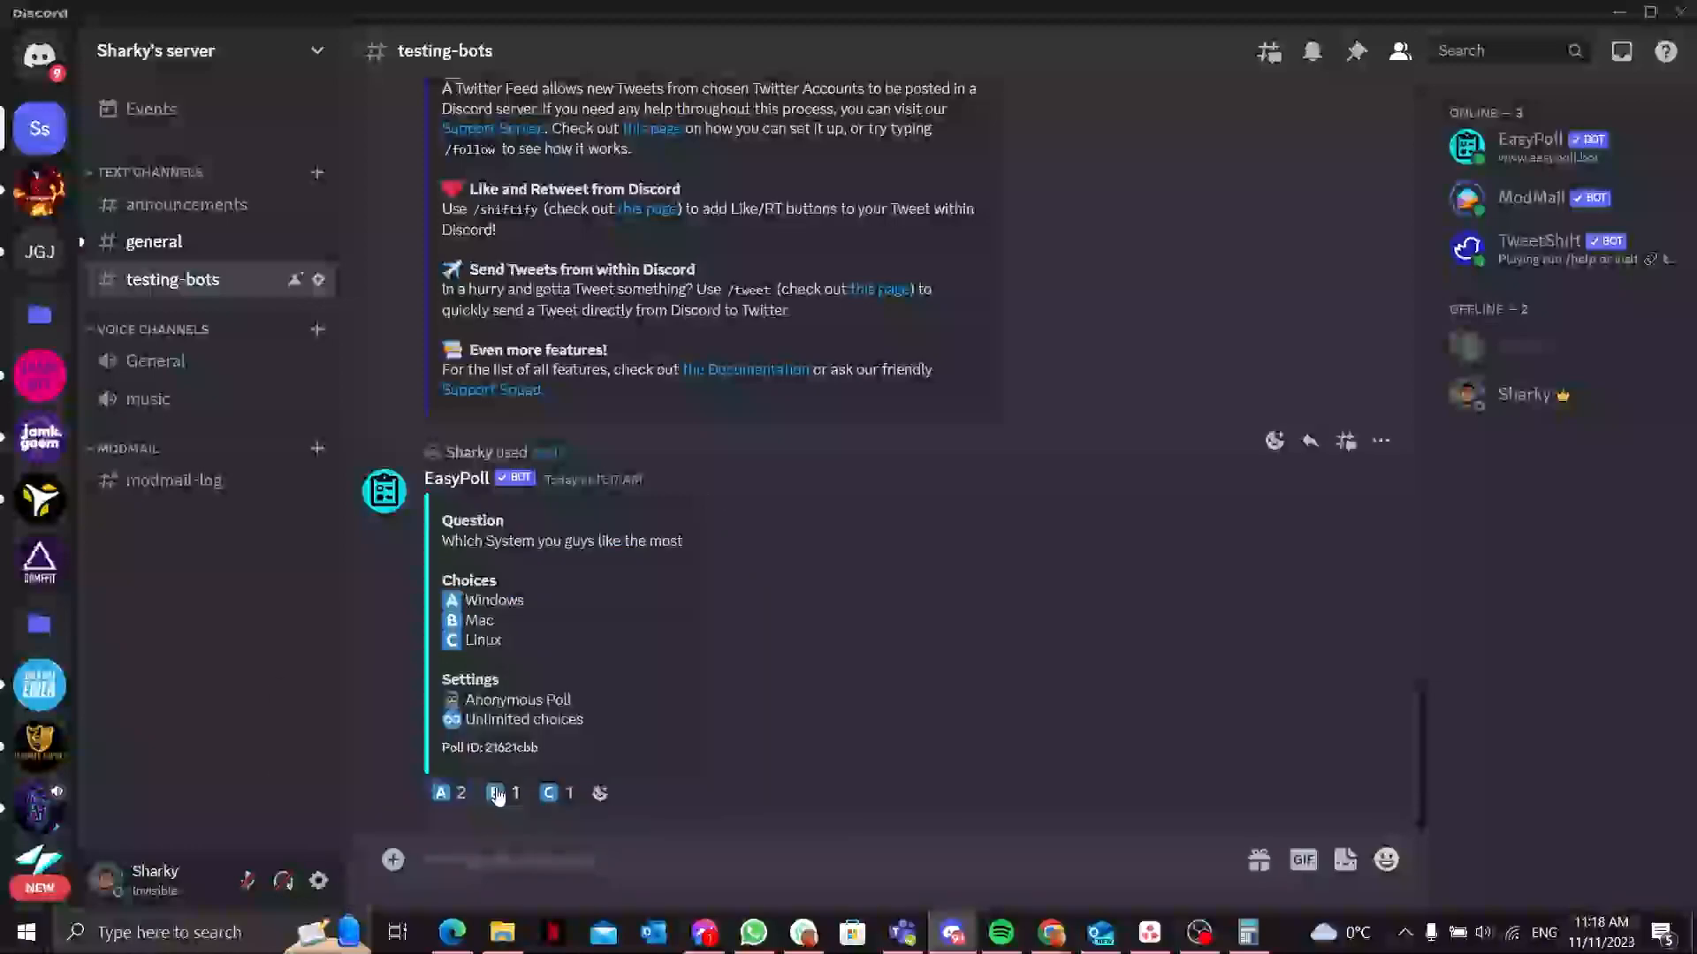
pyautogui.click(495, 793)
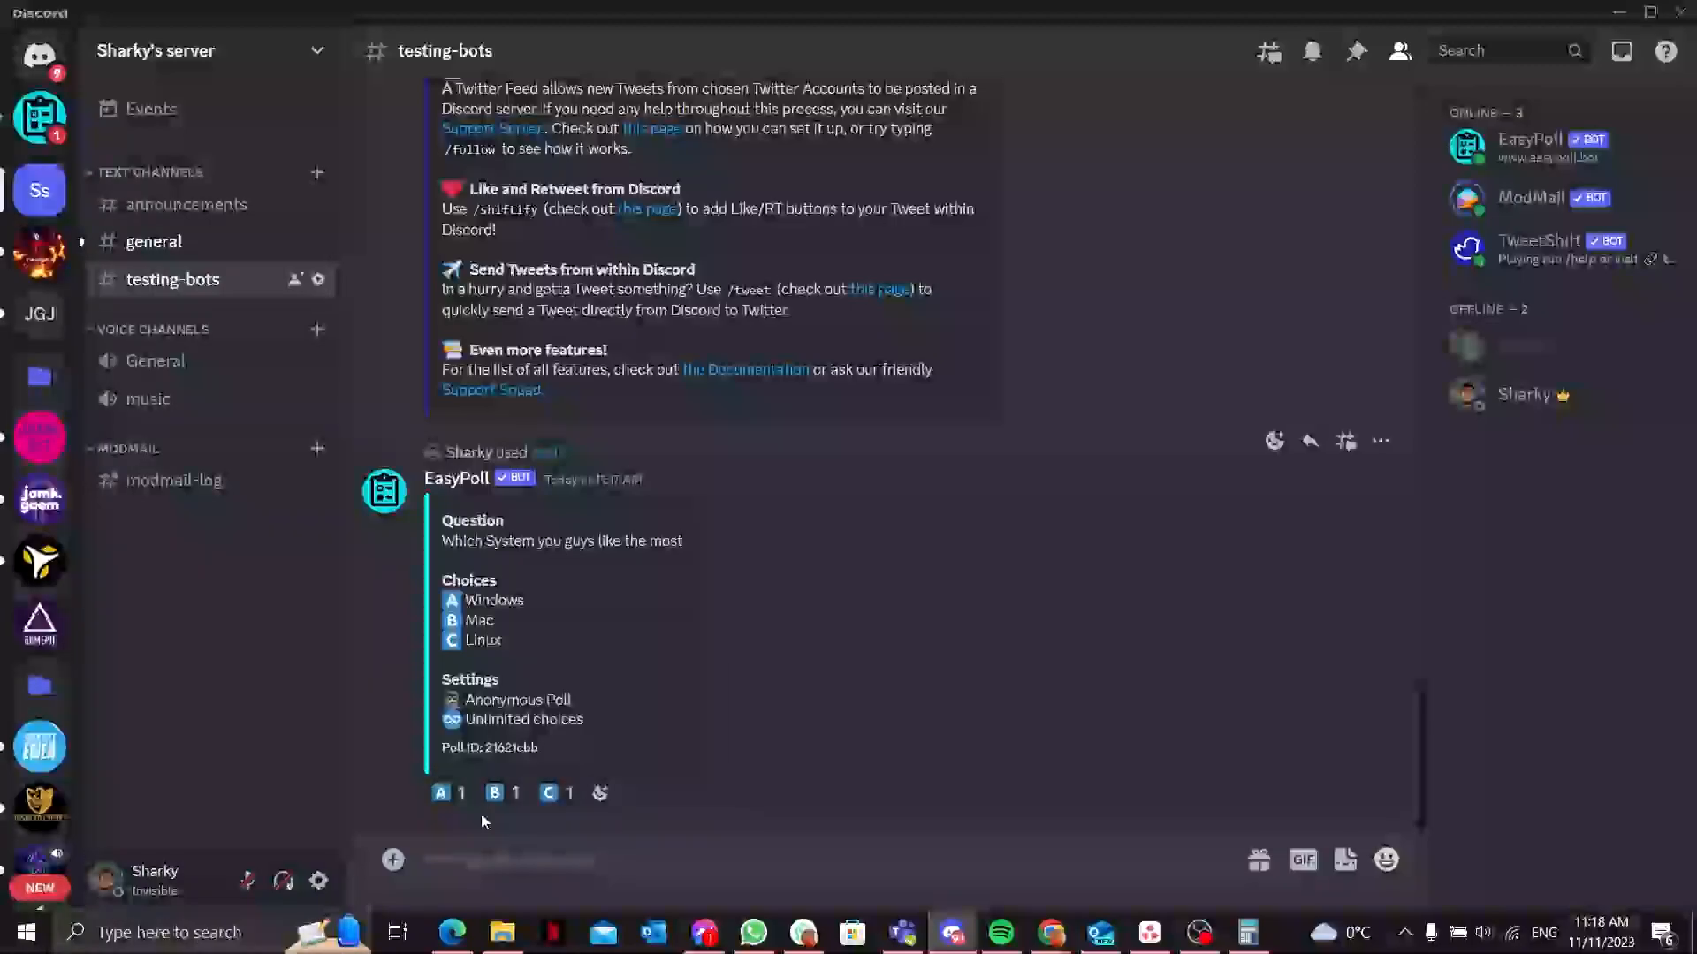
pyautogui.click(494, 794)
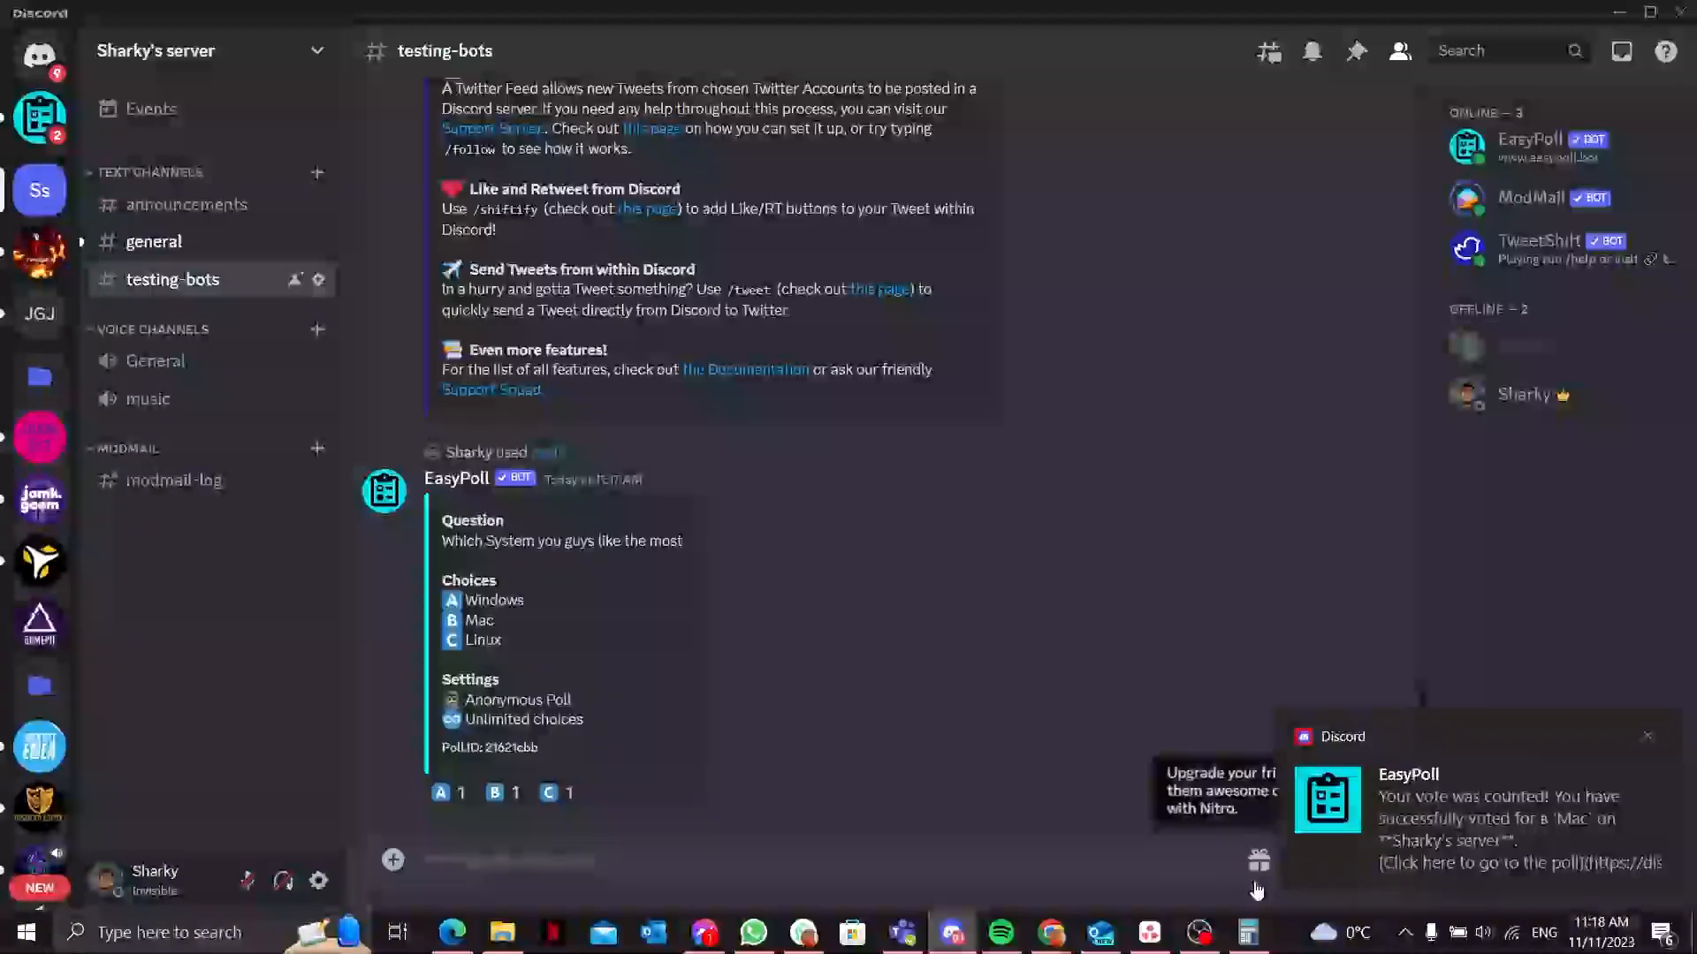
pyautogui.moveTo(1541, 823)
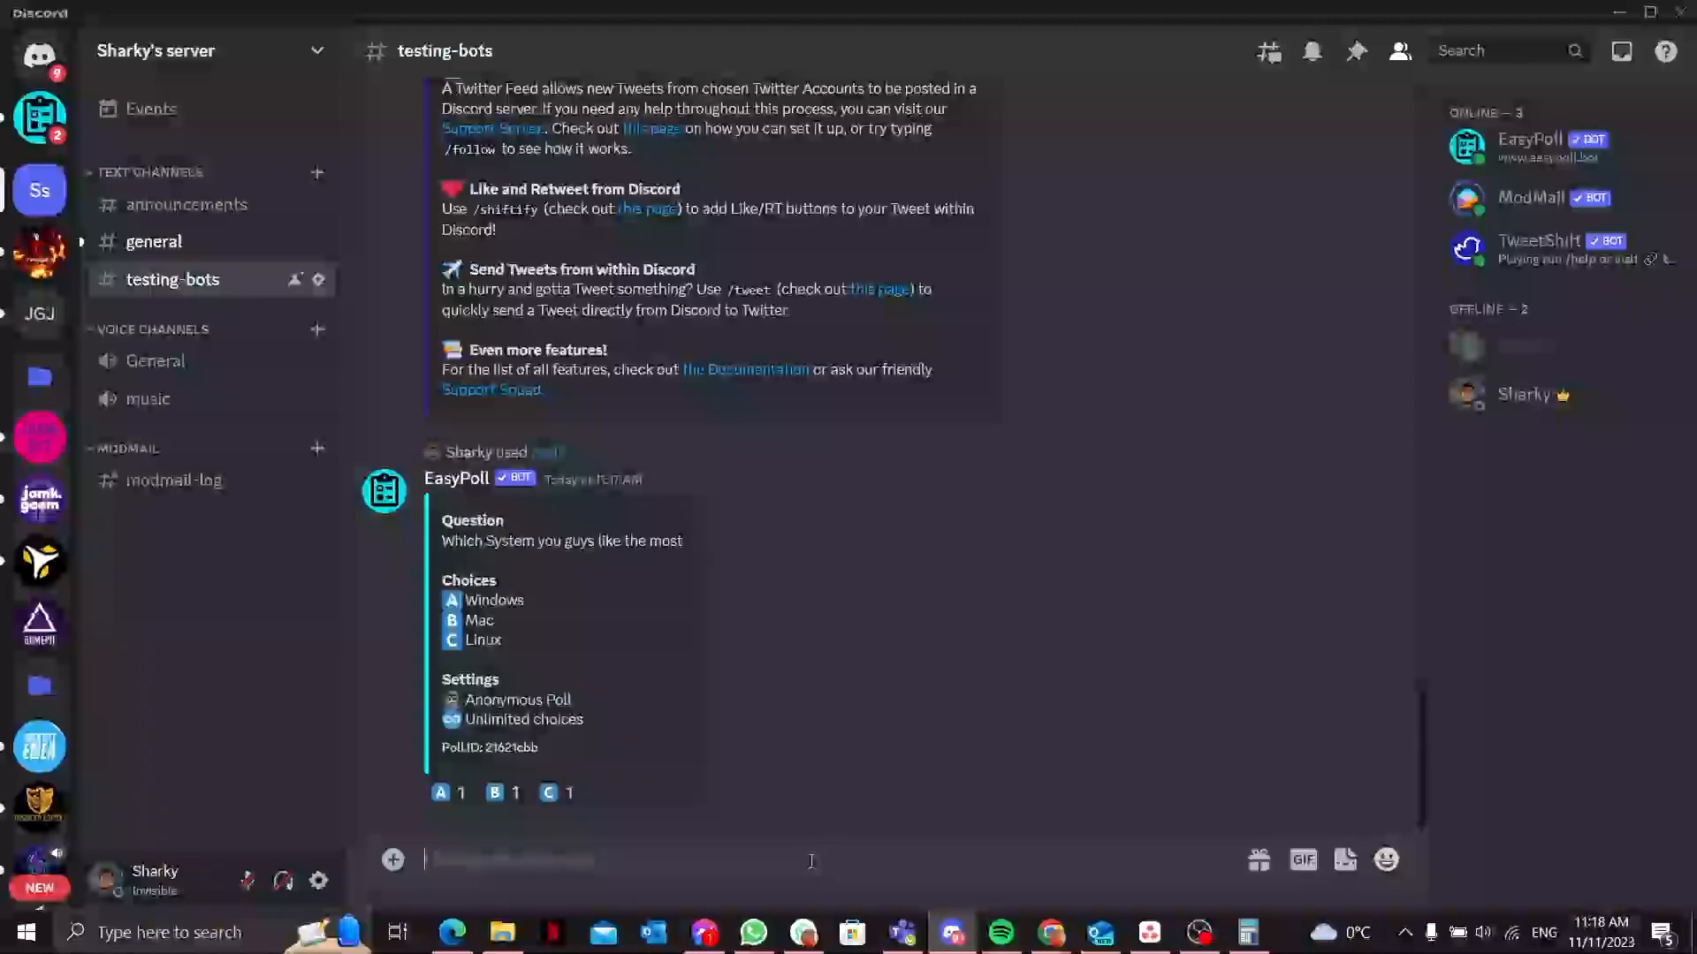
# Step: Run /closepoll with pollid 21621cbb to close the poll and show final results
pyautogui.write('/closepoll pollid')
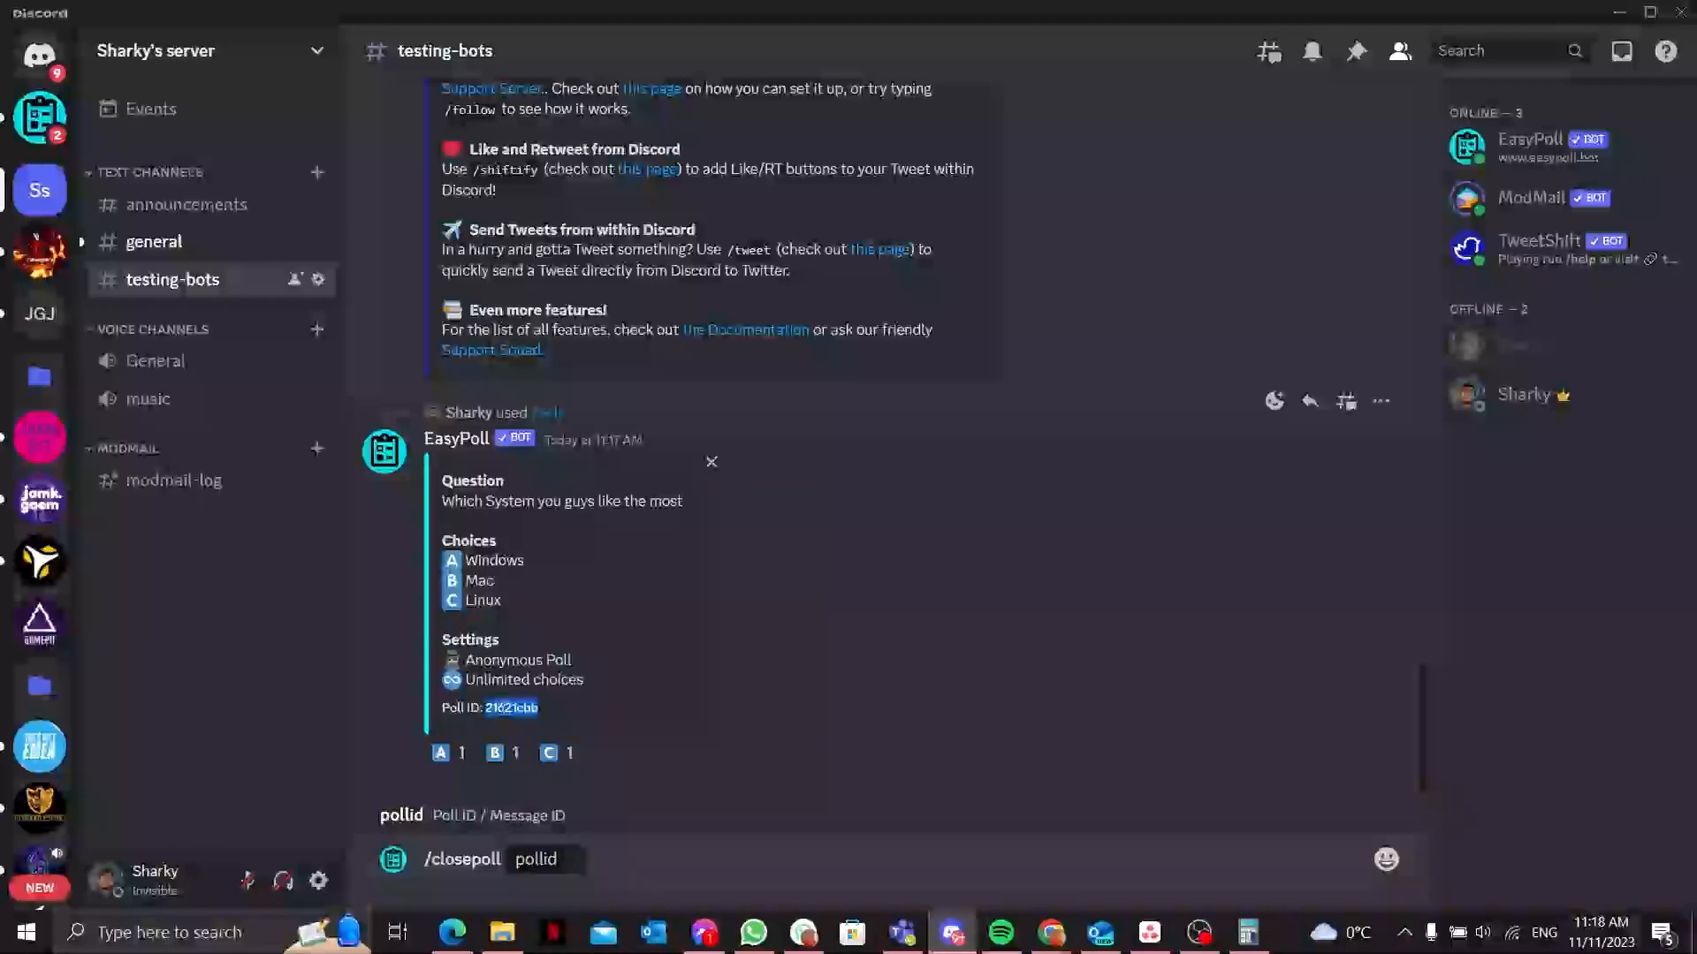
pyautogui.write('21621cbb')
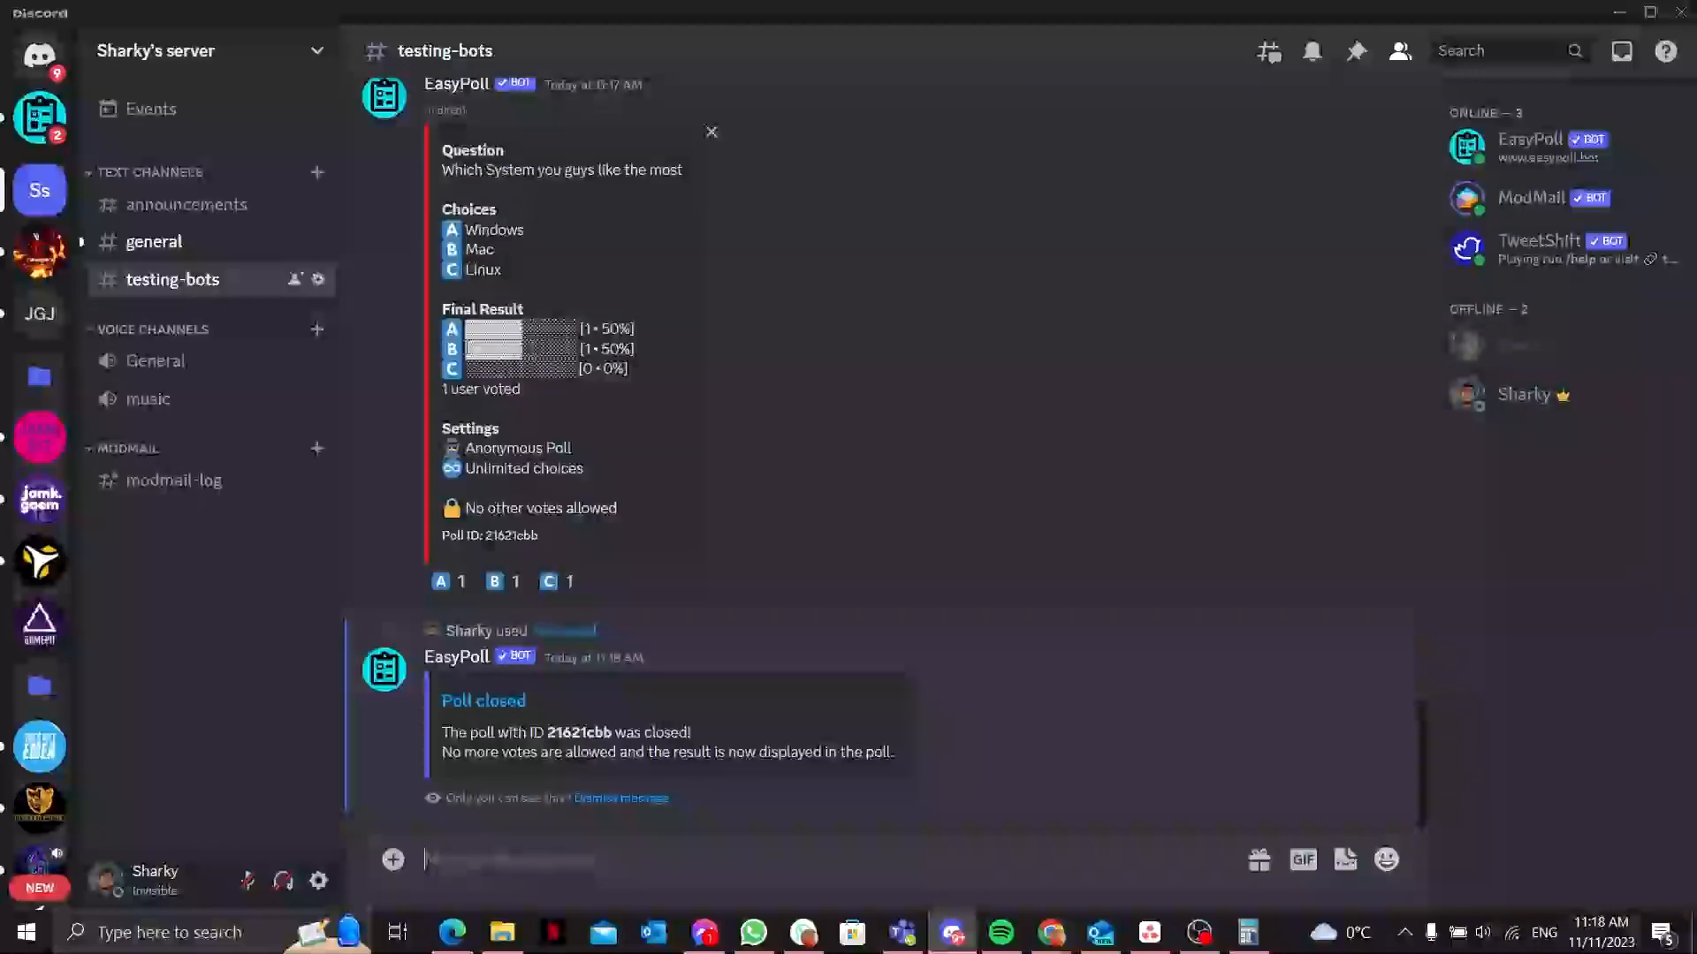
pyautogui.scroll(3)
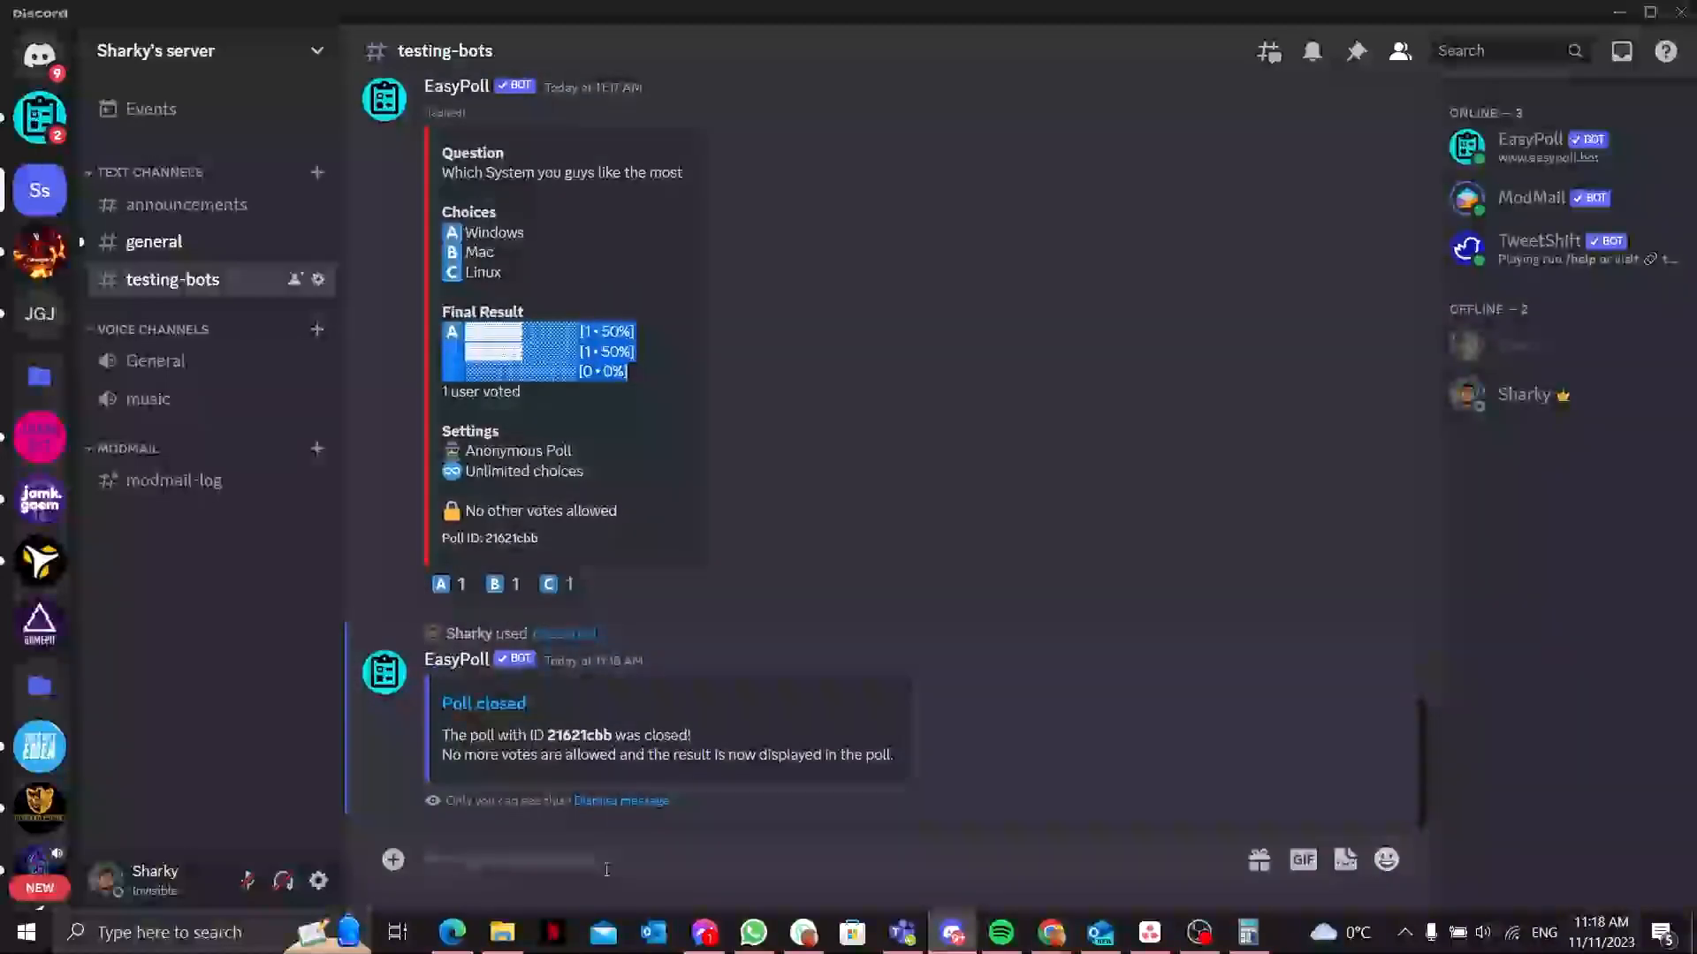
# Step: Run /setup language and browse the language picker without choosing one
pyautogui.write('/')
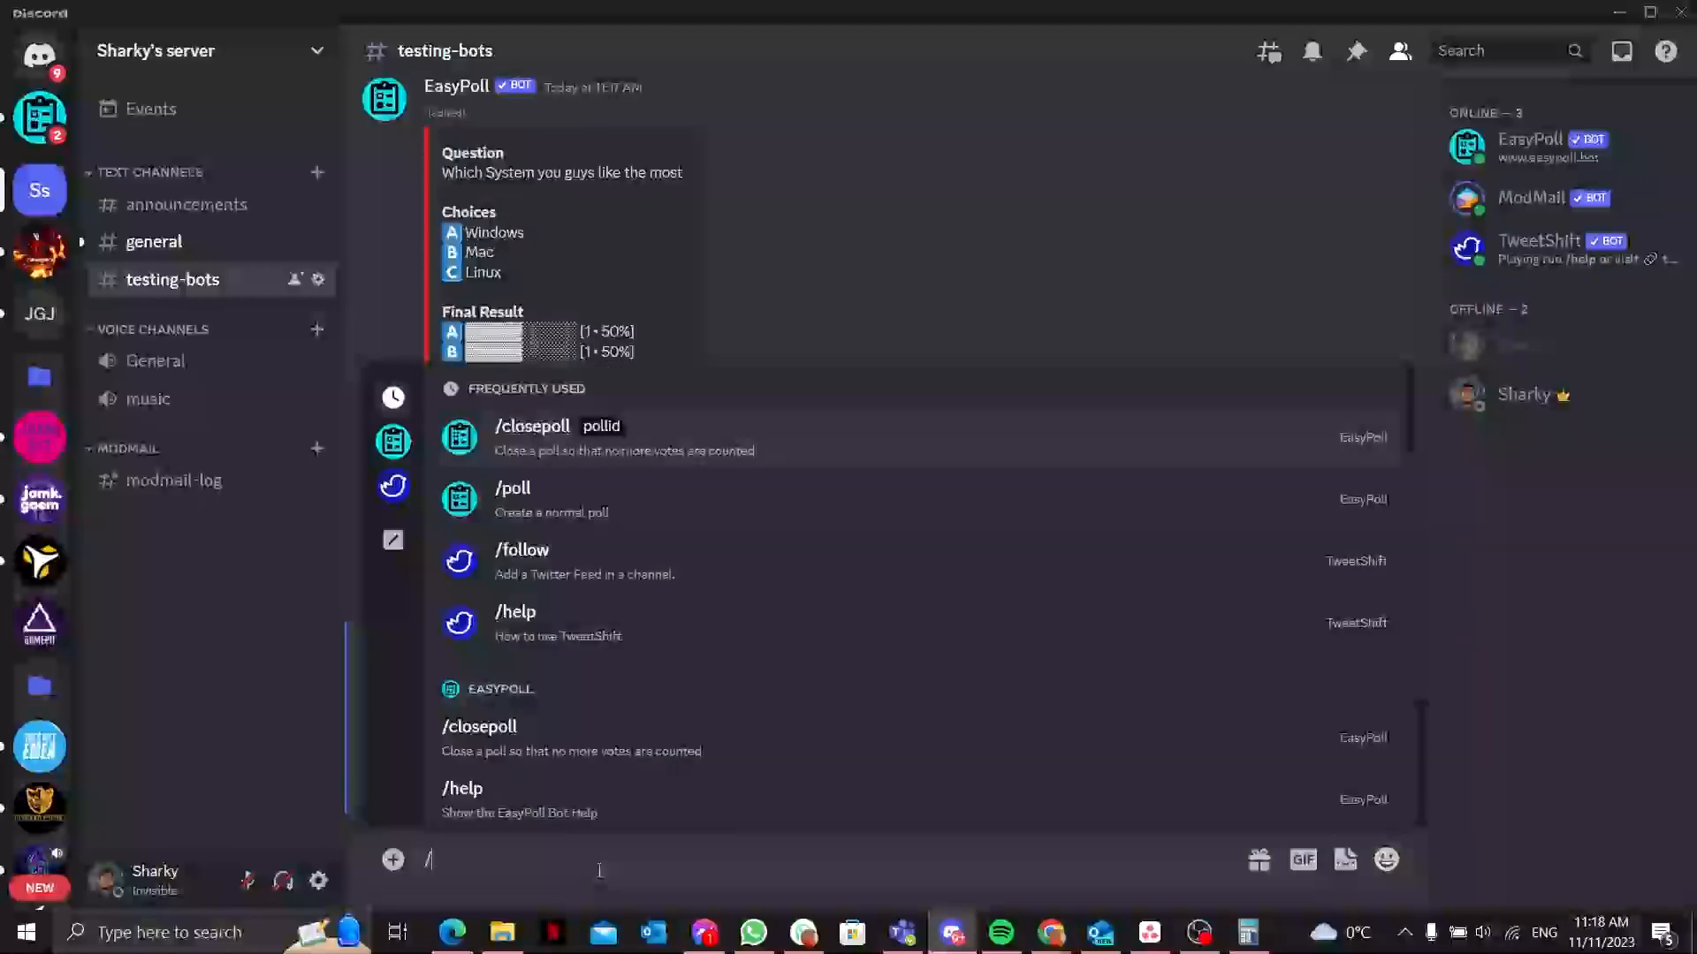
pyautogui.write('setup')
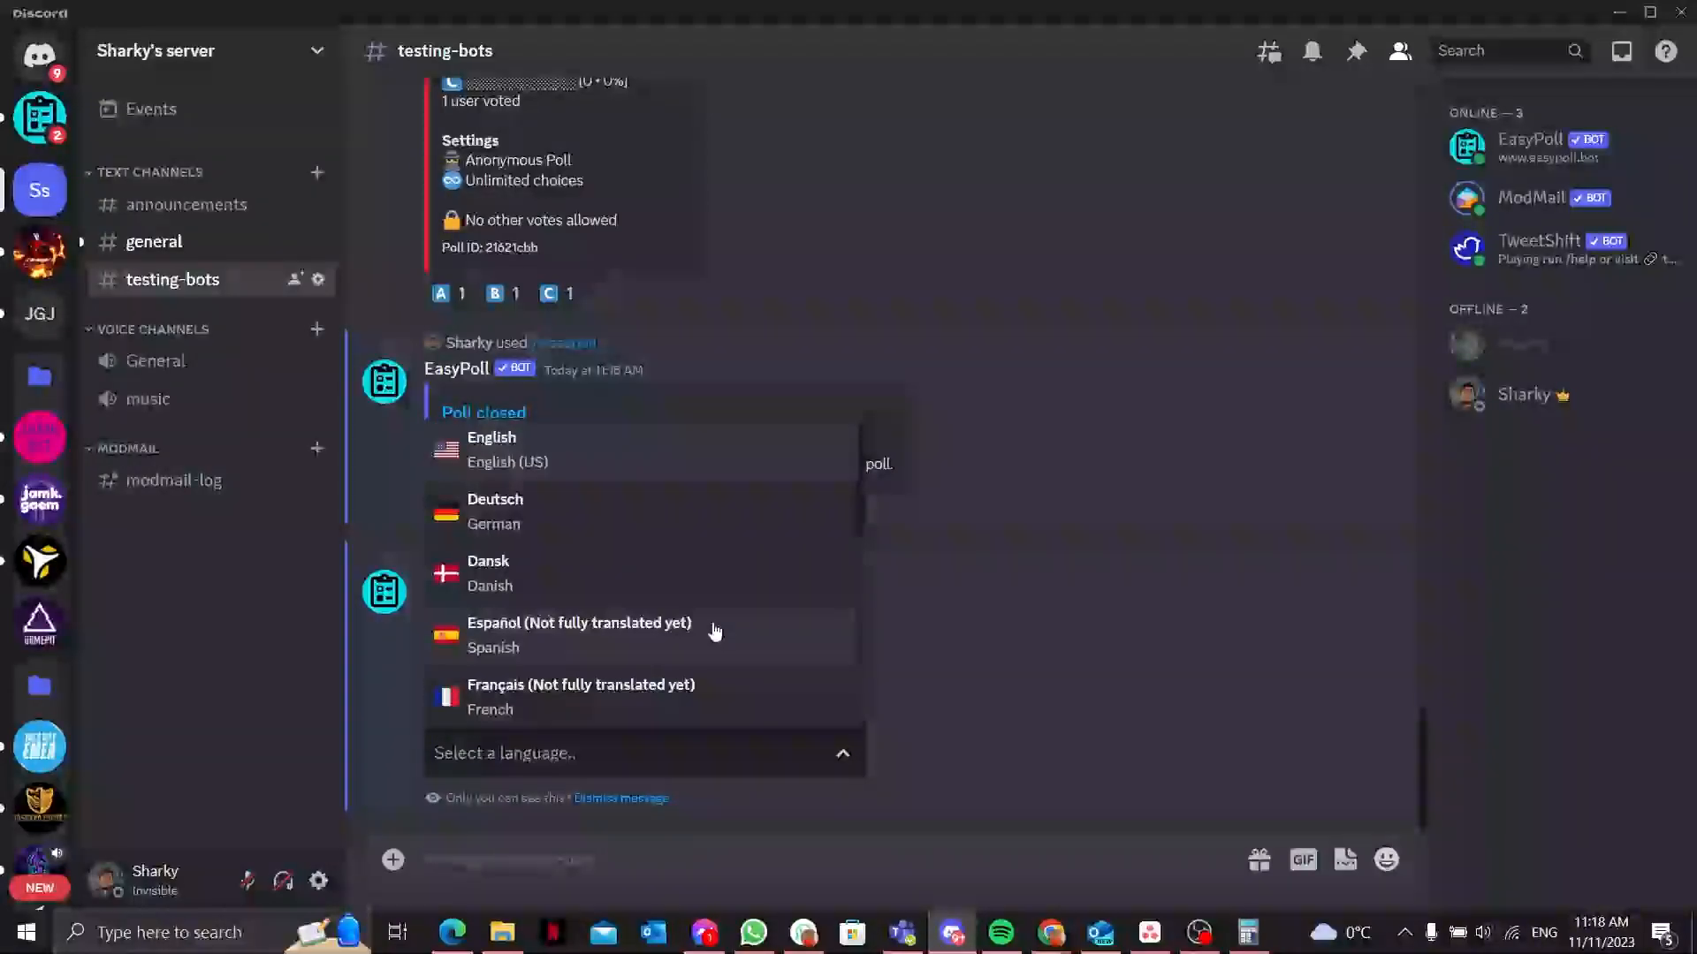
pyautogui.click(842, 753)
pyautogui.write('/')
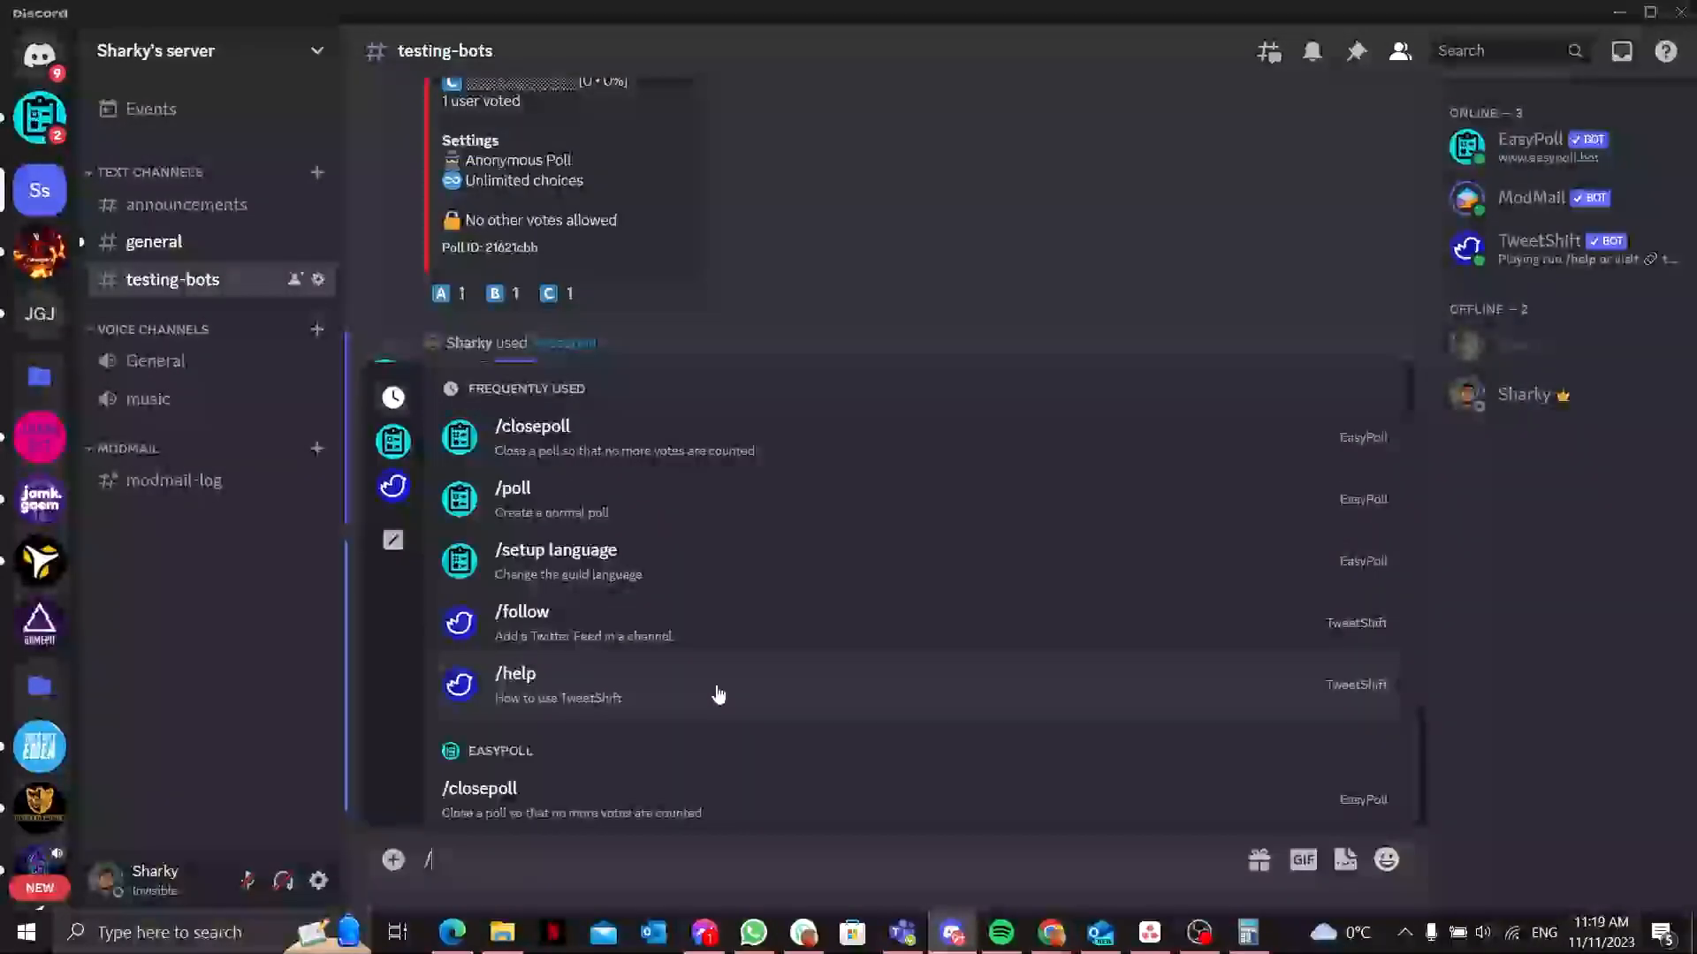
# Step: Choose EasyPoll's /timepoll command for a timed poll asking "What is what is"
pyautogui.write('t')
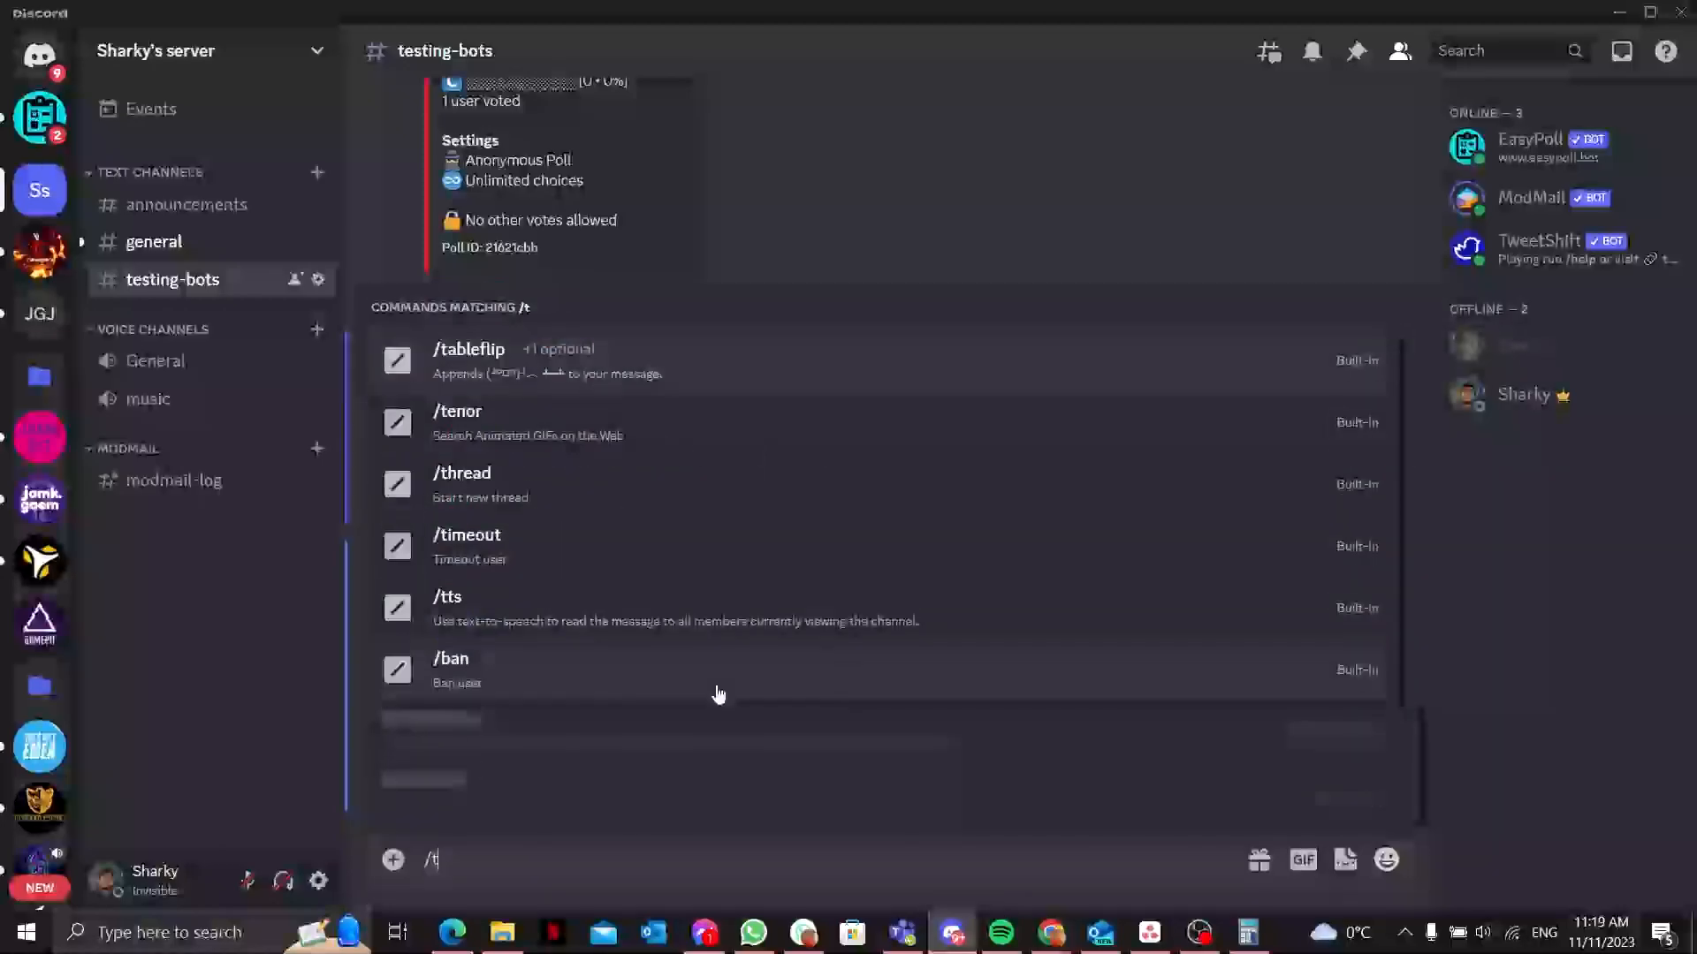
pyautogui.write('ime')
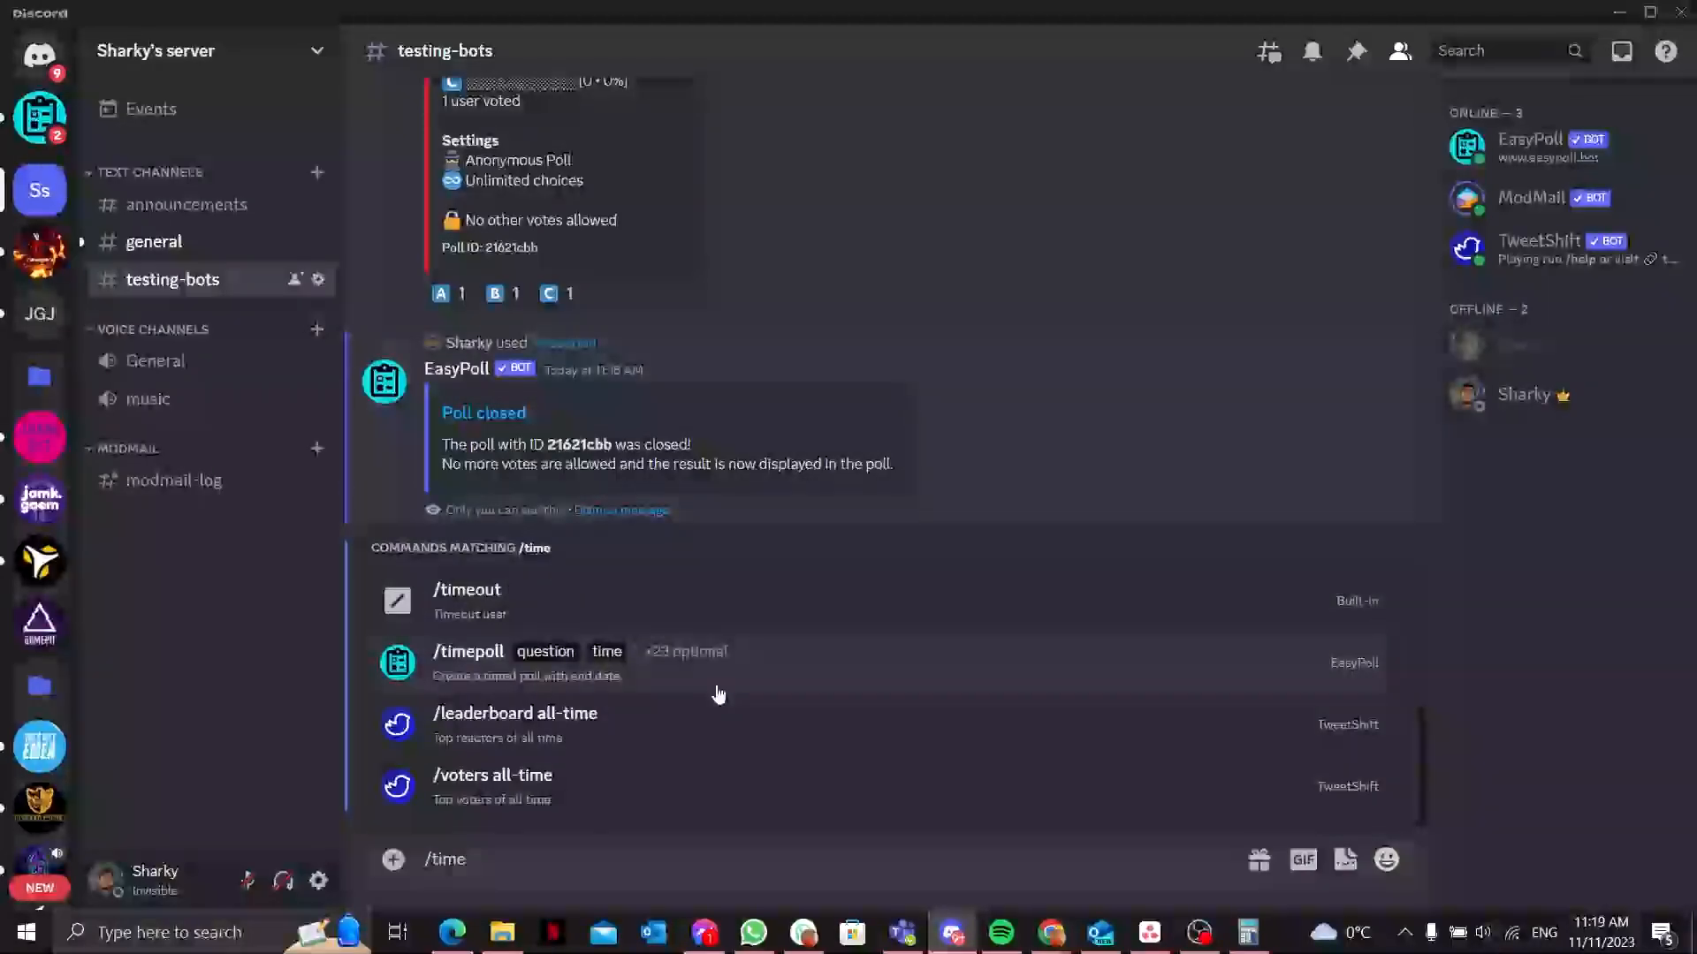
pyautogui.click(466, 651)
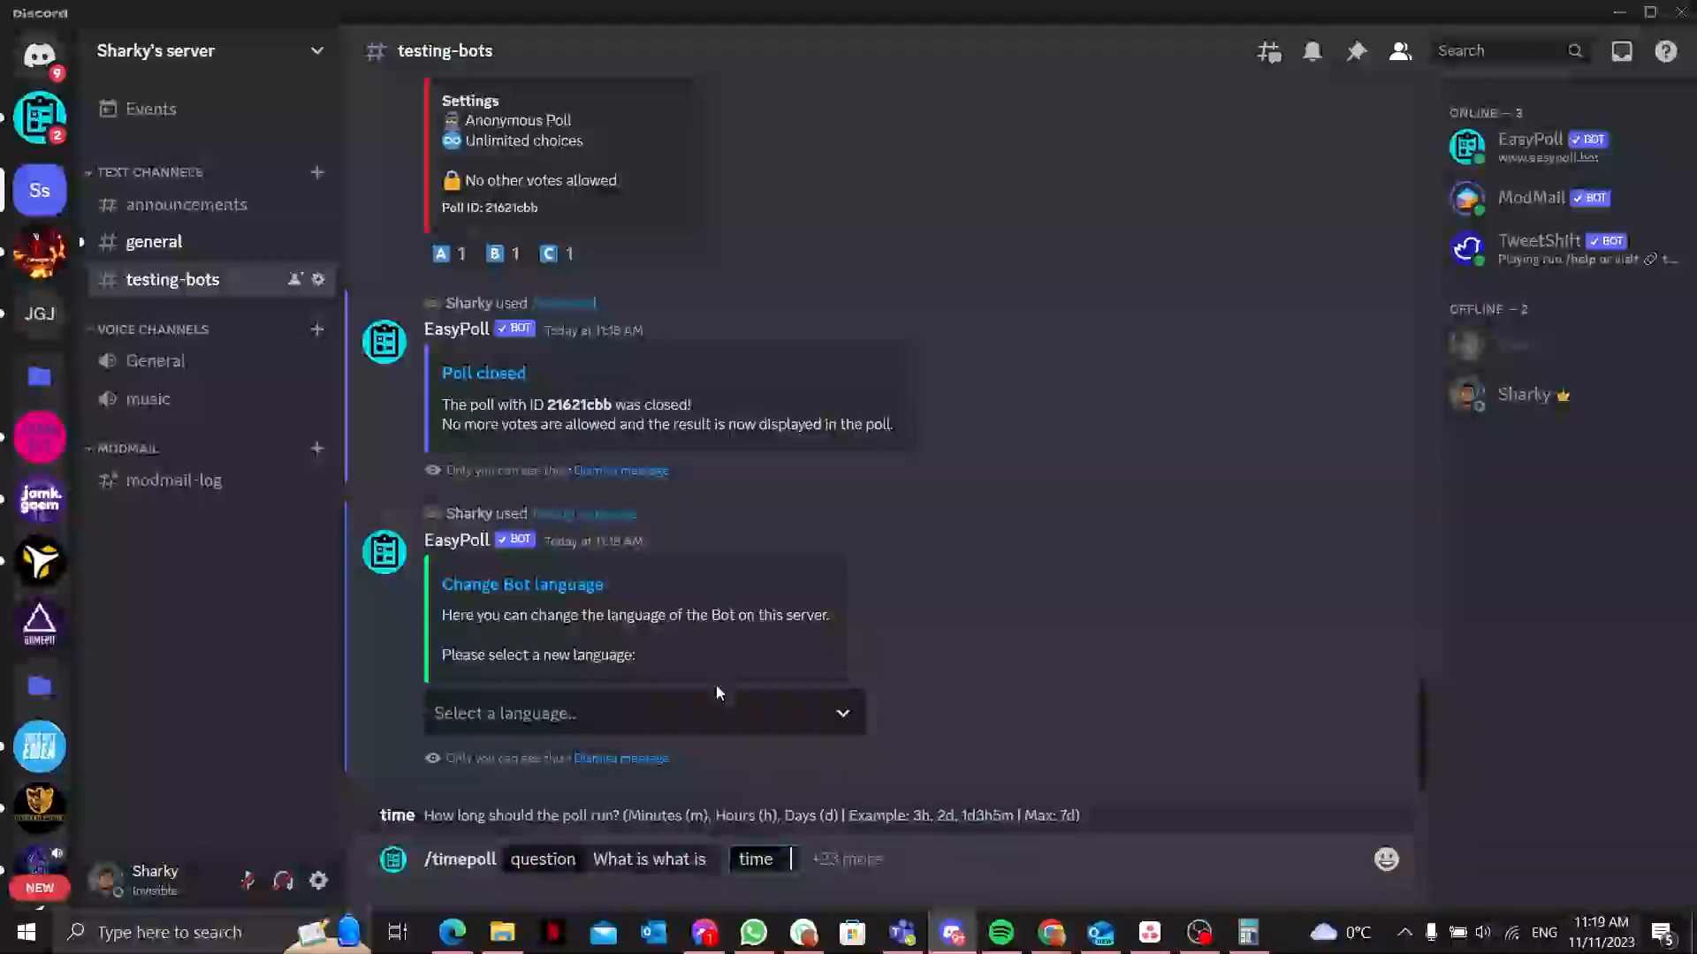
pyautogui.moveTo(634, 831)
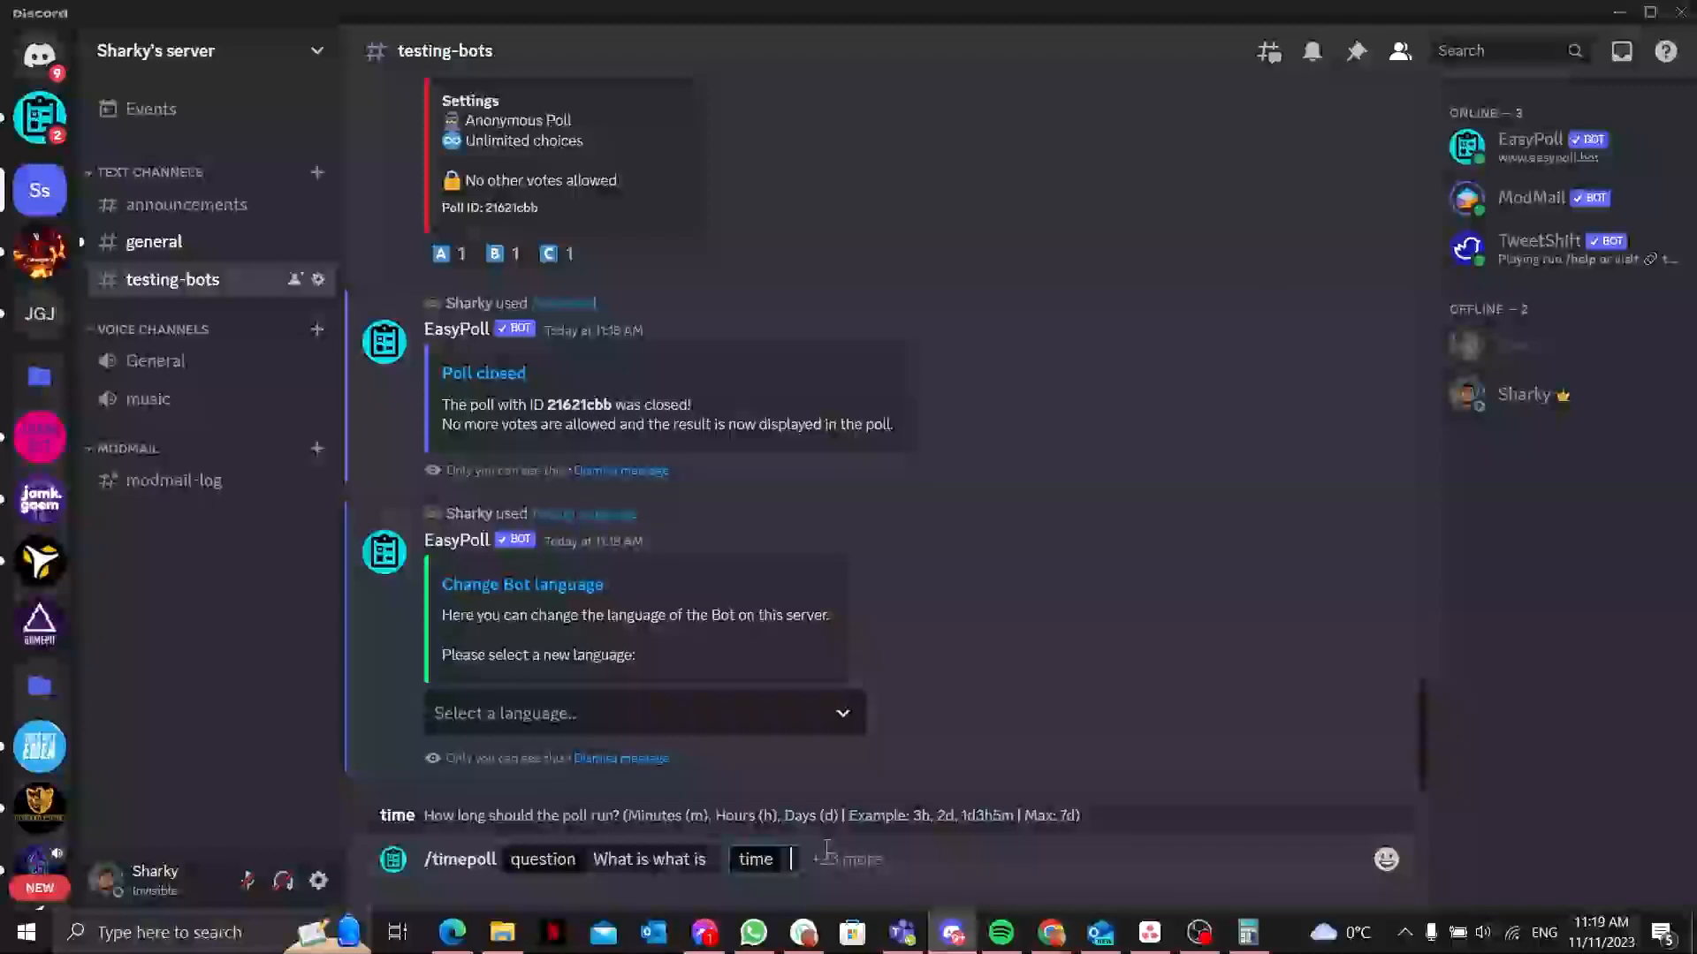
# Step: Set the poll duration to 2d5h15m and post it with choices x, y and z
pyautogui.write('2d')
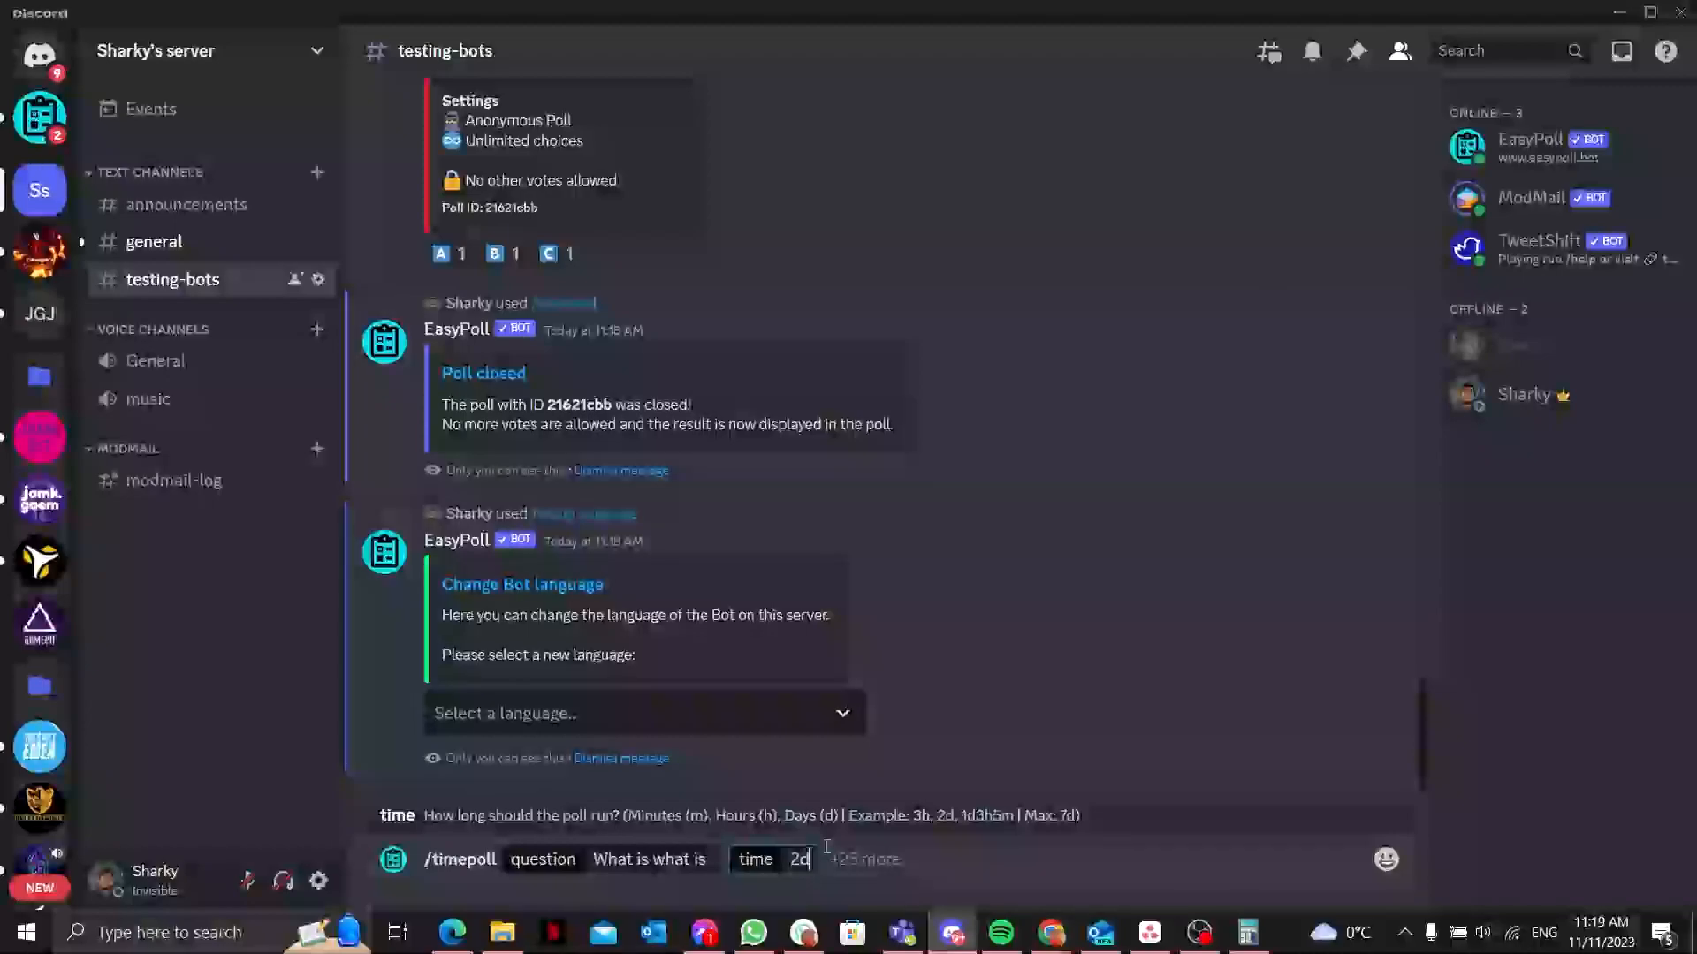
pyautogui.write('5')
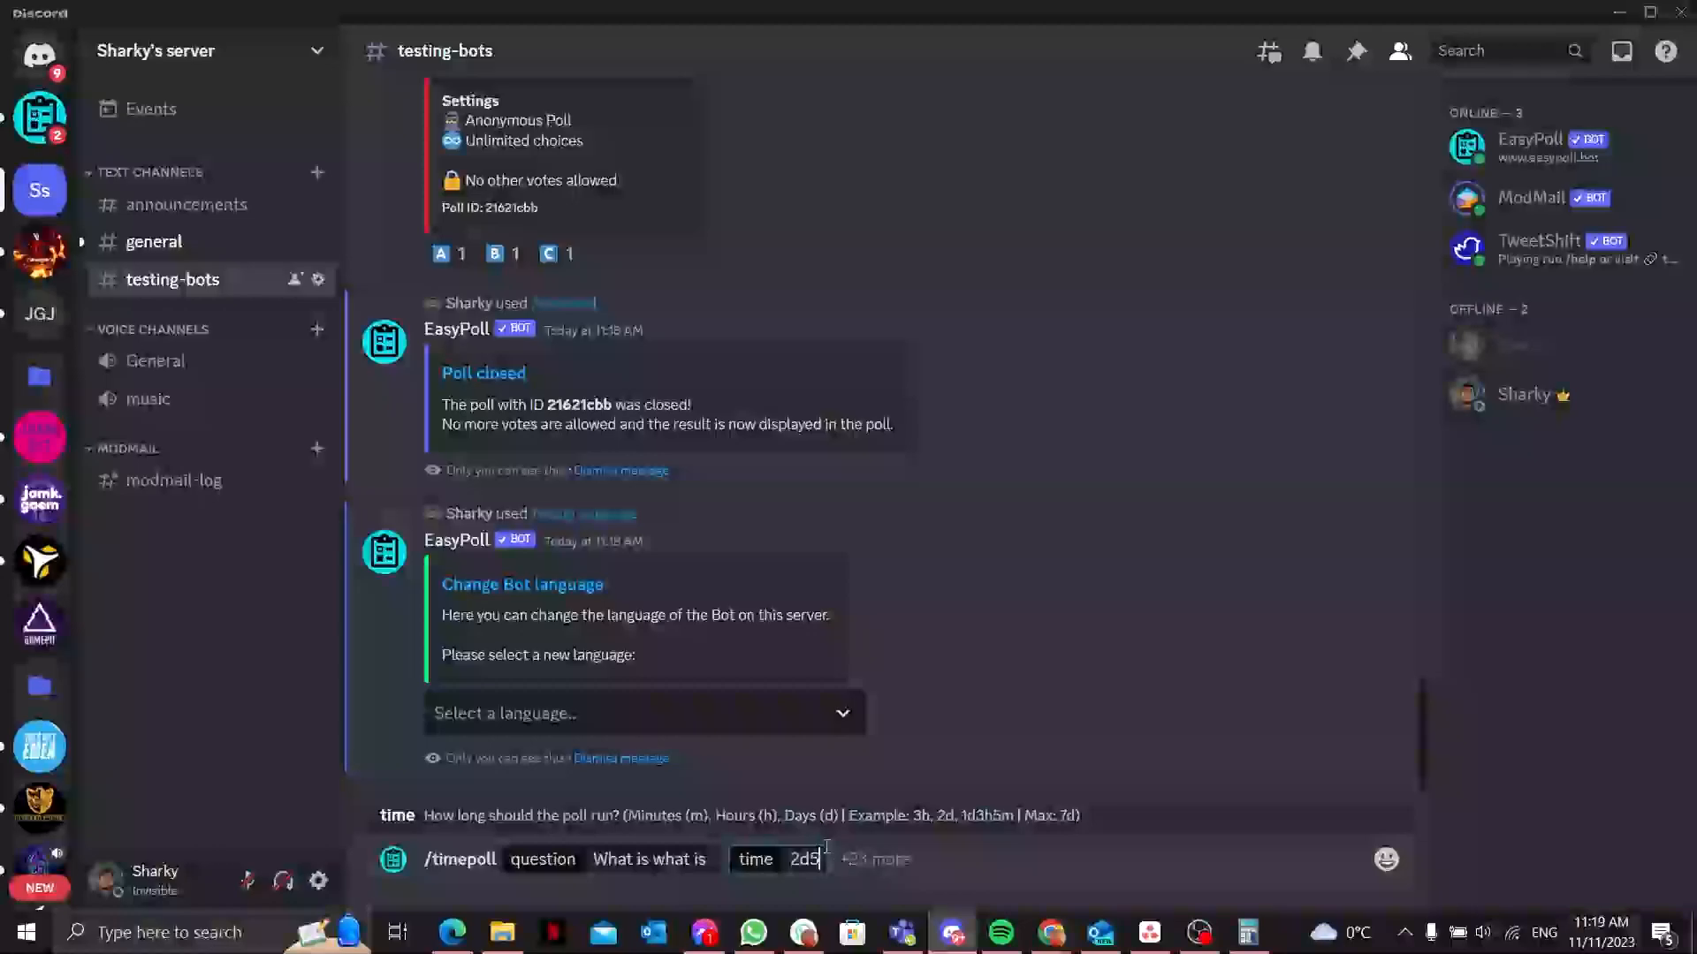
pyautogui.write('h')
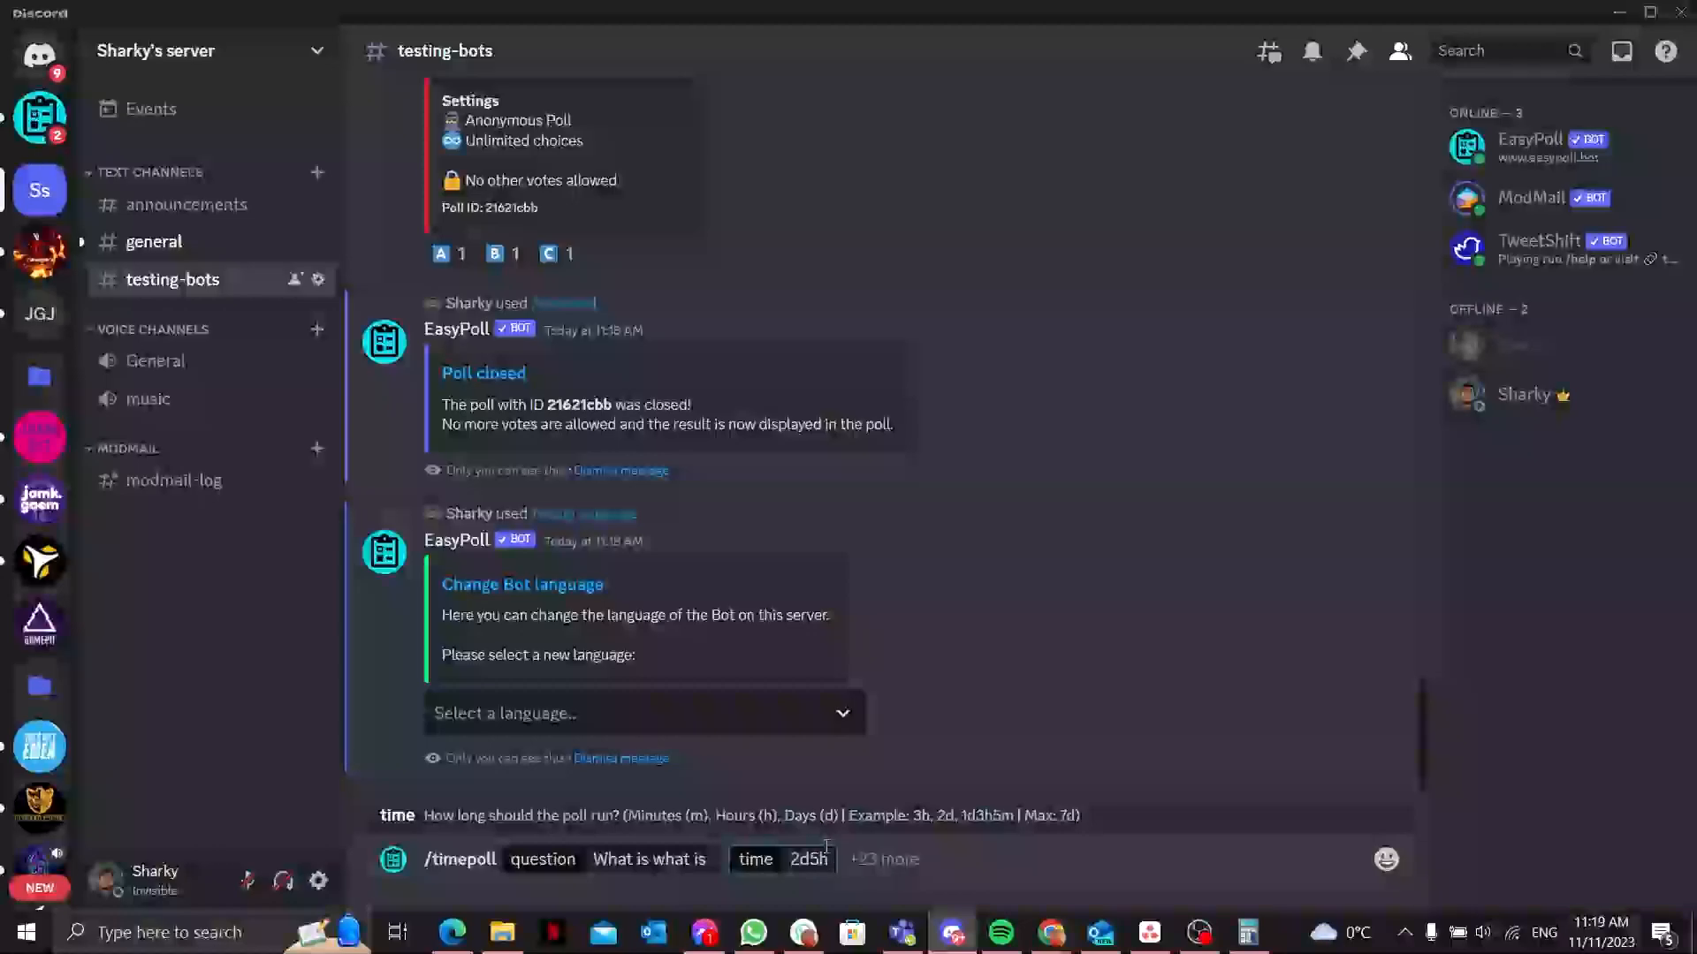
pyautogui.write('15m')
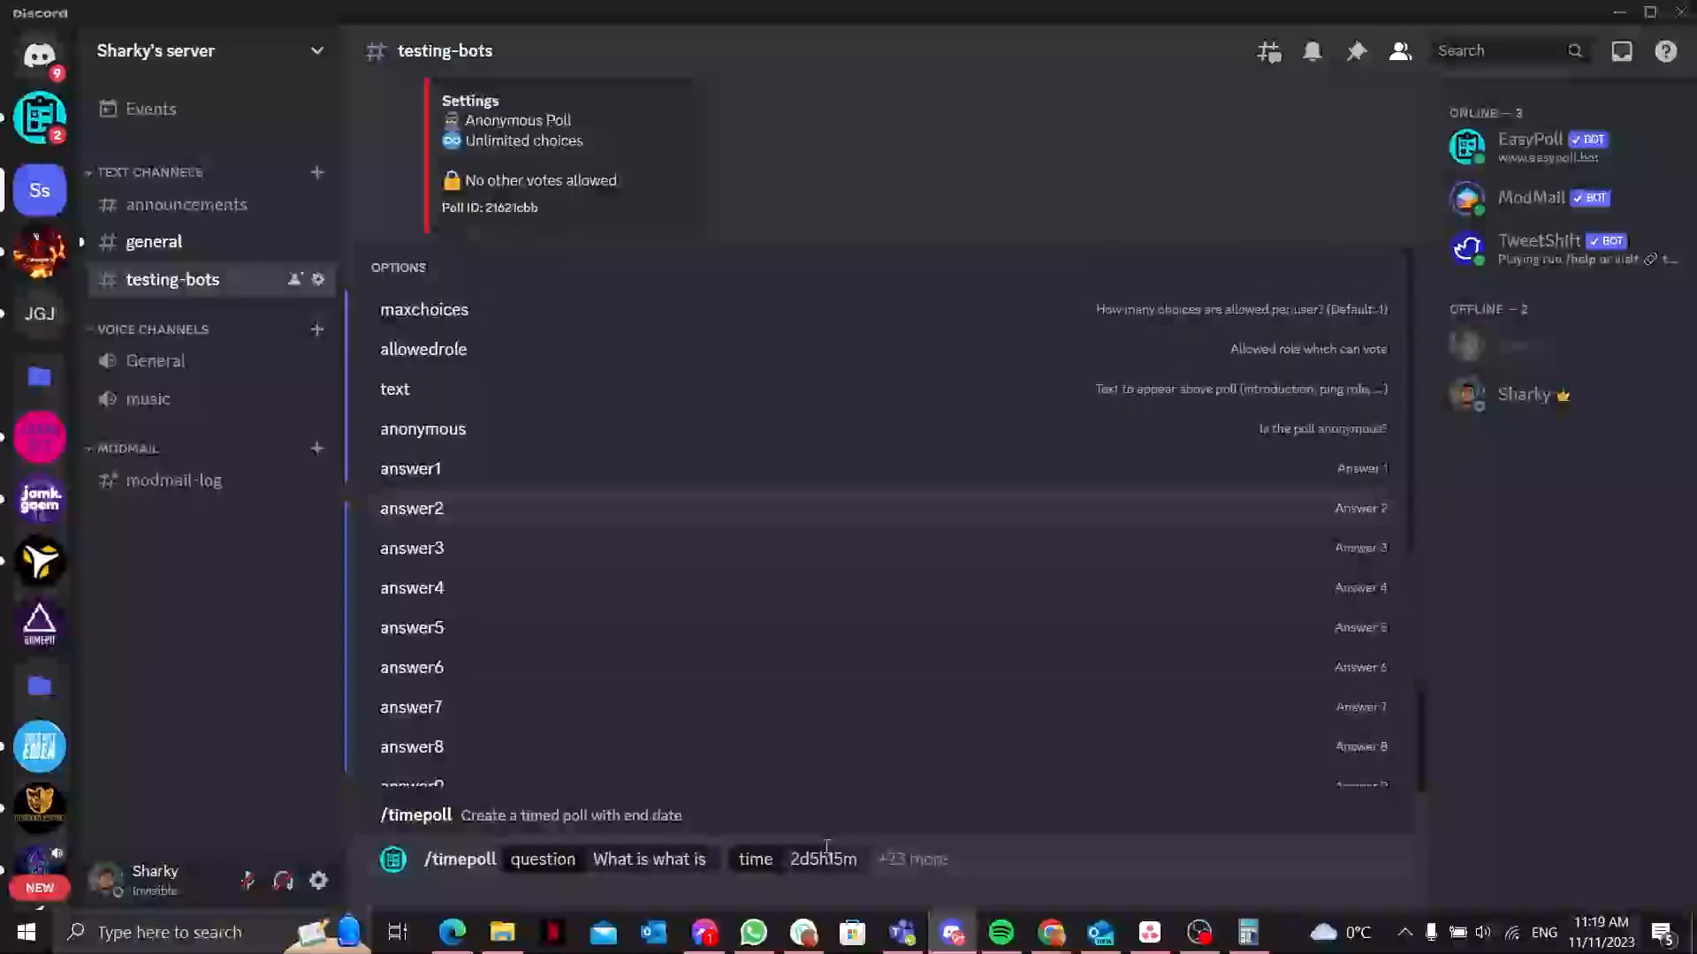
pyautogui.scroll(-3)
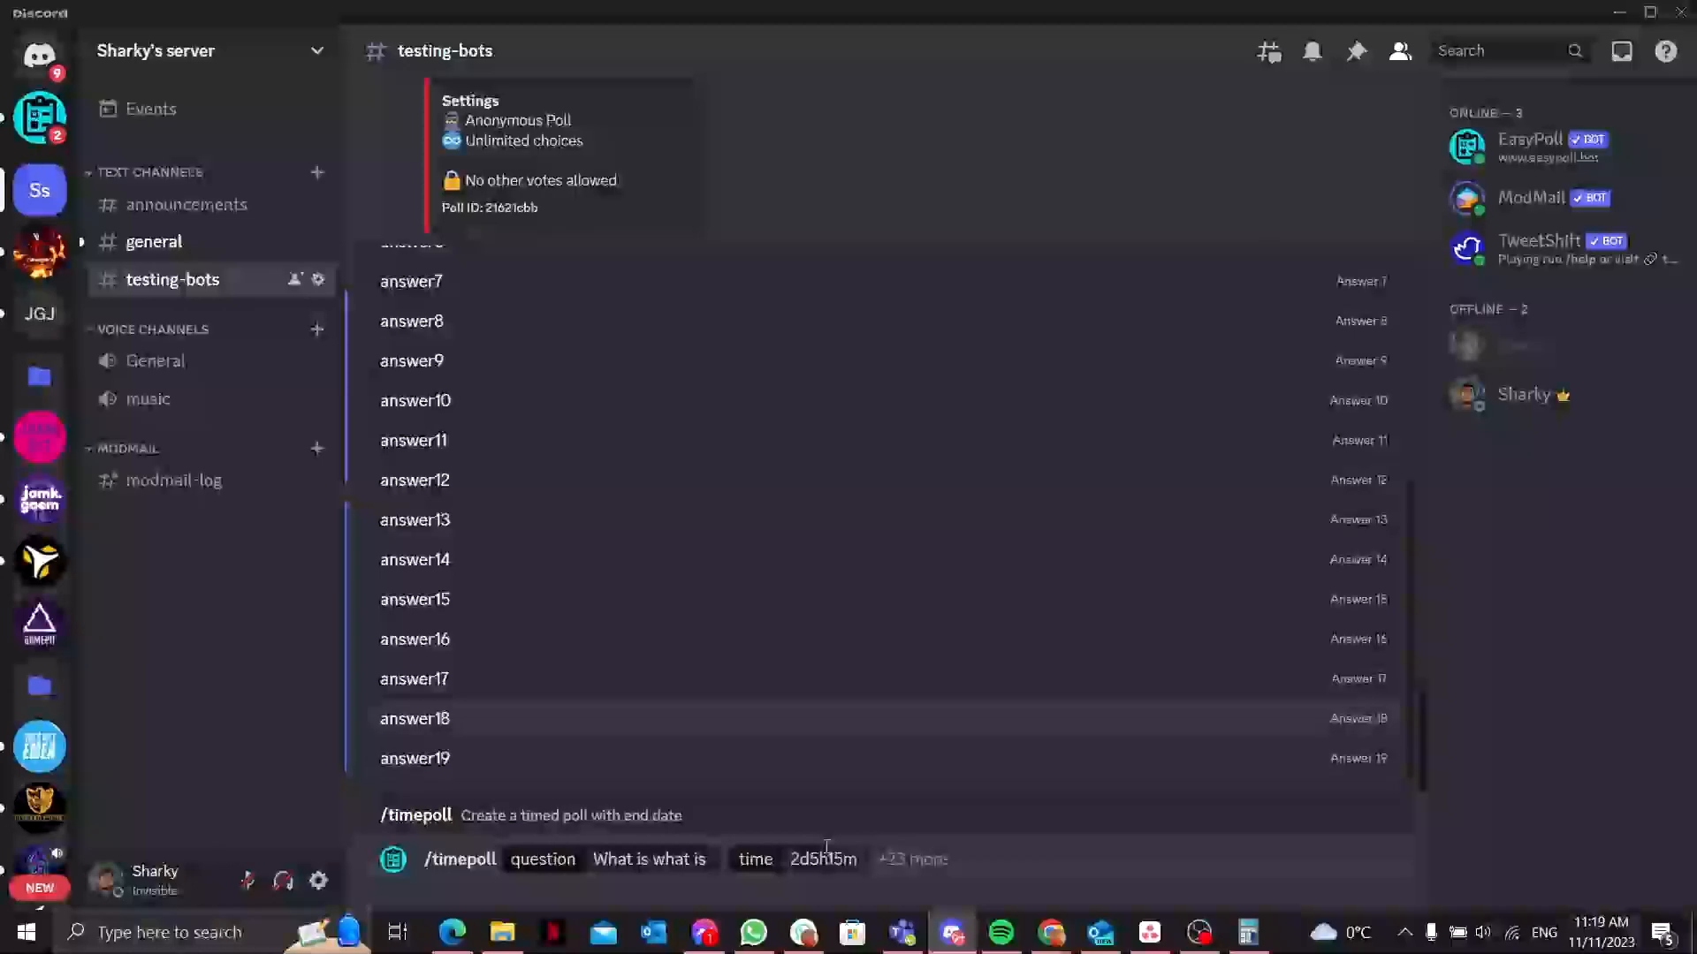
pyautogui.scroll(3)
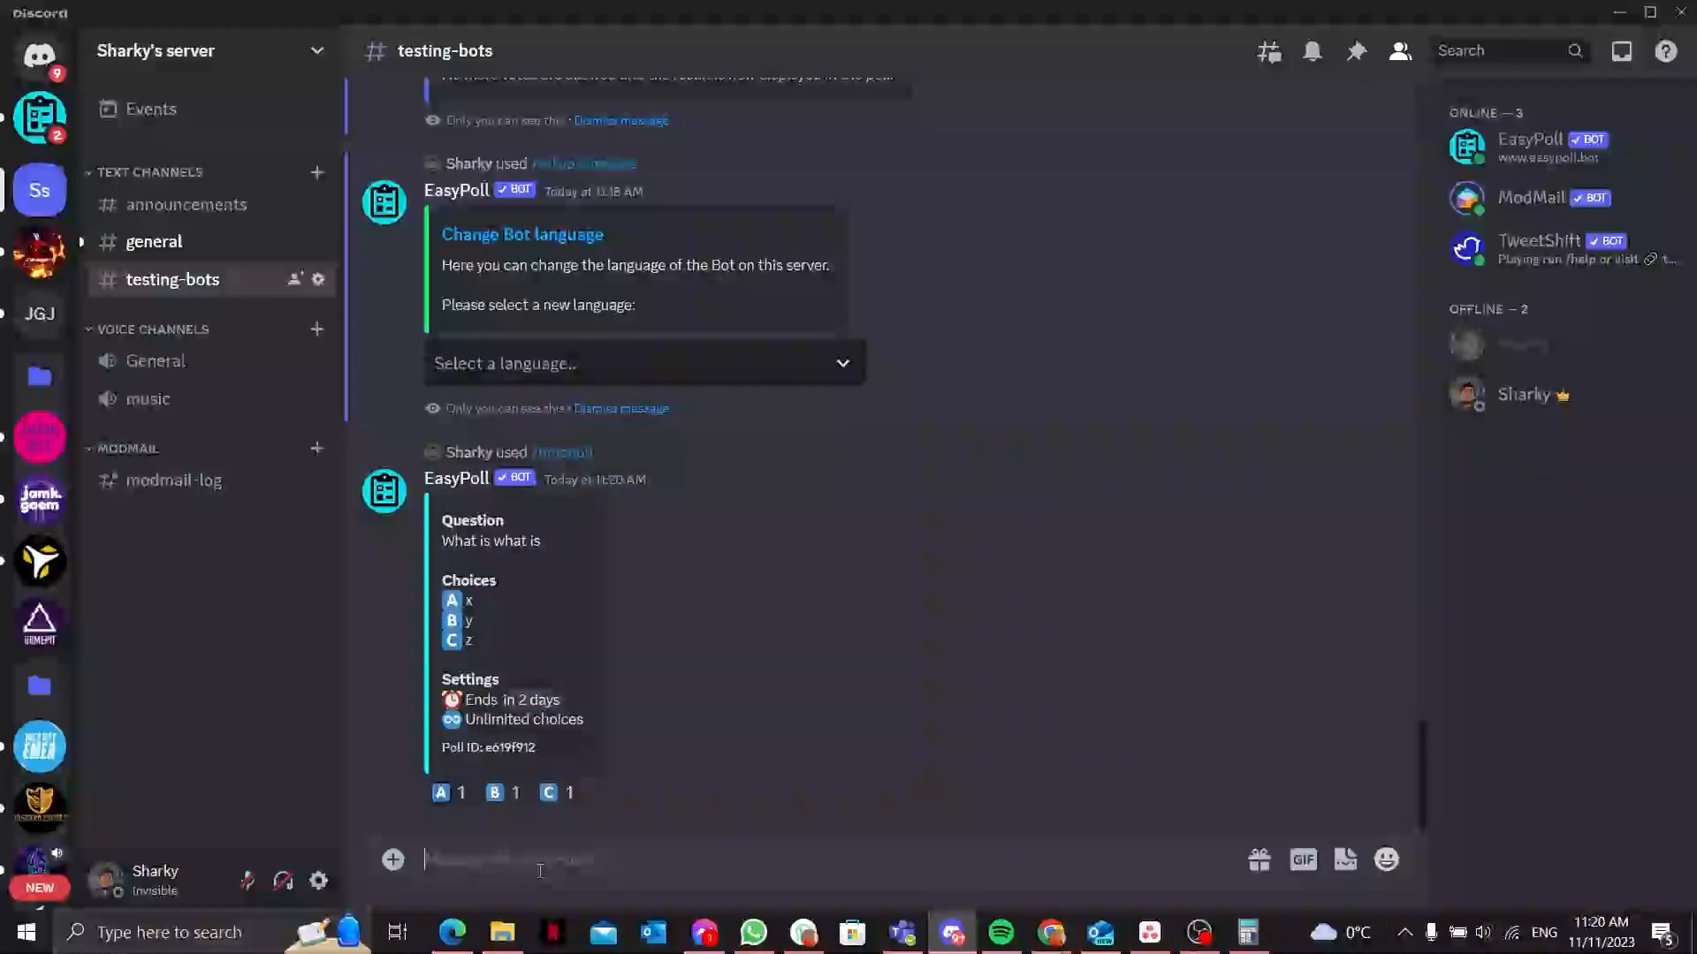
# Step: Close timed poll e619f912 with /closepoll so its final results are displayed
pyautogui.write('/closepoll pollid')
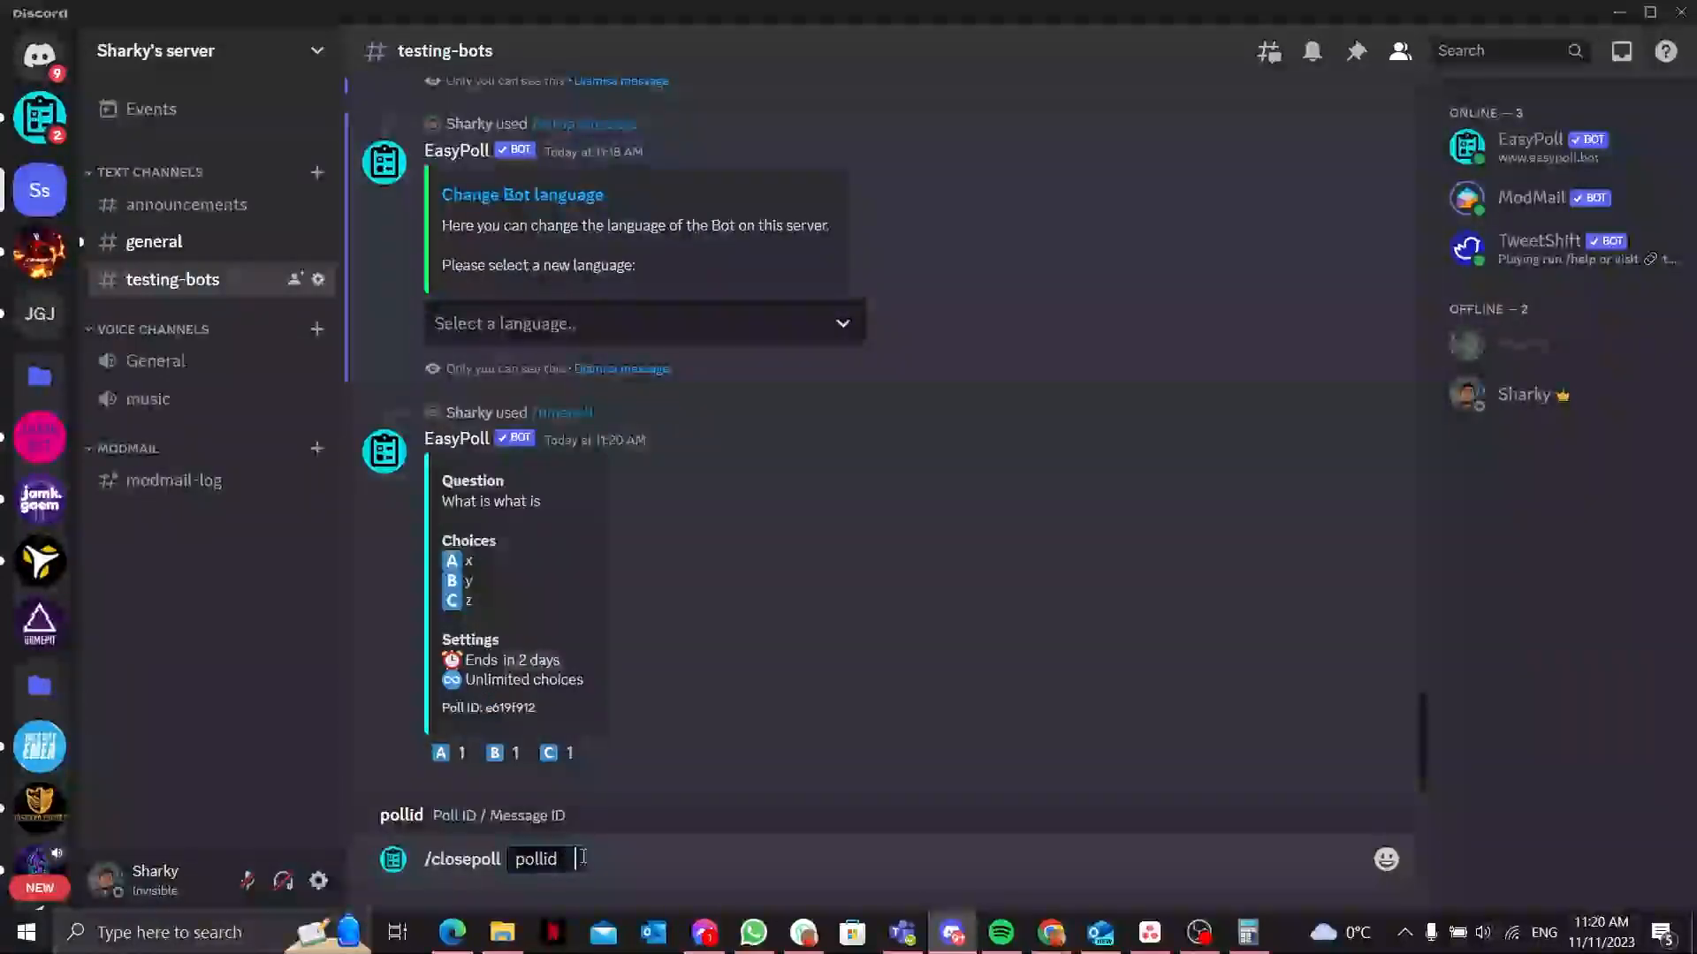
pyautogui.press('Return')
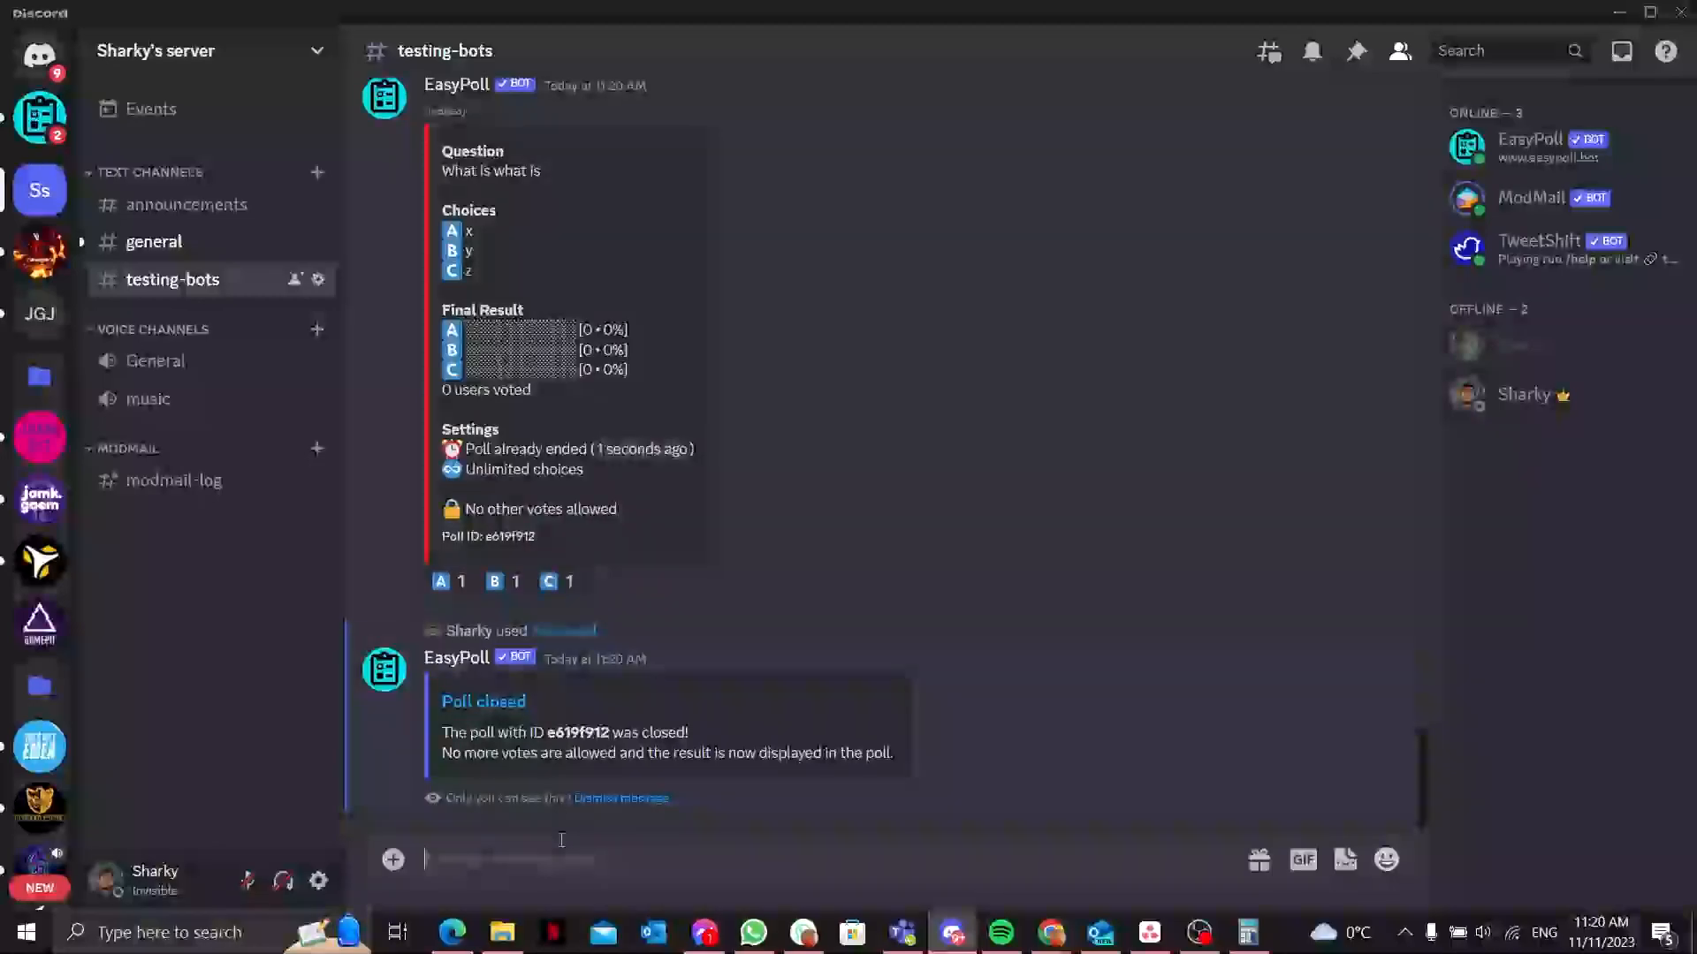
pyautogui.write('/')
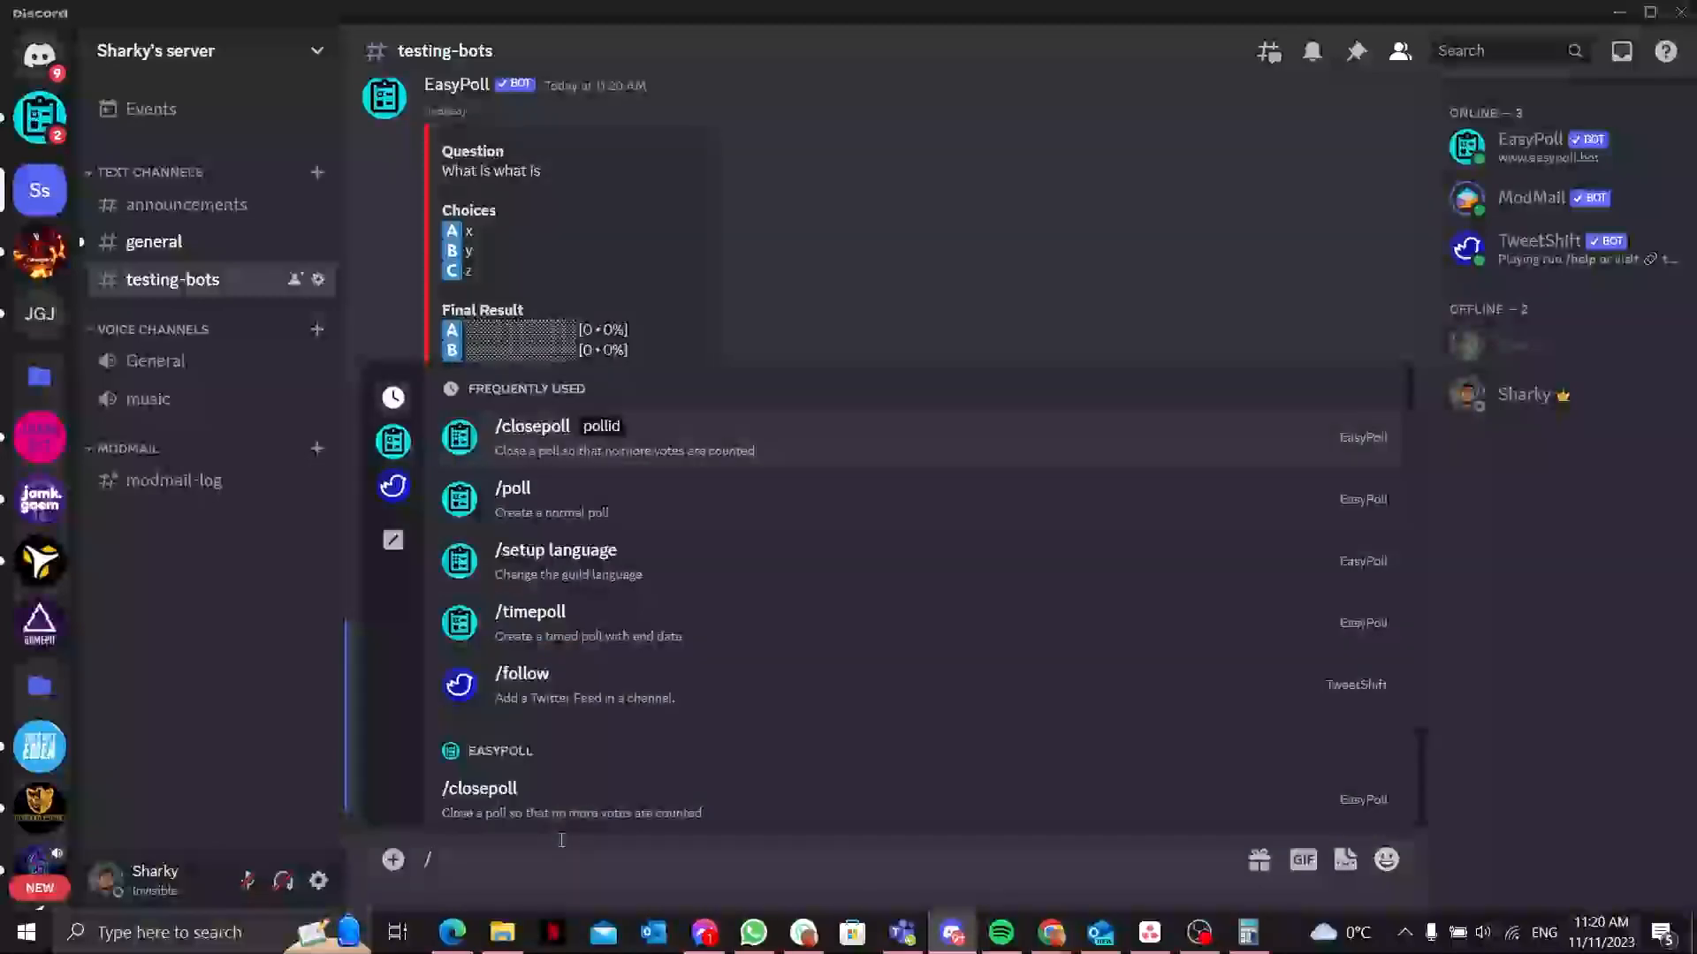
# Step: Run /setup permissions to confirm EasyPoll has all required permissions in testing-bots
pyautogui.write('se')
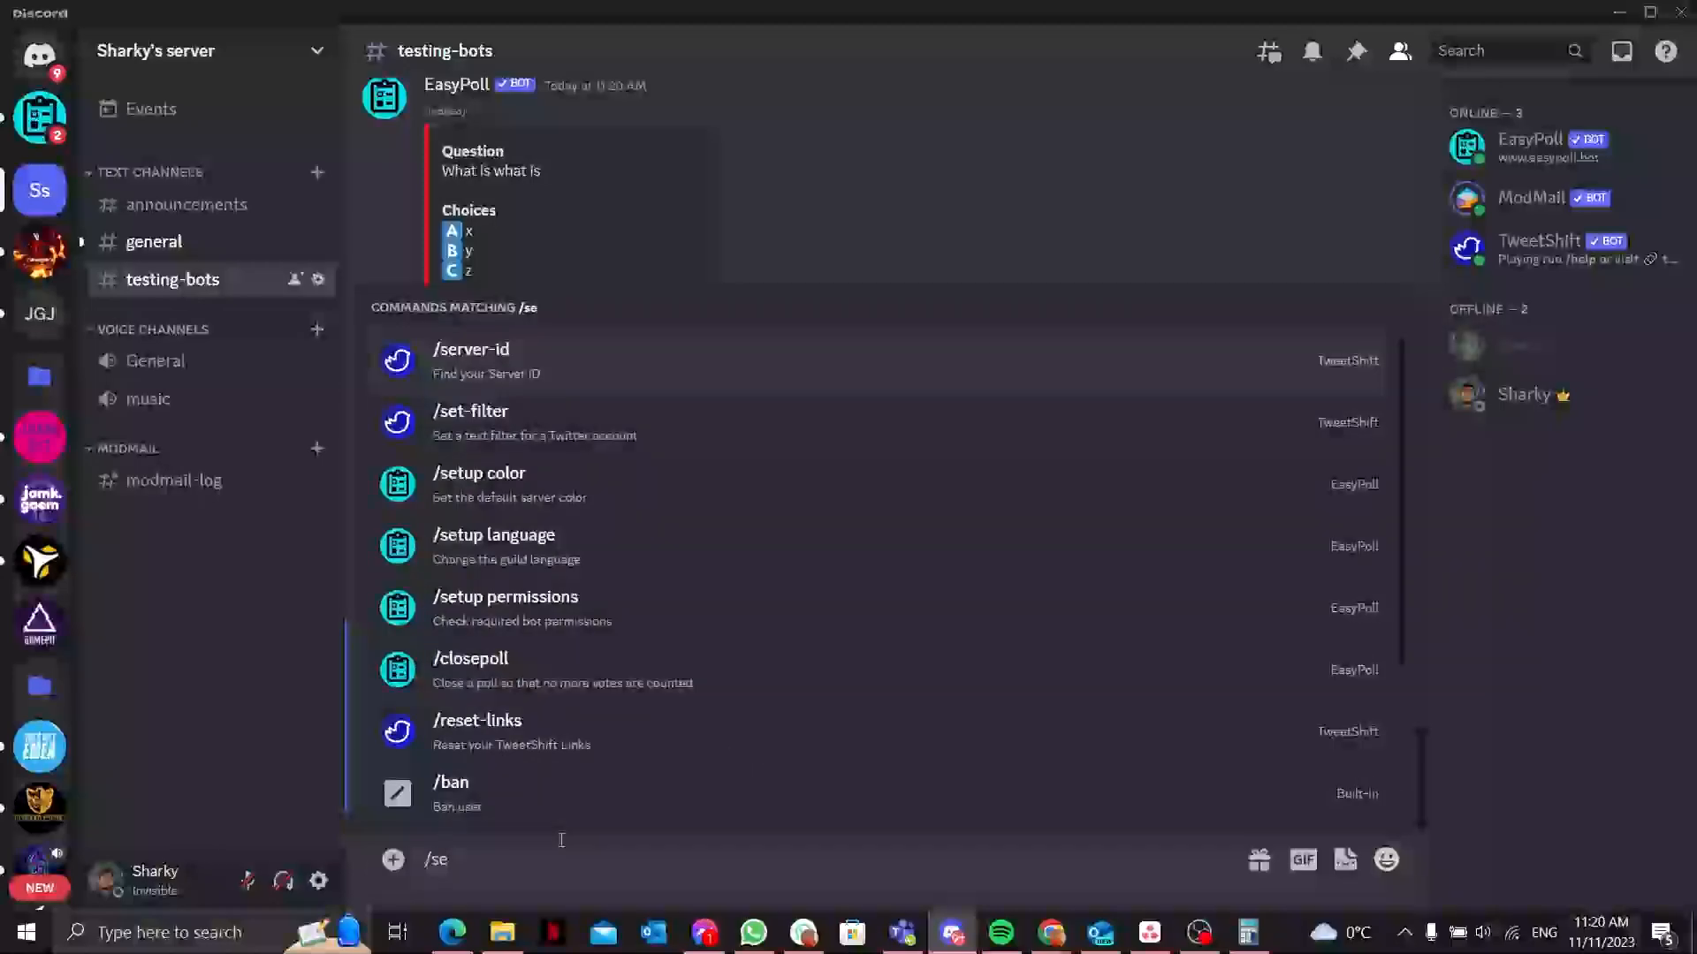
pyautogui.moveTo(503, 606)
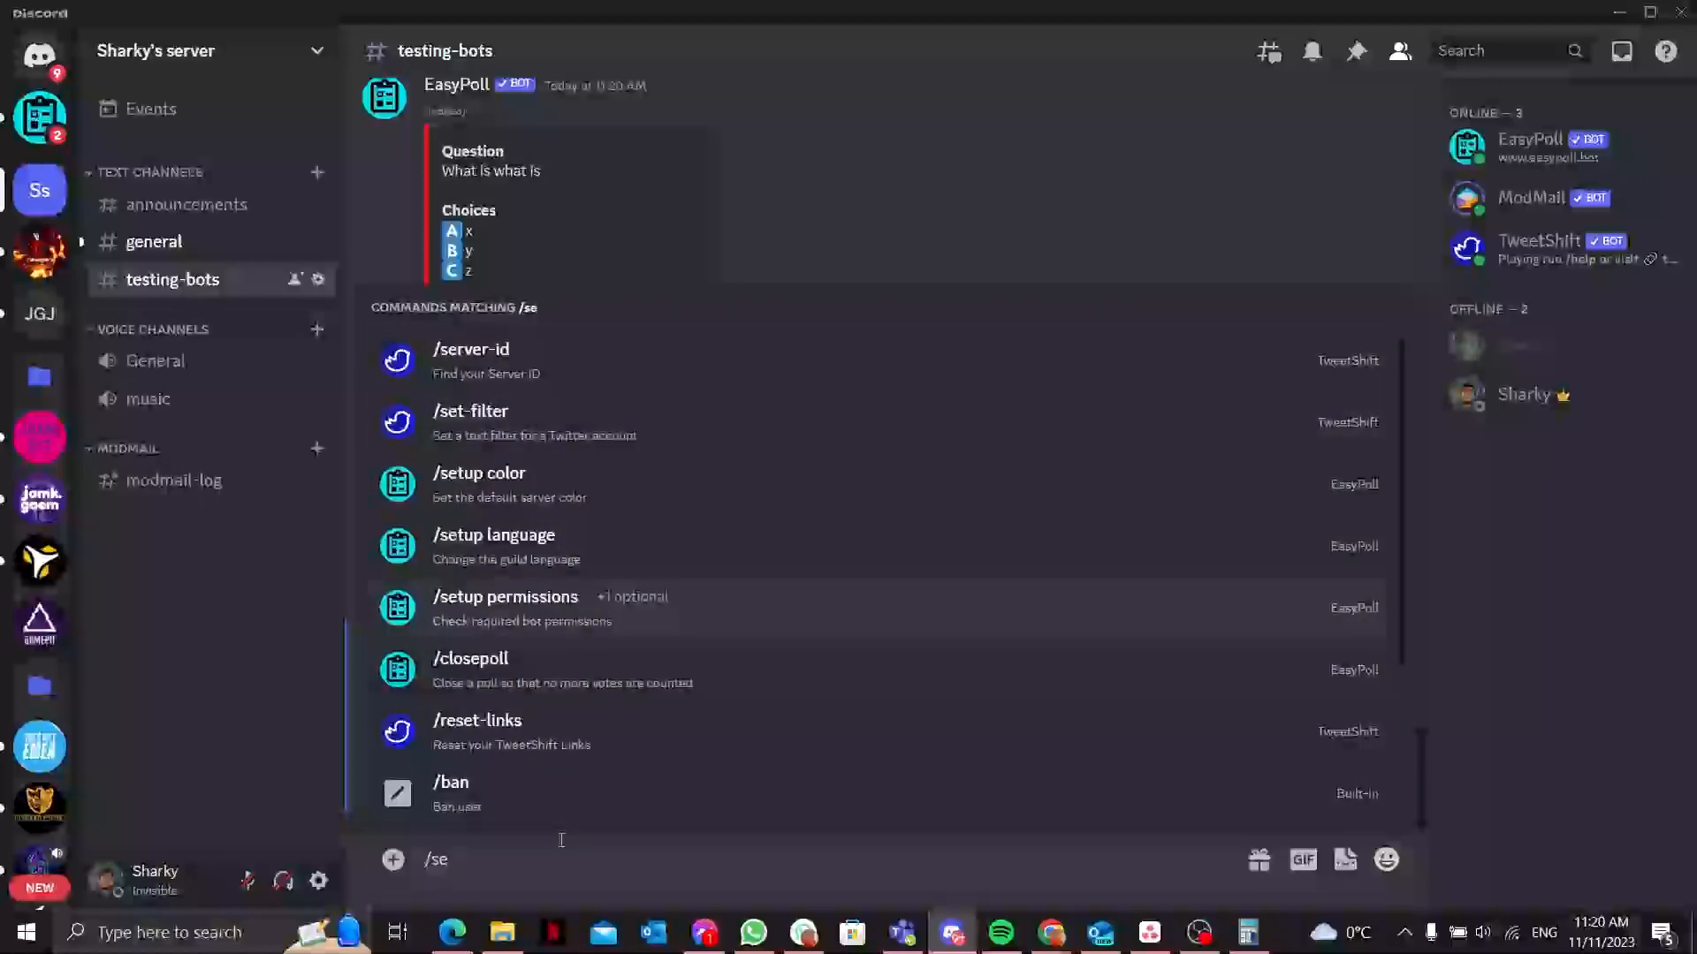
pyautogui.click(470, 658)
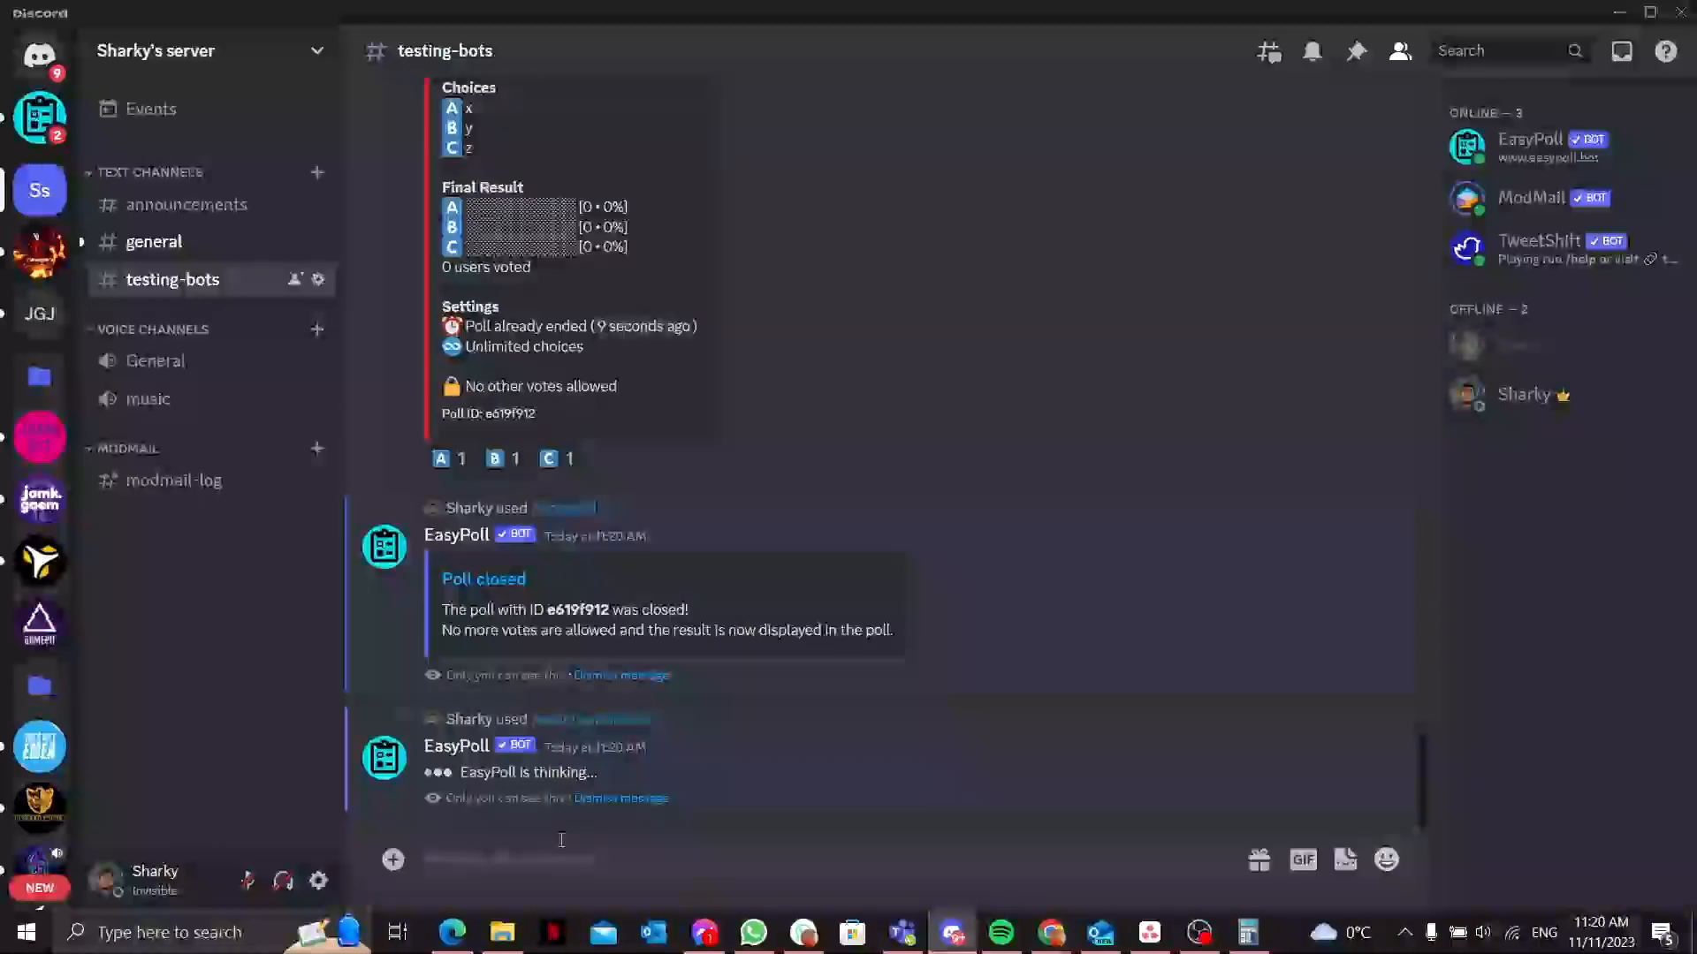
pyautogui.scroll(-3)
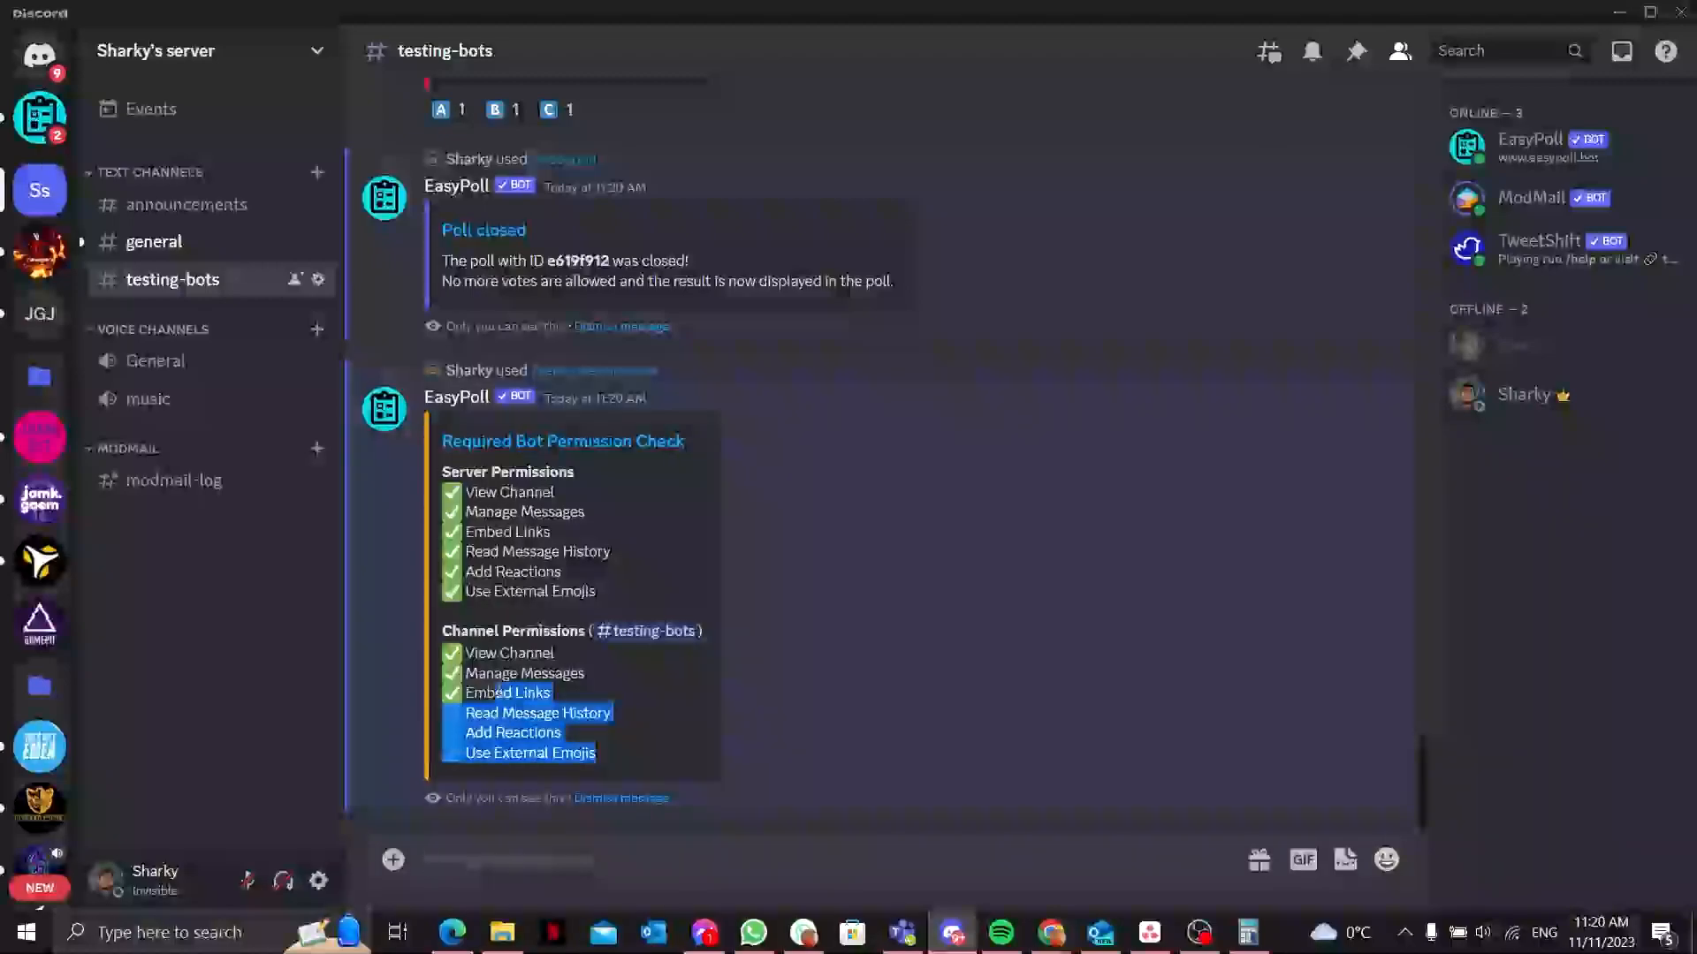
pyautogui.moveTo(450, 652)
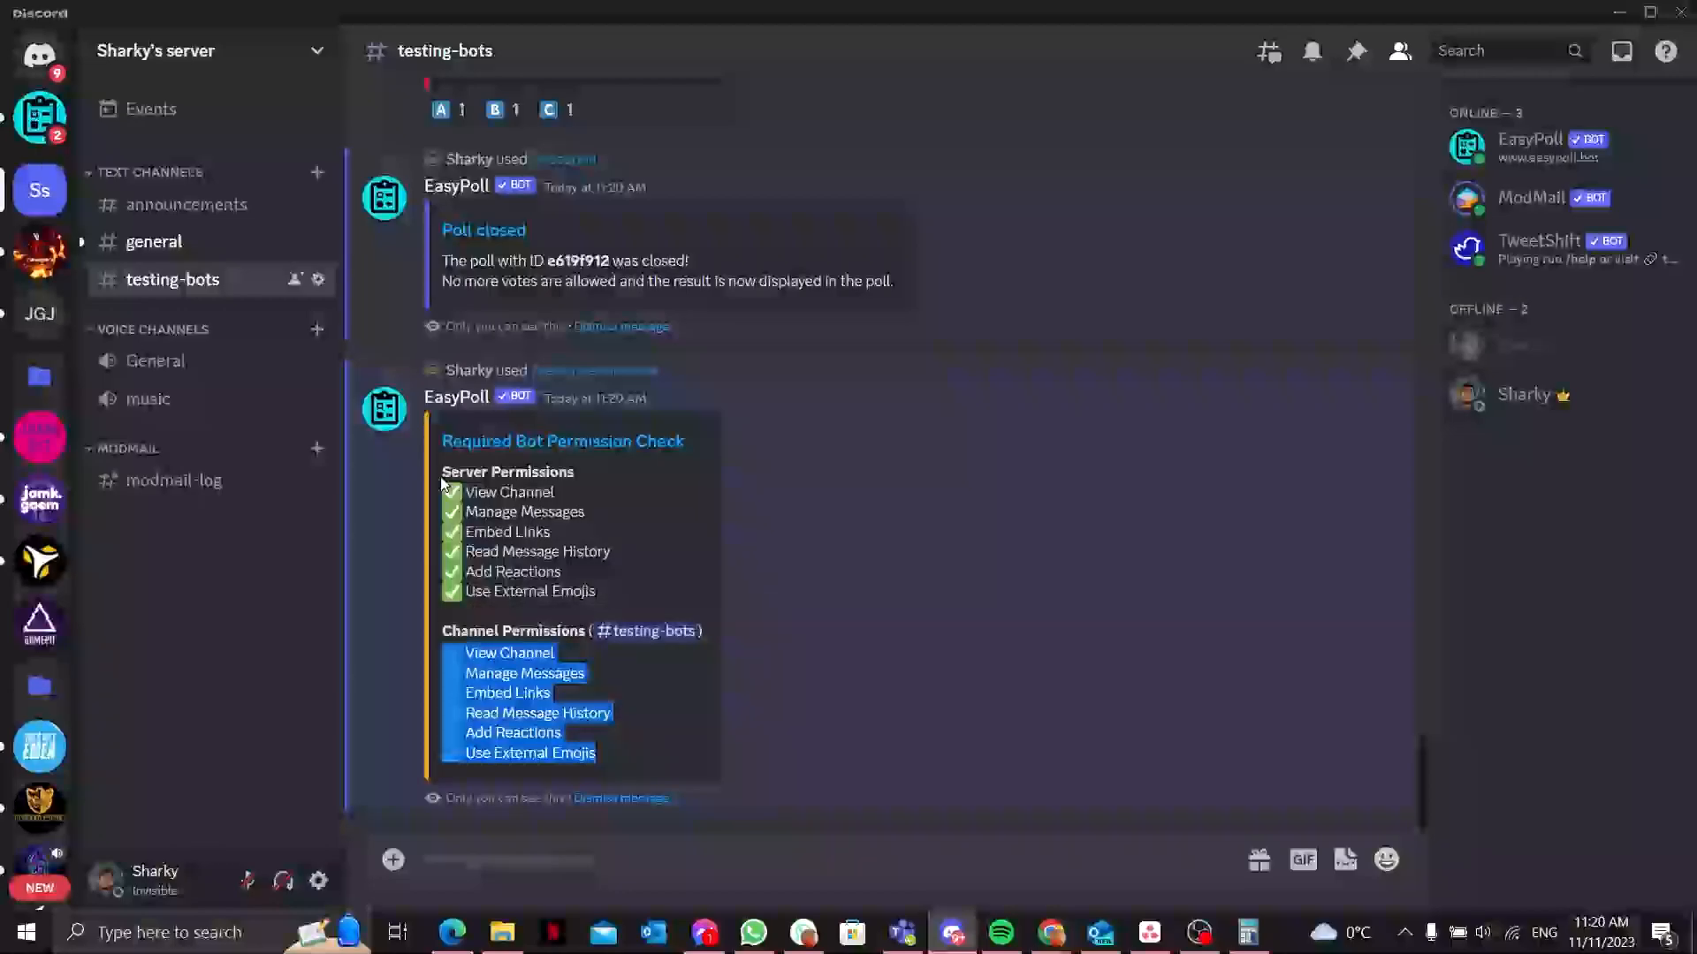
pyautogui.moveTo(512, 830)
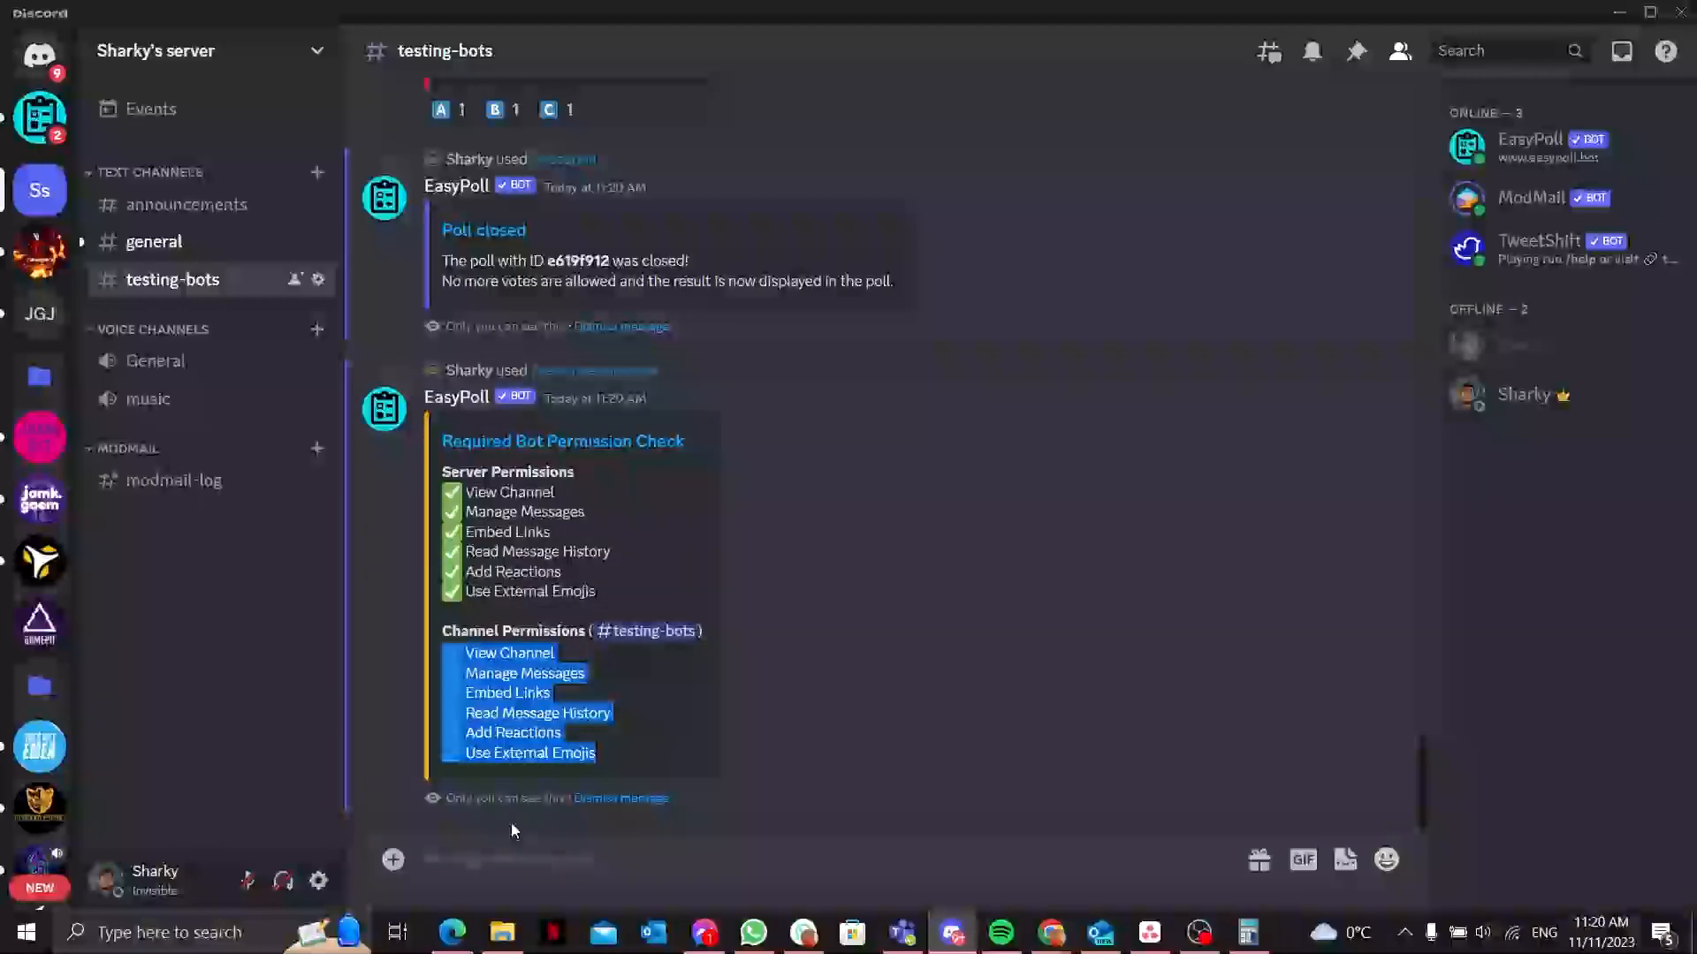
# Step: Set EasyPoll's default poll colour to pink (#ffc0cb) via /setup color
pyautogui.write('/')
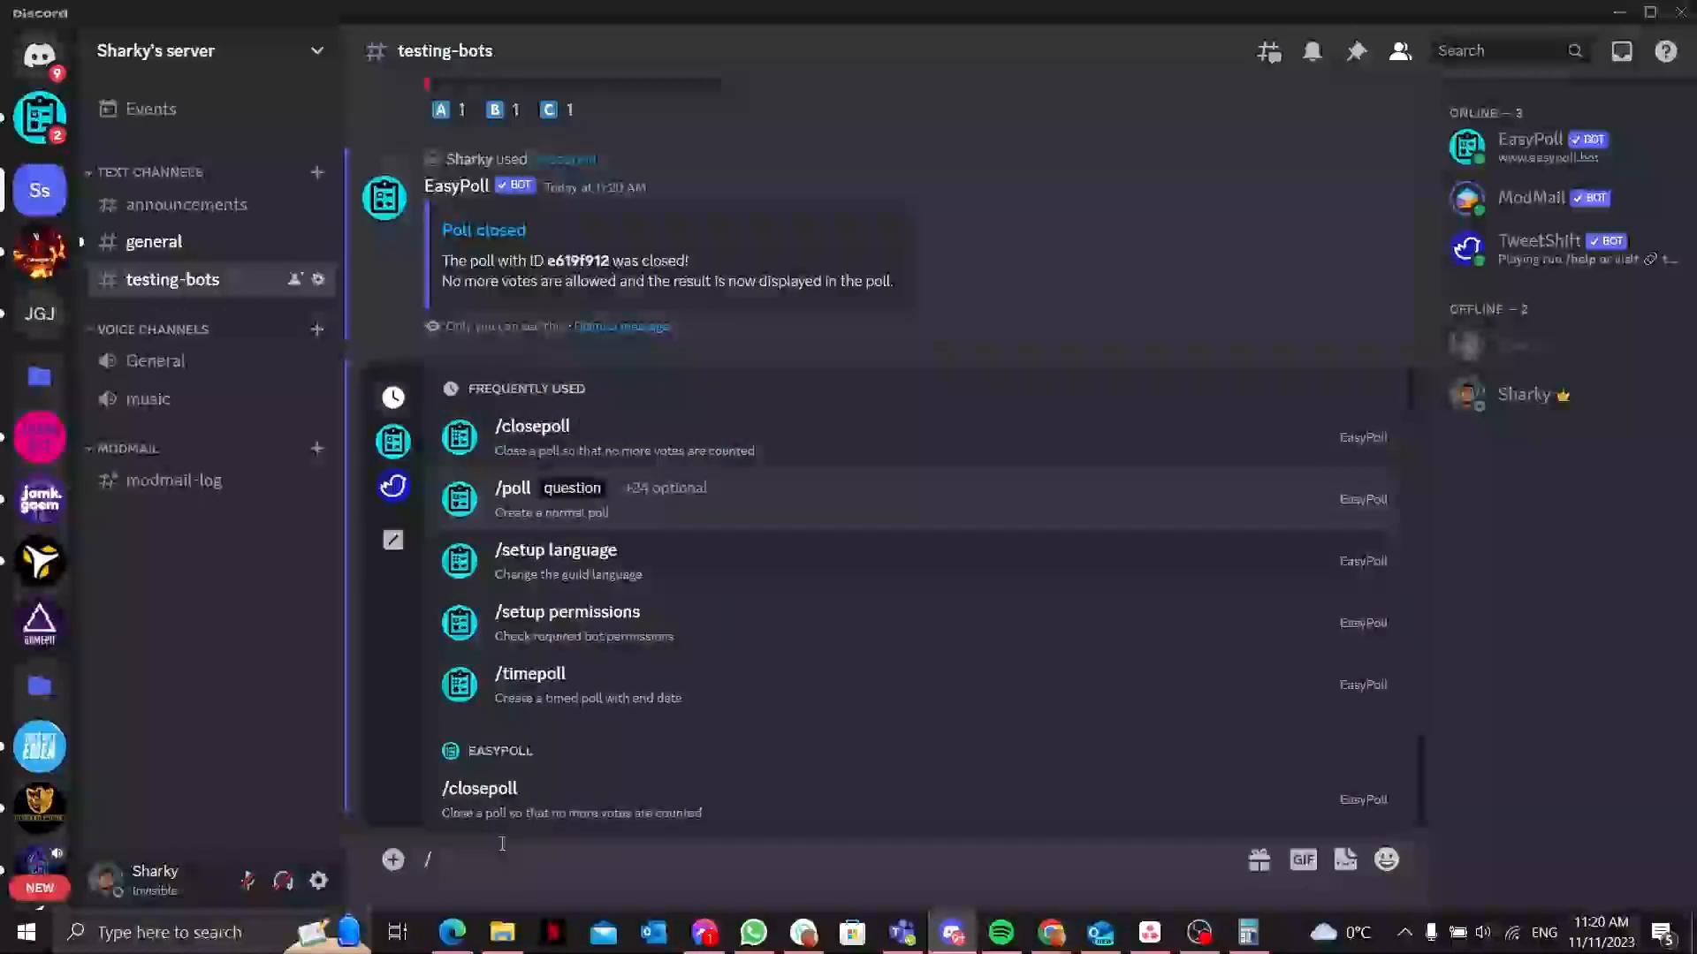
pyautogui.write('se')
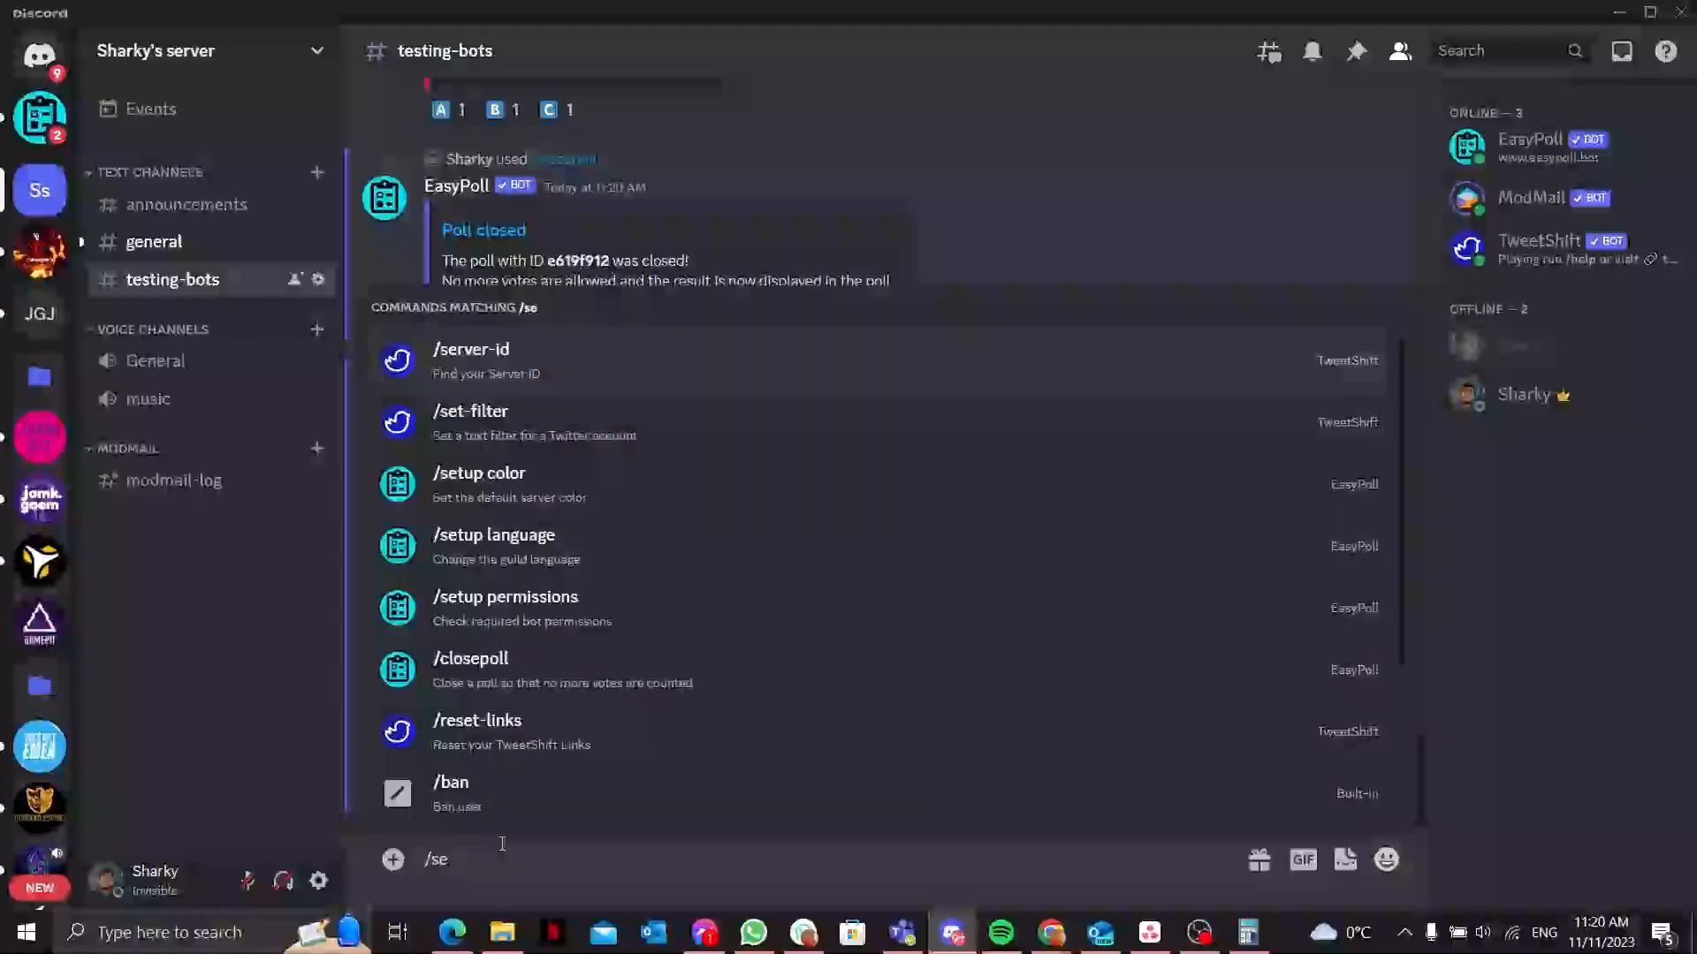
pyautogui.click(479, 484)
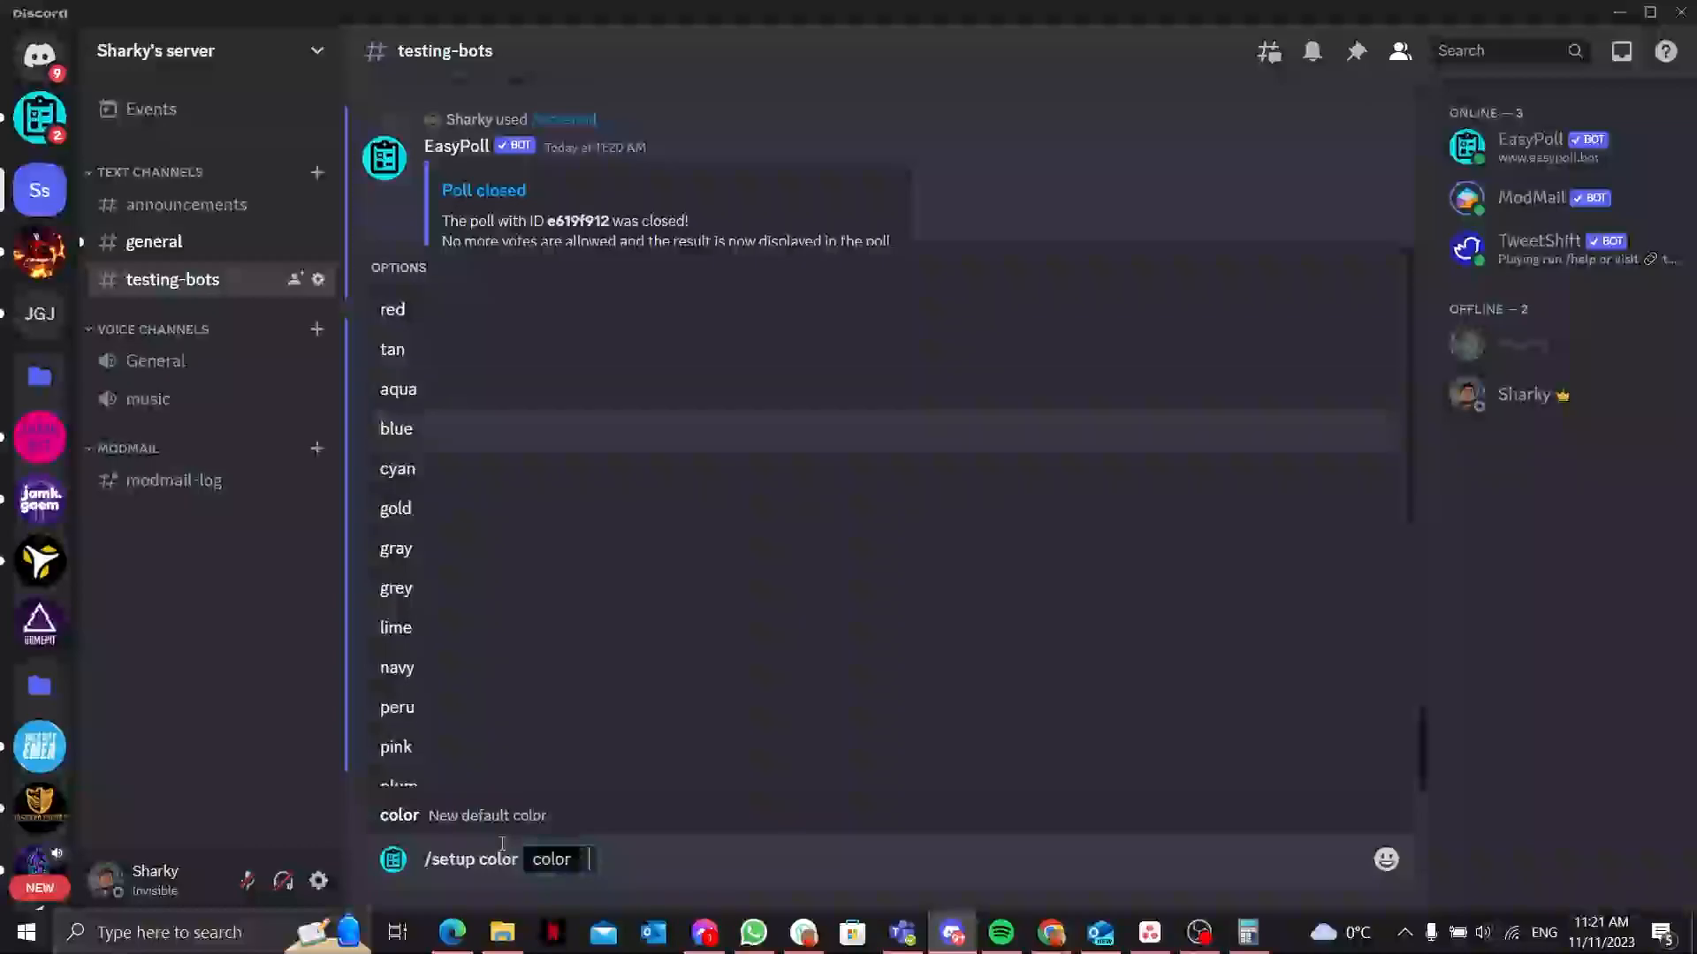
pyautogui.scroll(-3)
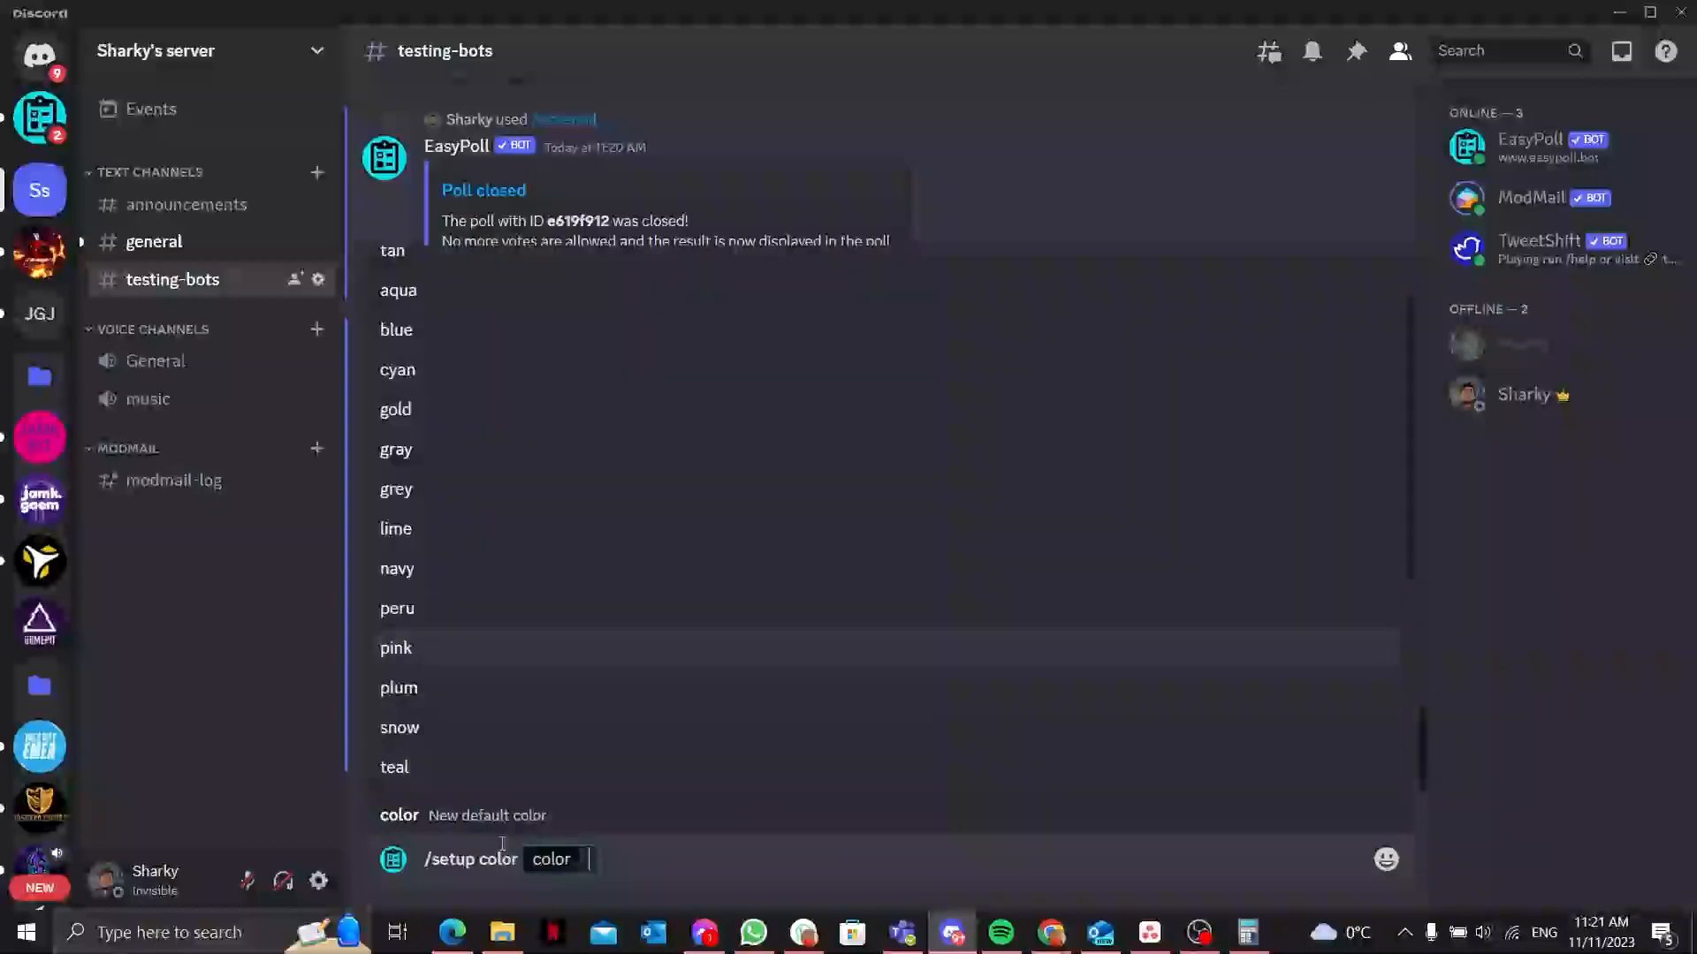
pyautogui.press('Return')
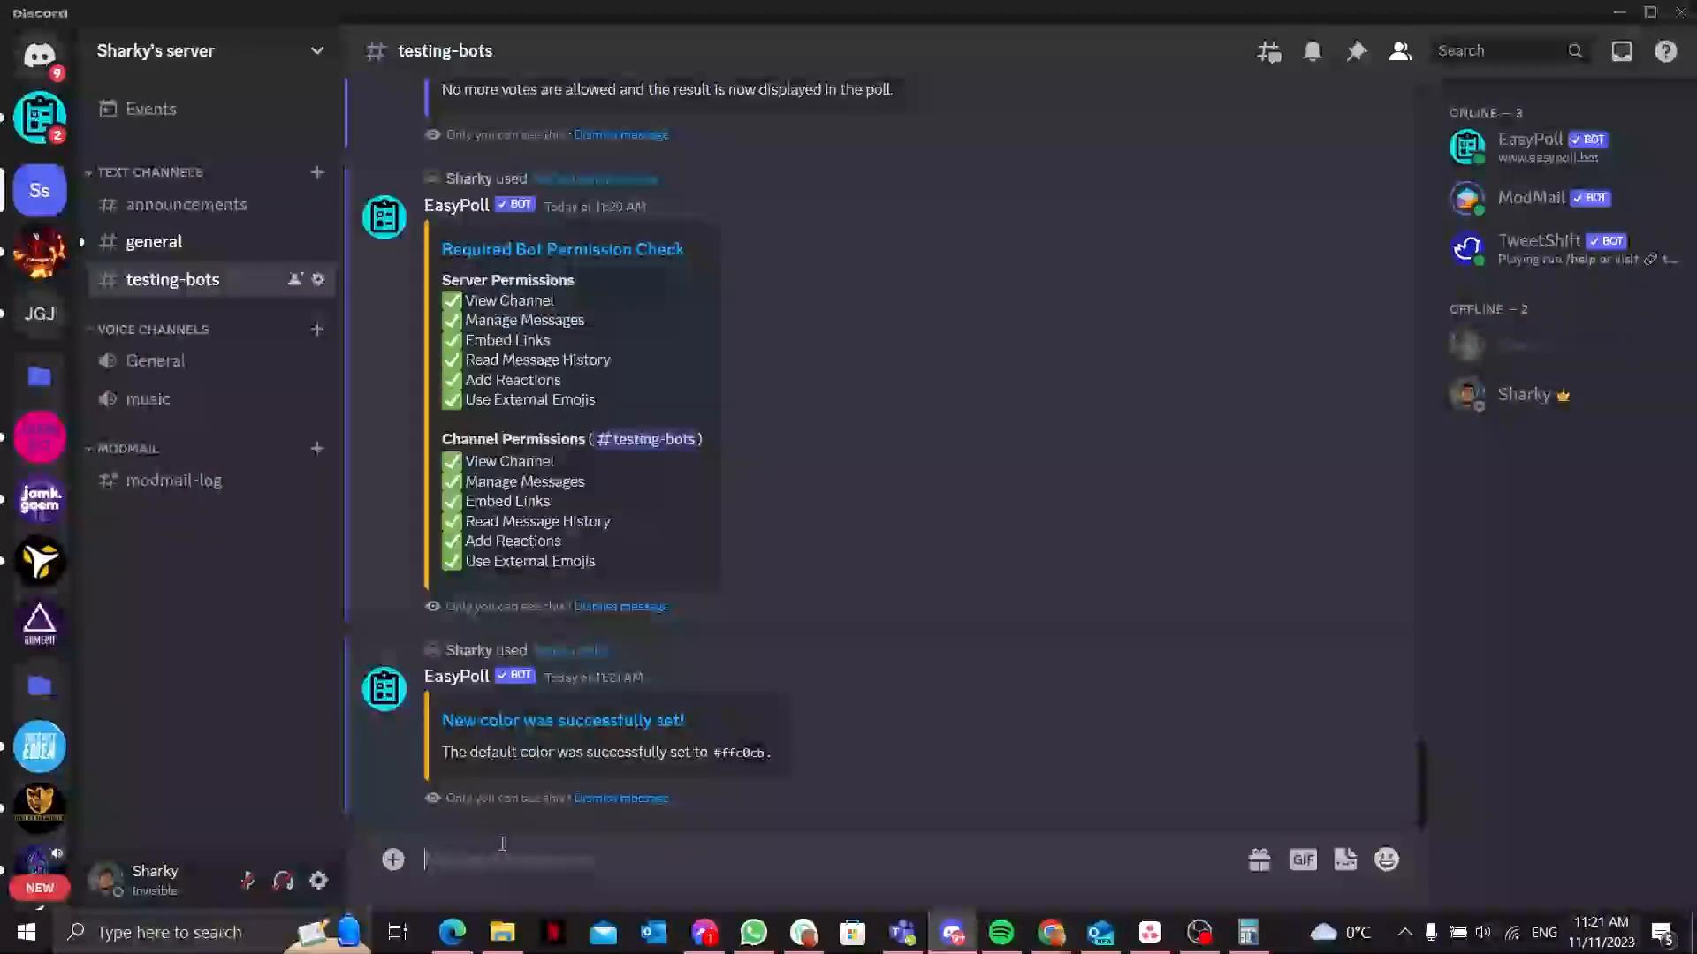
pyautogui.moveTo(564, 741)
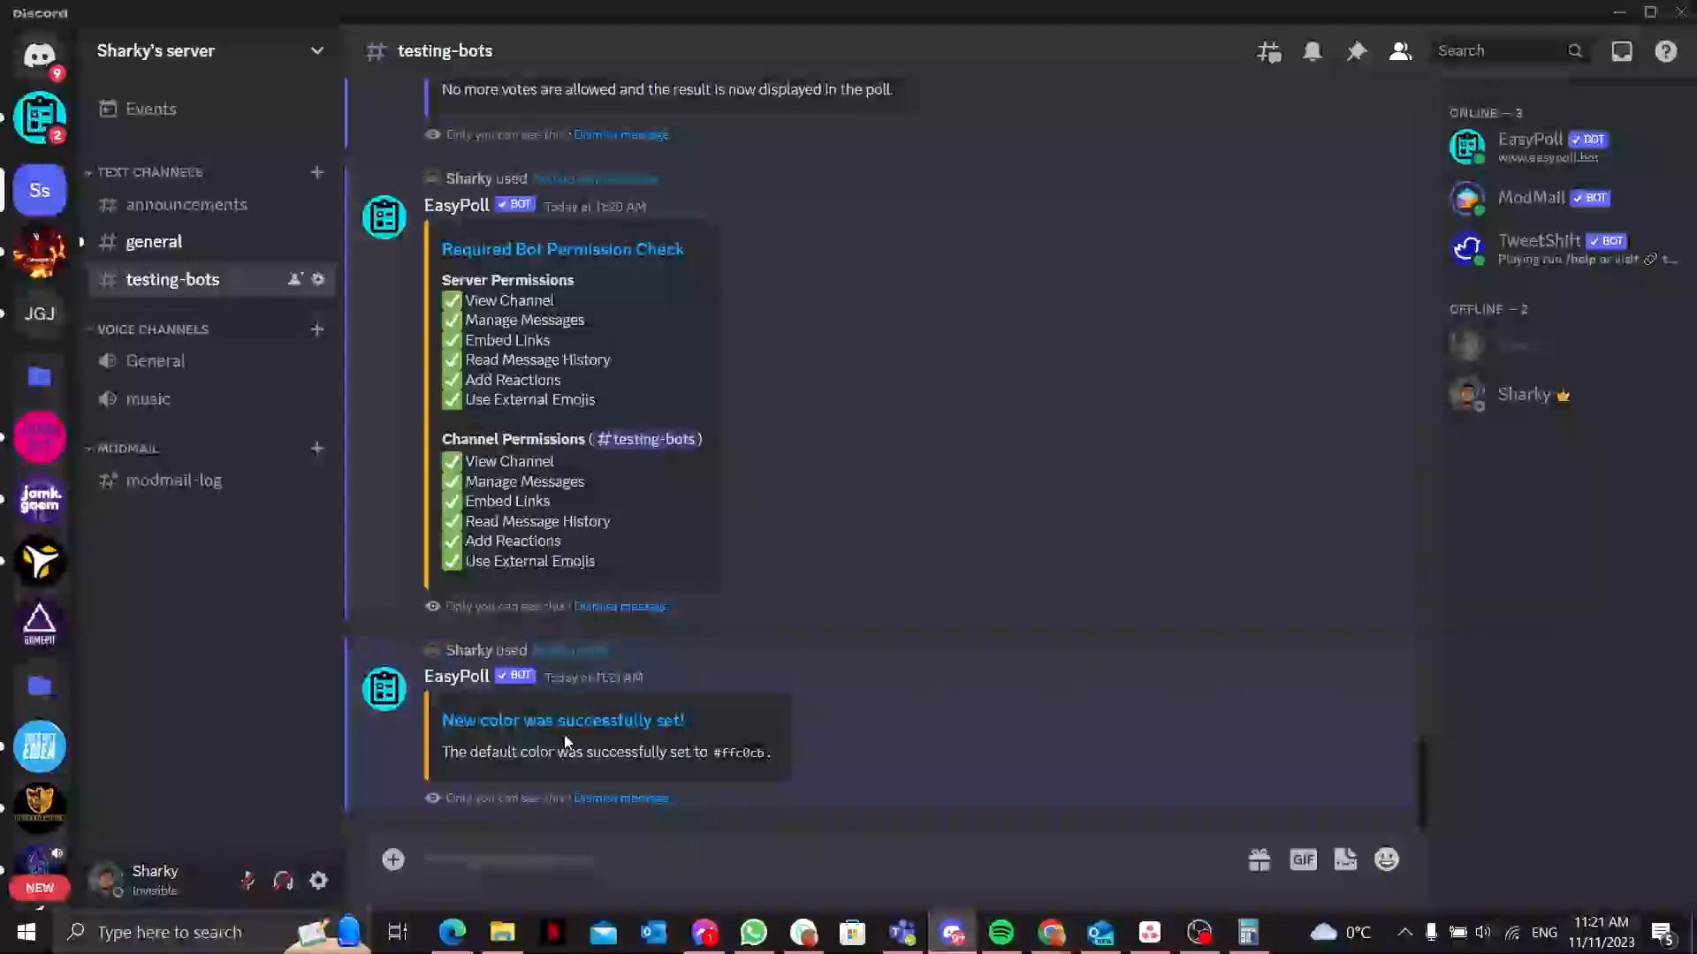
pyautogui.doubleClick(738, 753)
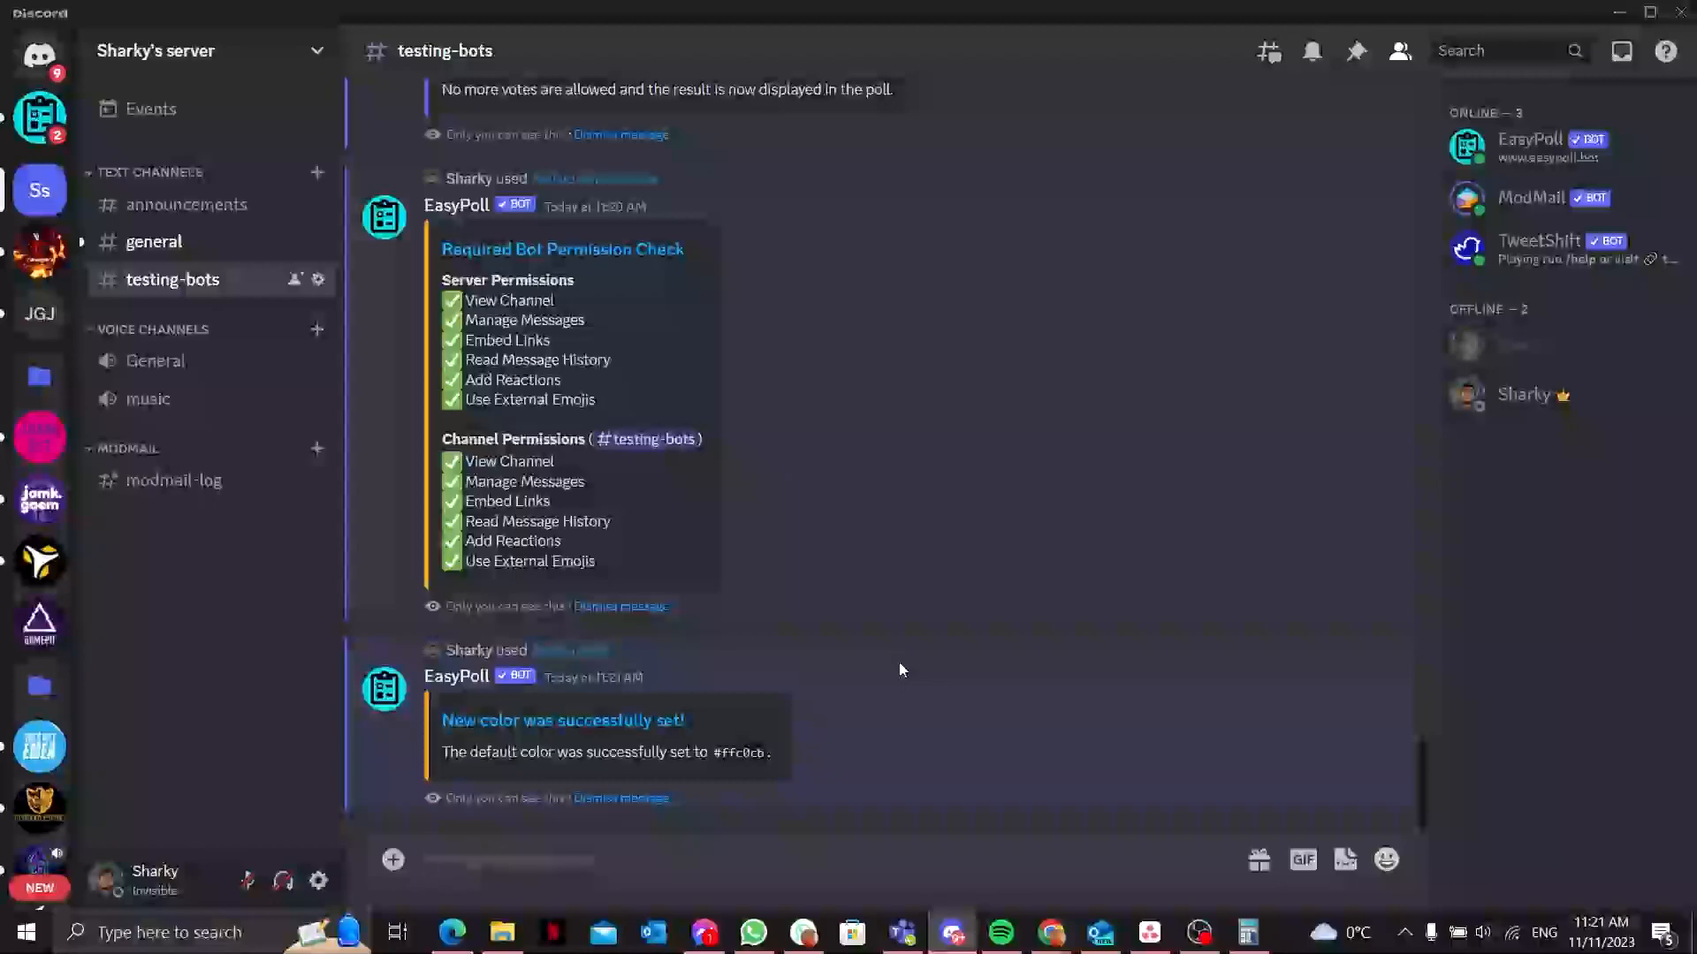
pyautogui.moveTo(1034, 571)
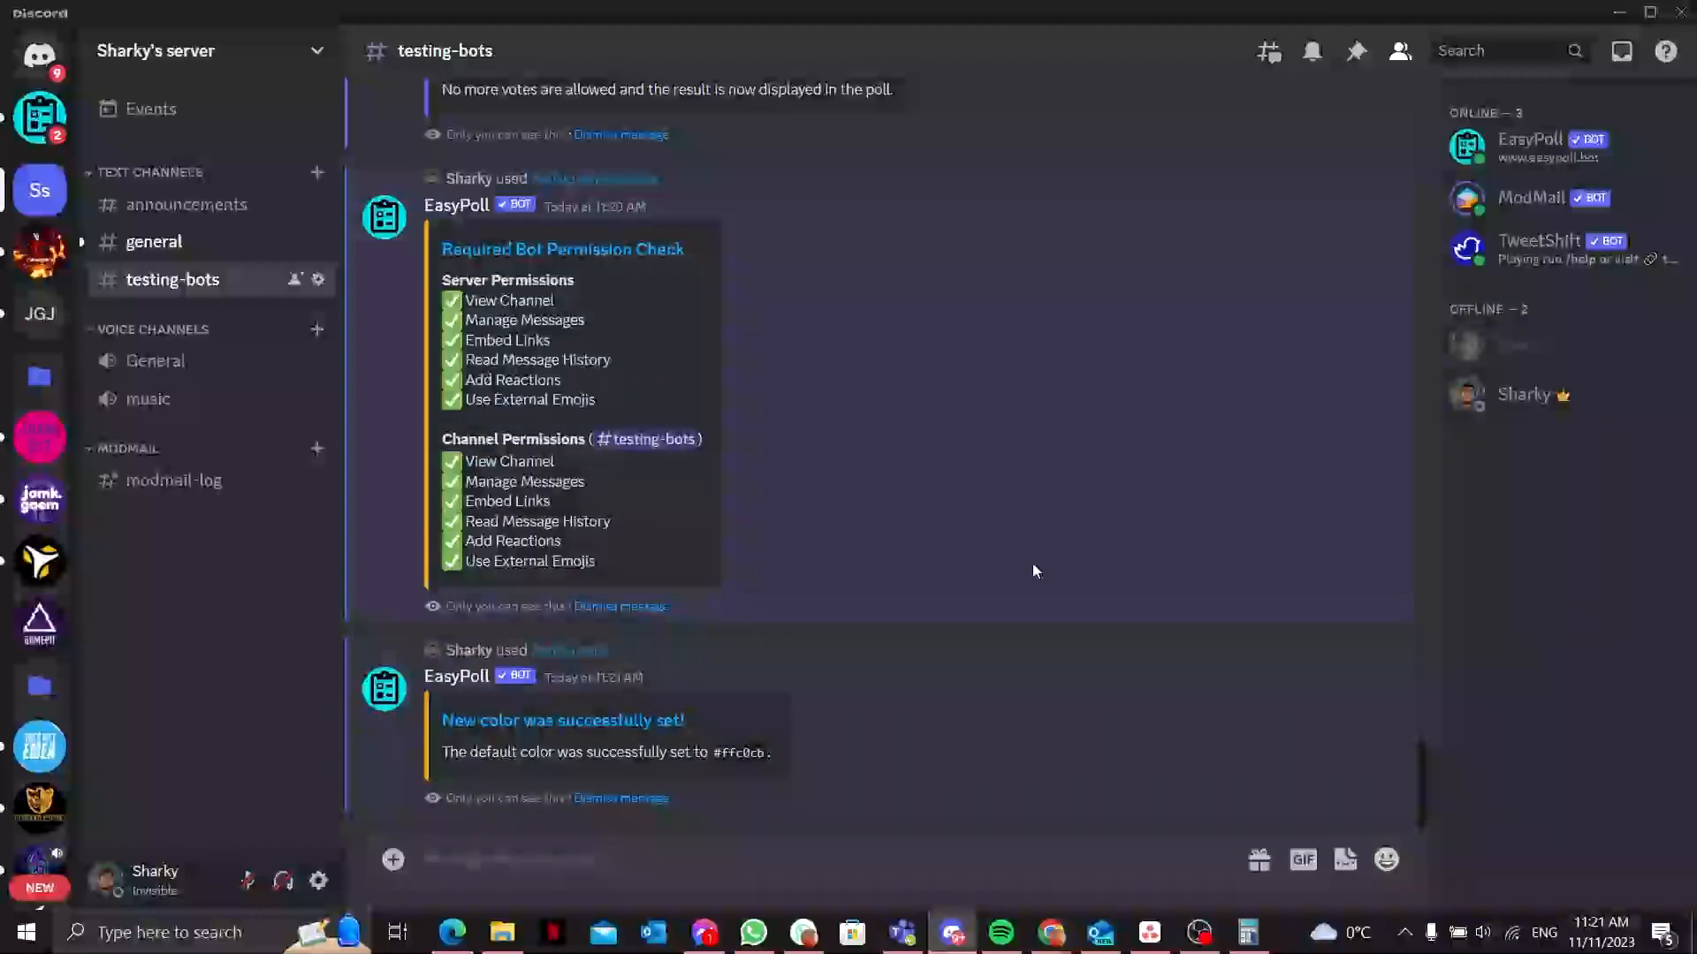
pyautogui.moveTo(1223, 744)
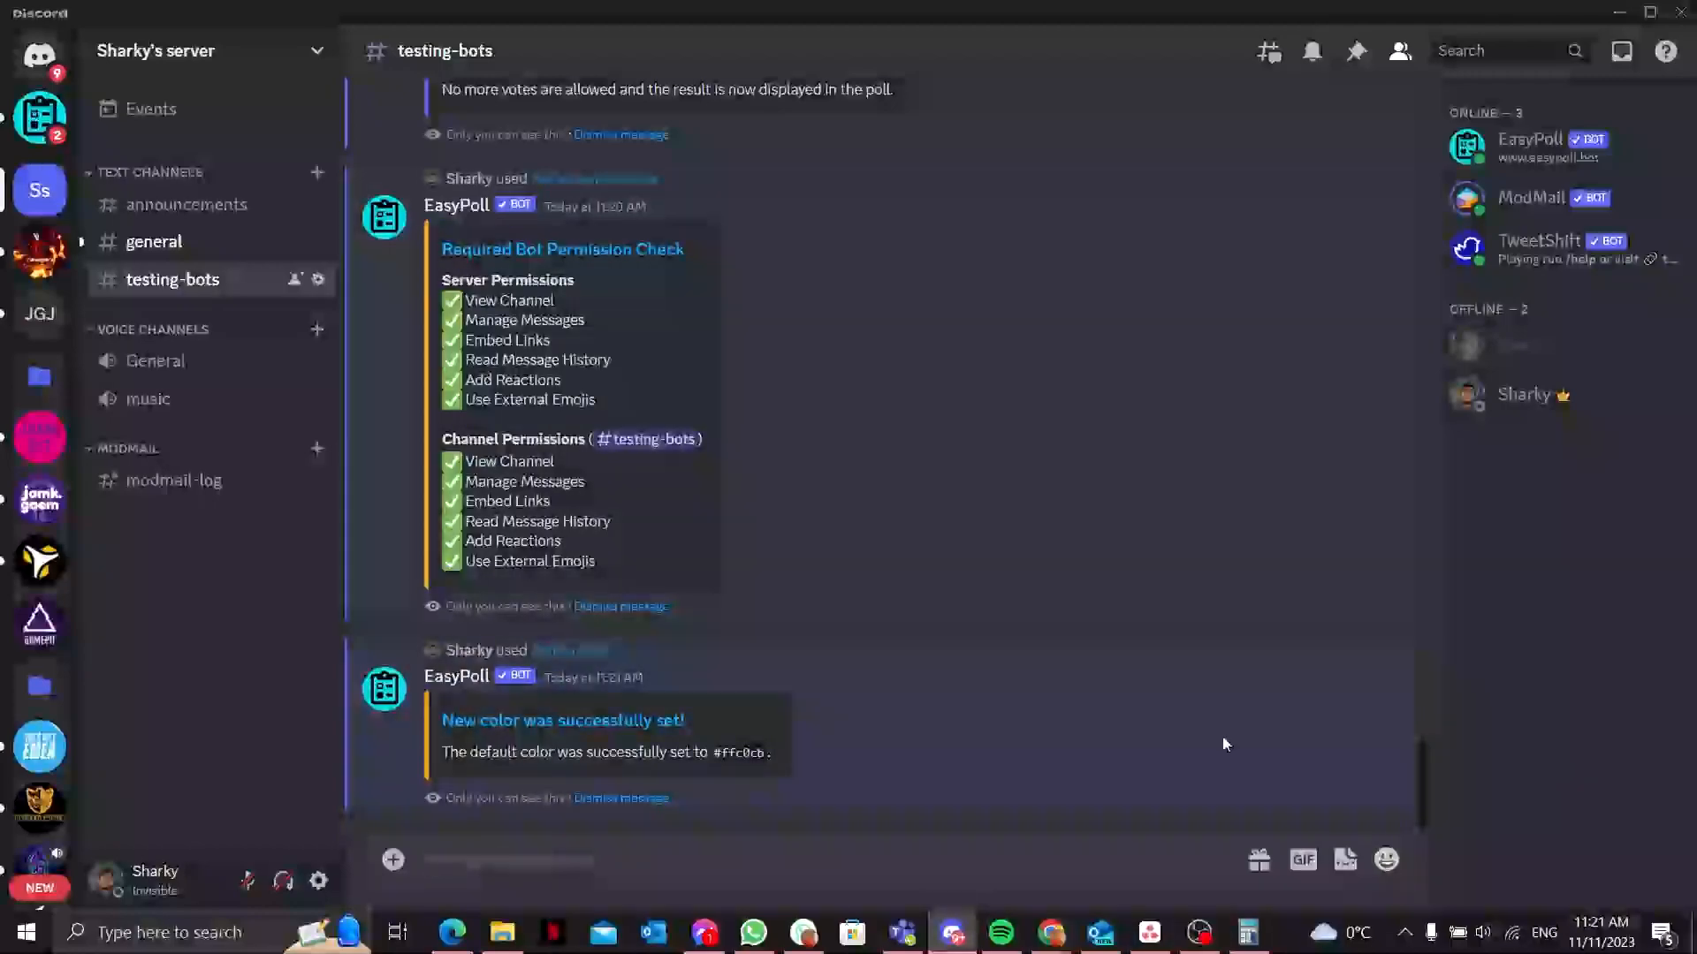